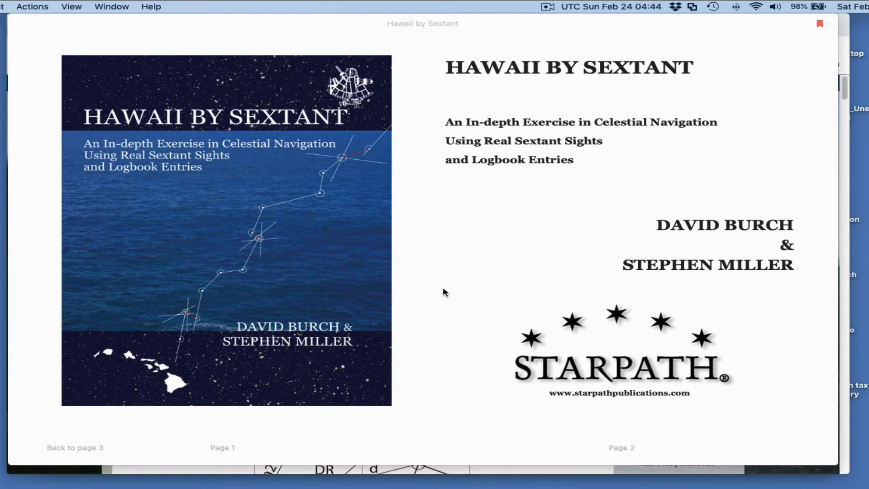
mouse_move(287, 191)
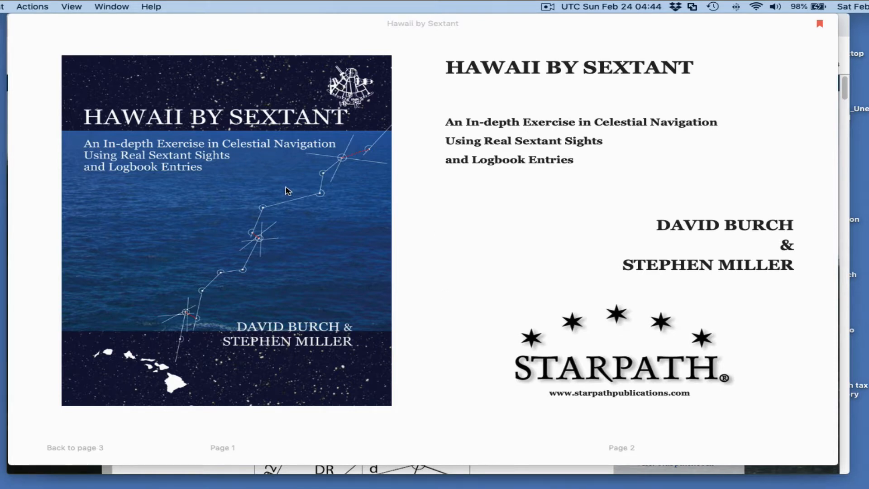
mouse_move(190, 256)
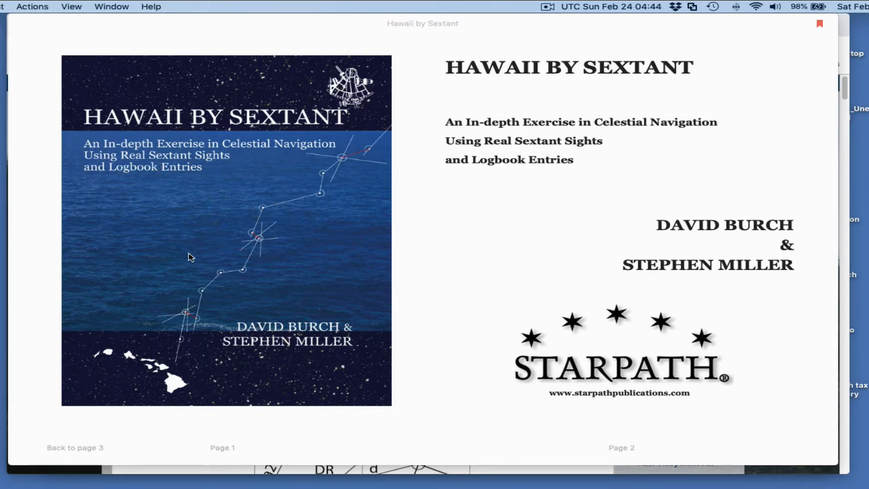
mouse_move(312, 219)
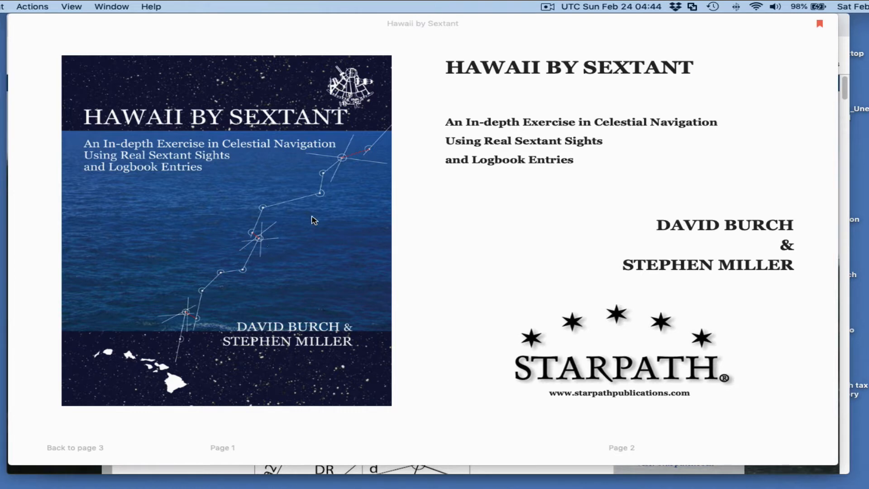
mouse_move(407, 248)
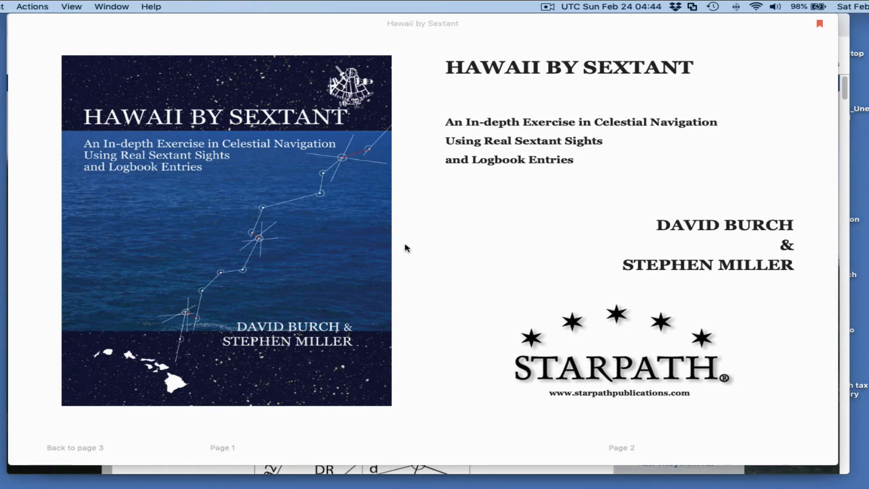
mouse_move(215, 180)
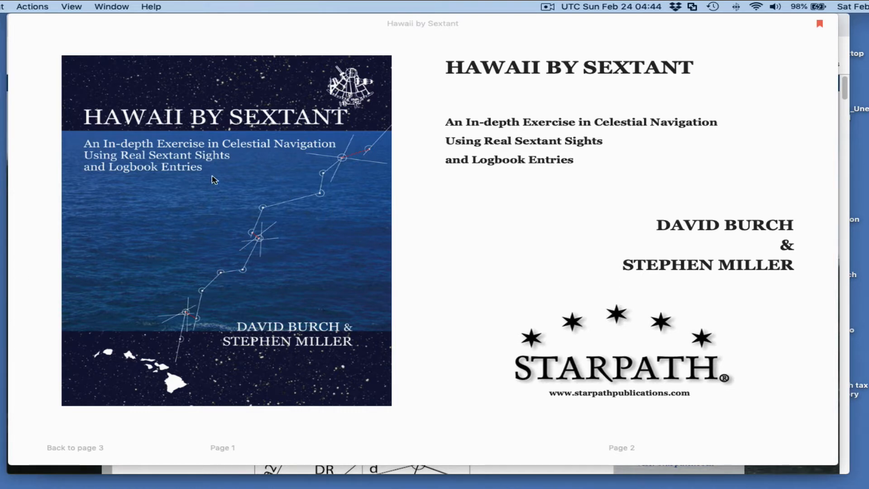
mouse_move(315, 168)
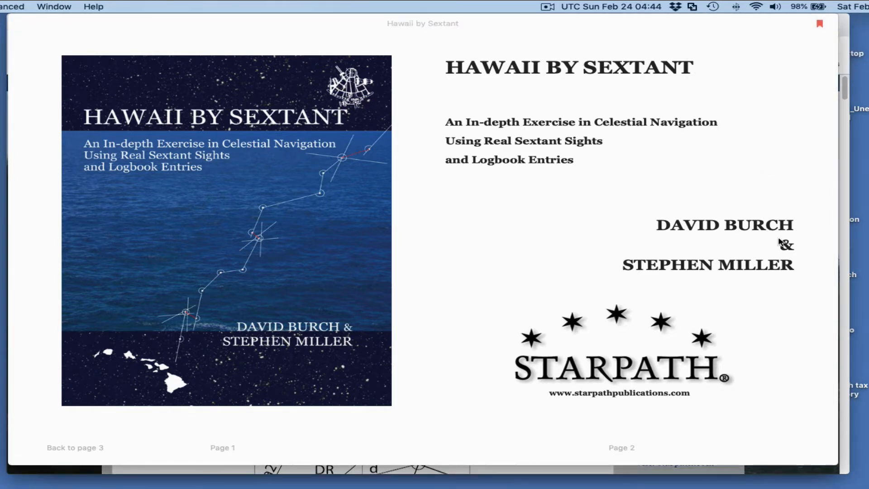
Page forward past the abbreviations to the route chart in Hawaii by Sextant.
click(823, 250)
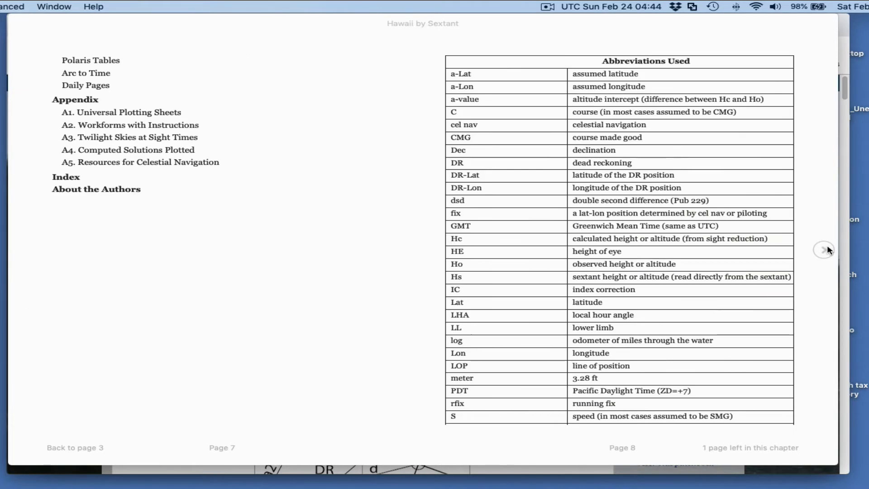
click(824, 250)
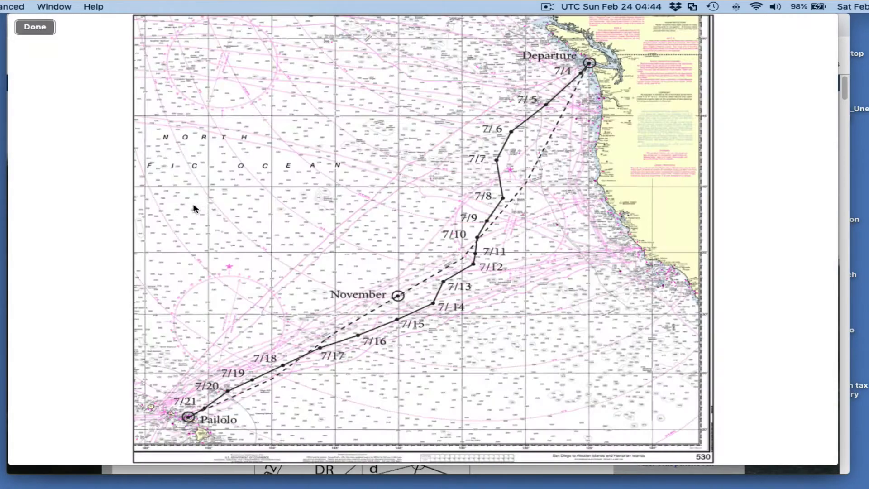
mouse_move(250, 410)
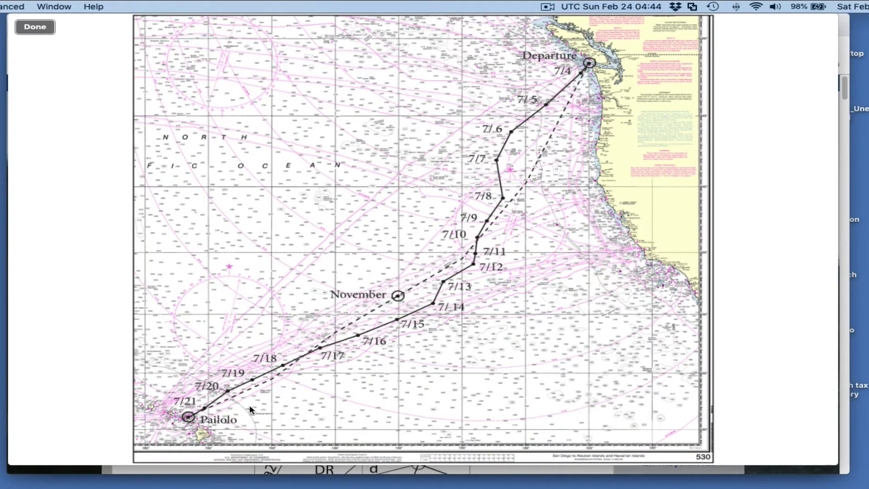
mouse_move(591, 70)
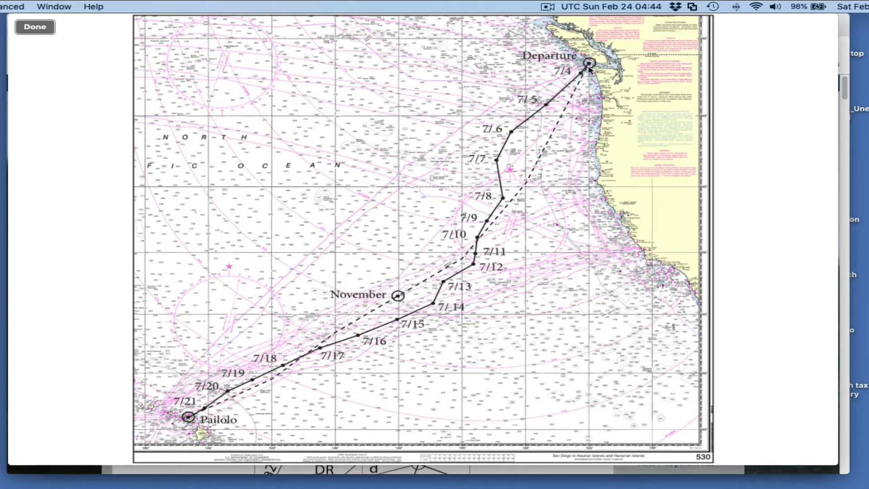
mouse_move(585, 66)
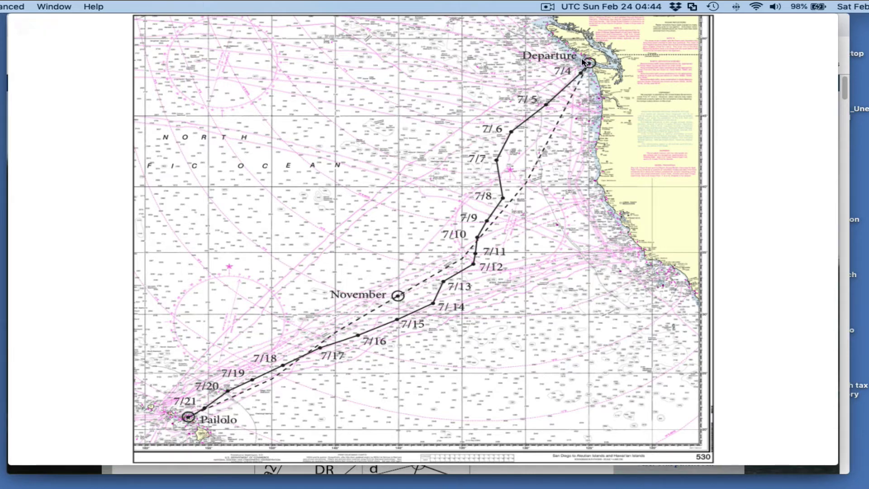
mouse_move(515, 141)
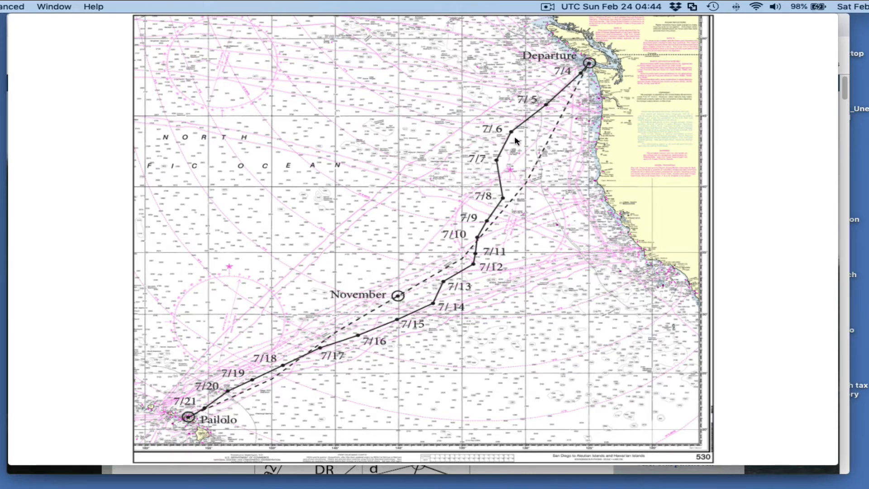
mouse_move(750, 189)
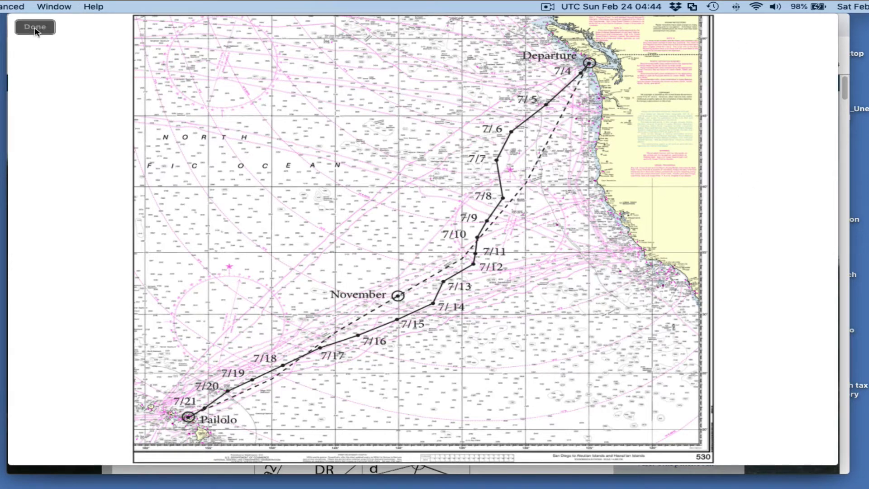
Close the enlarged route chart and continue to the Logbook pages 27–28.
click(35, 26)
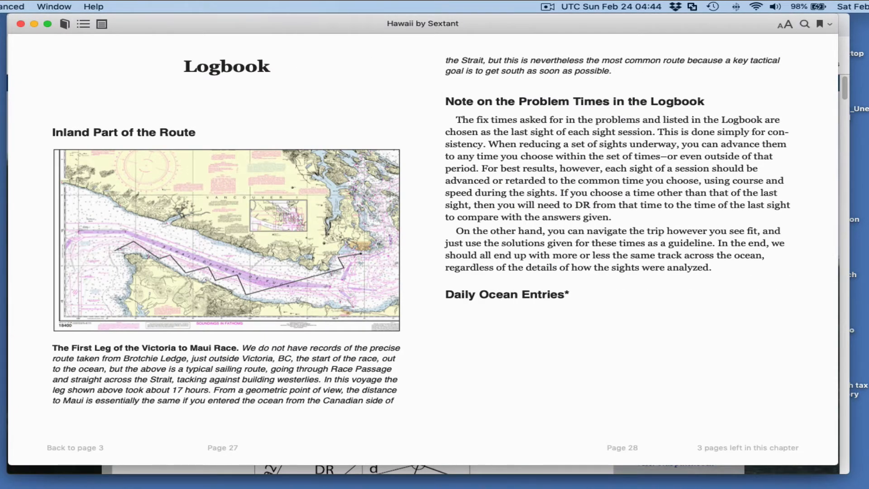
click(82, 24)
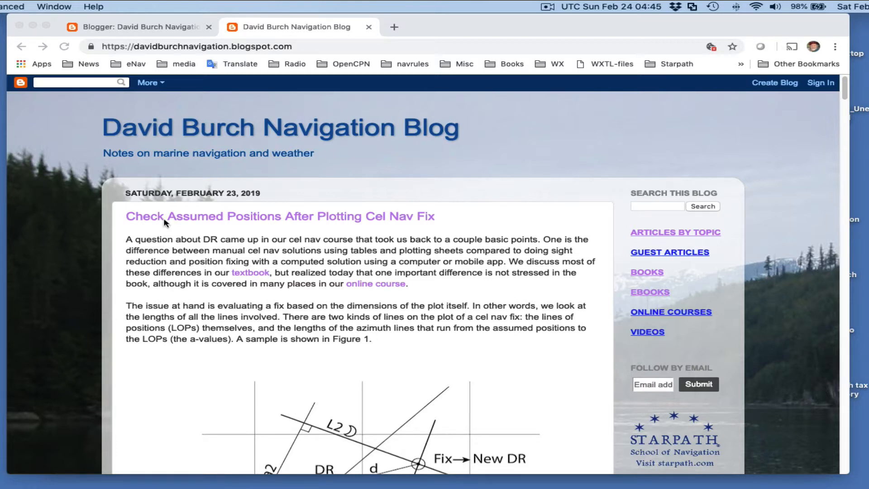
mouse_move(483, 360)
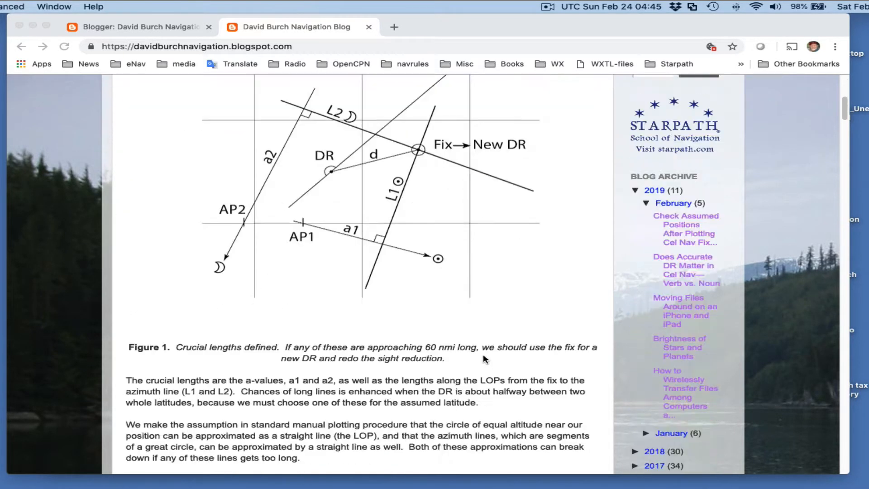
Scroll the blog article to bring its Figure 1 into view.
scroll(up, 3)
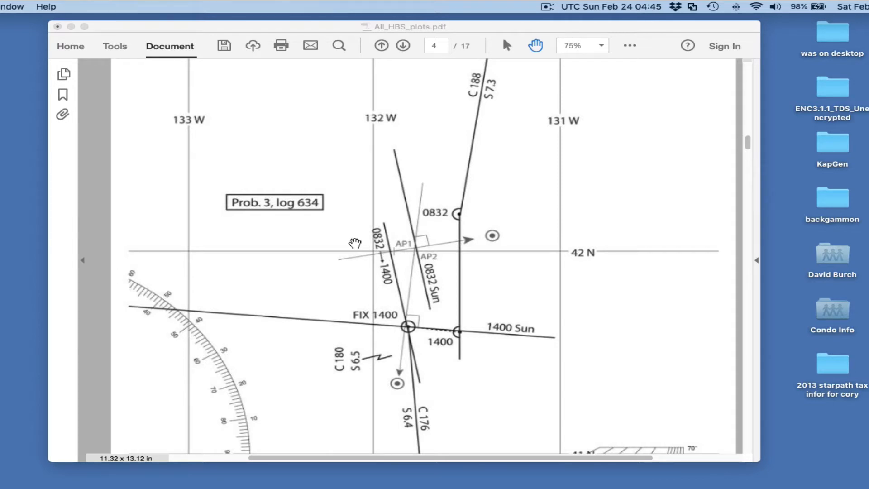
mouse_move(465, 229)
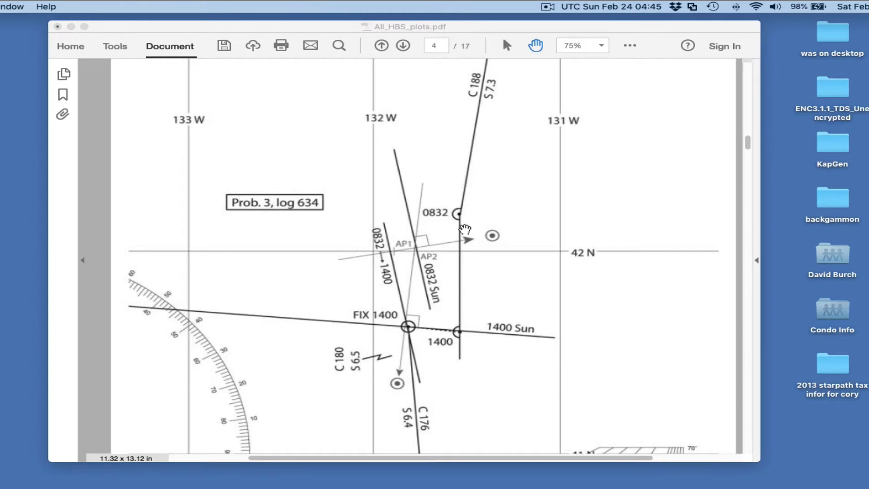
mouse_move(451, 222)
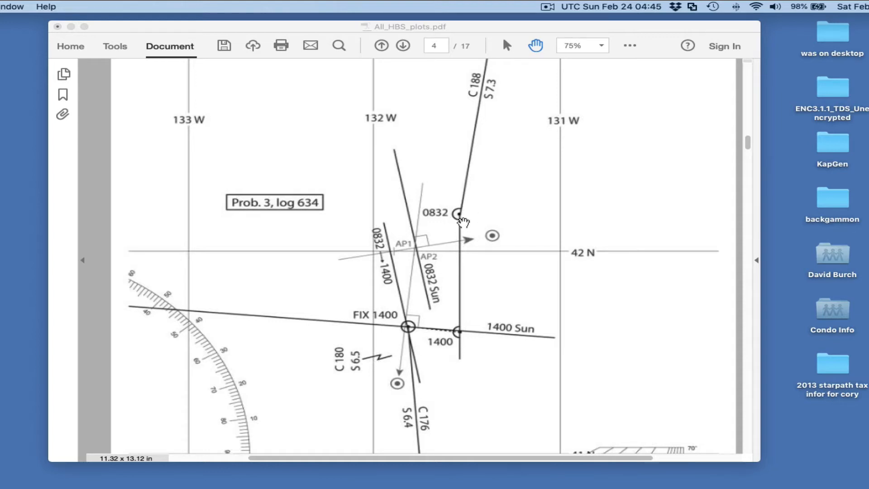
mouse_move(391, 264)
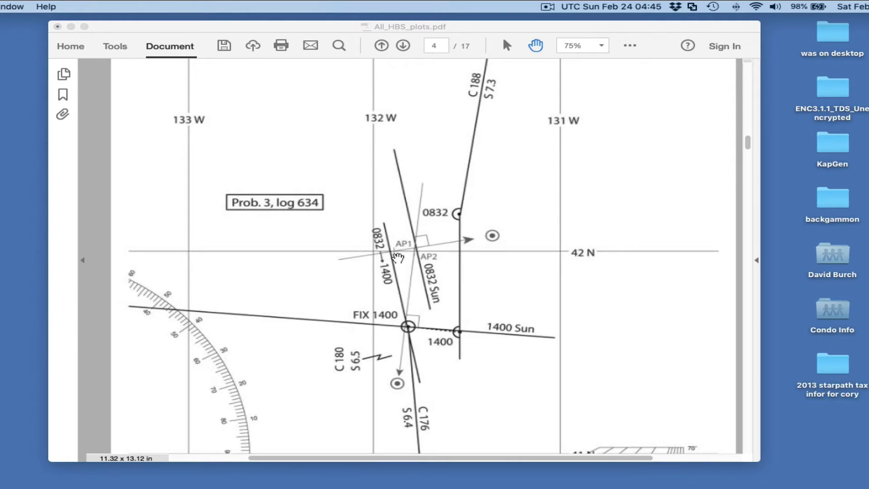
mouse_move(396, 265)
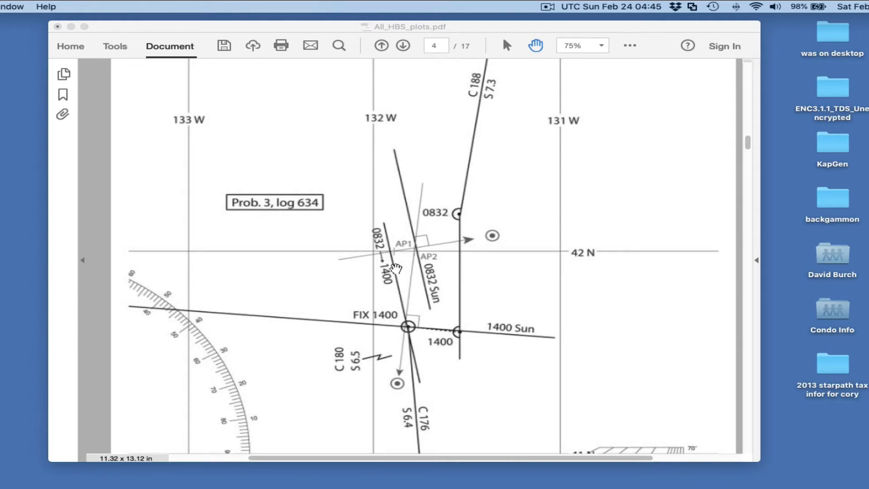
mouse_move(380, 227)
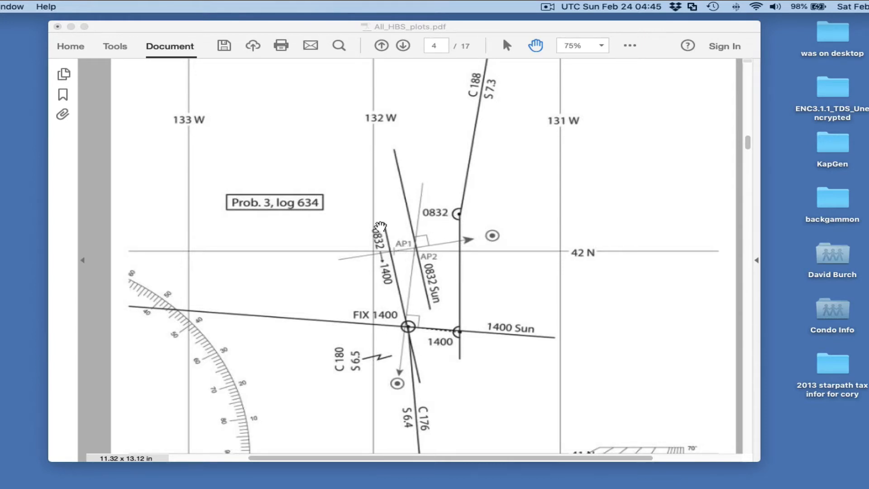
mouse_move(392, 245)
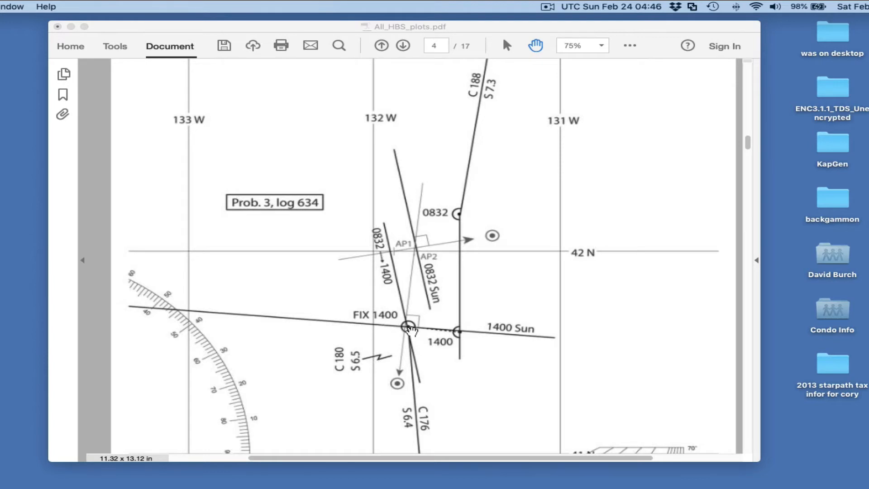
mouse_move(463, 339)
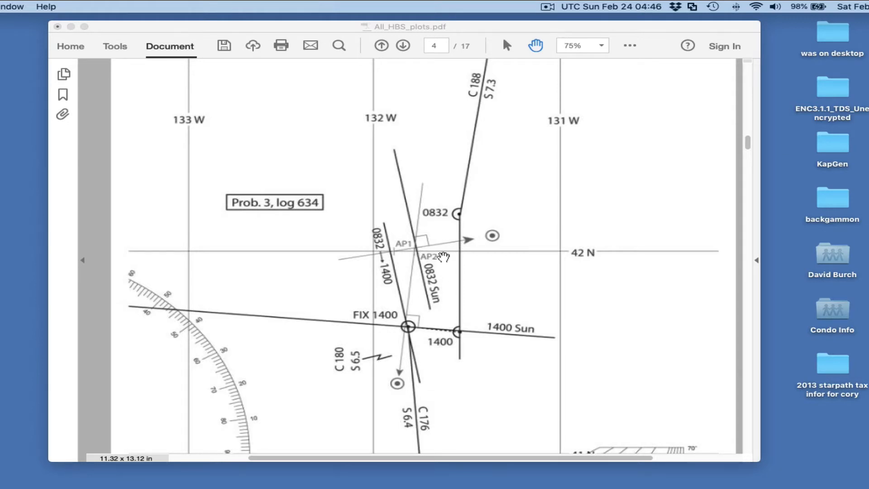
mouse_move(657, 231)
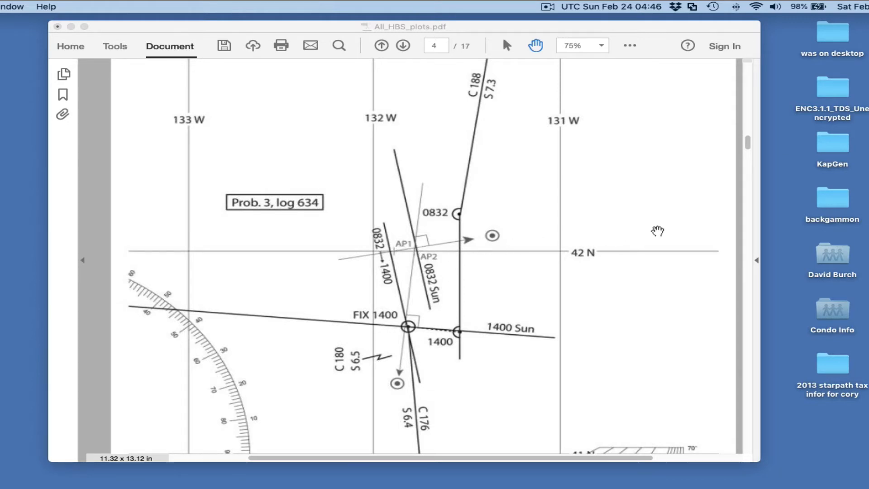
mouse_move(389, 413)
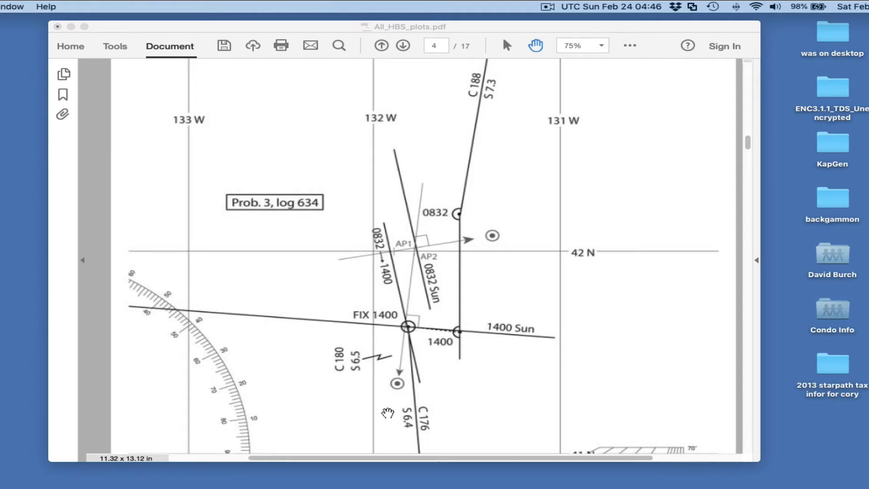
mouse_move(677, 341)
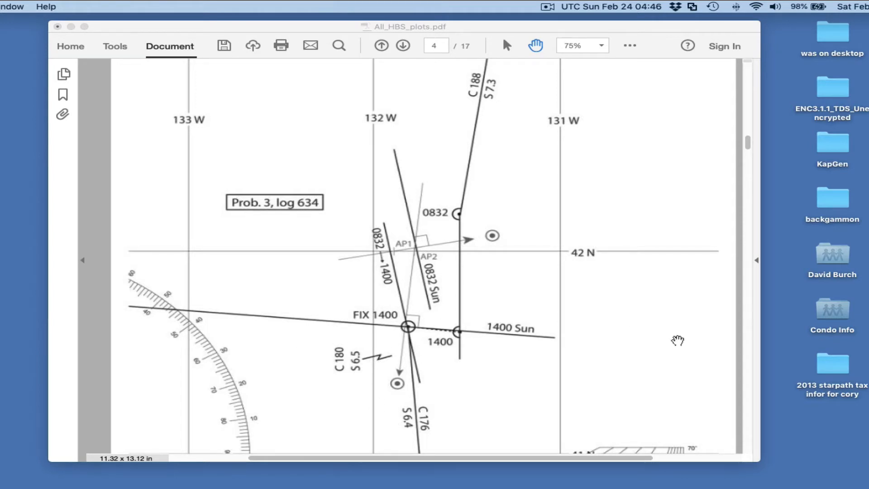
mouse_move(416, 271)
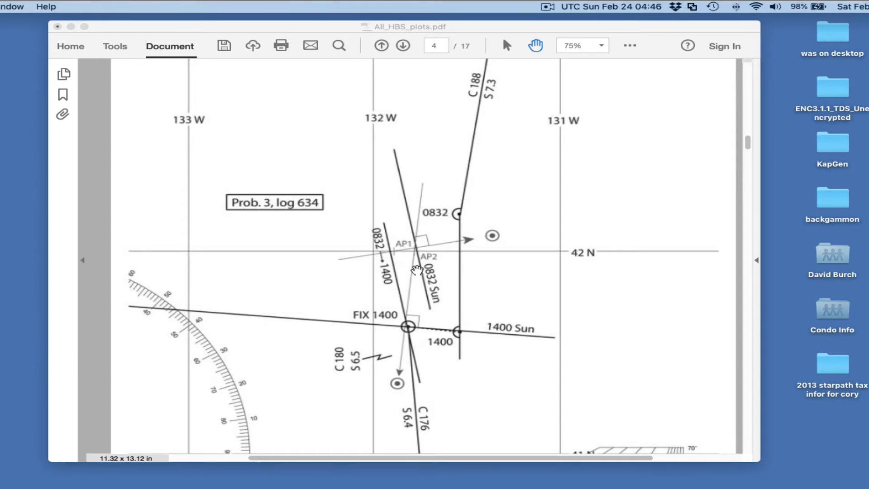
mouse_move(388, 333)
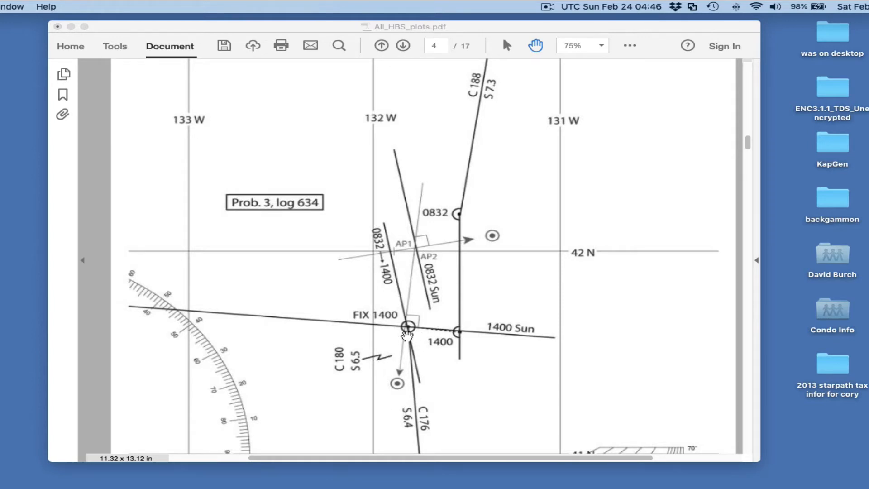
mouse_move(424, 256)
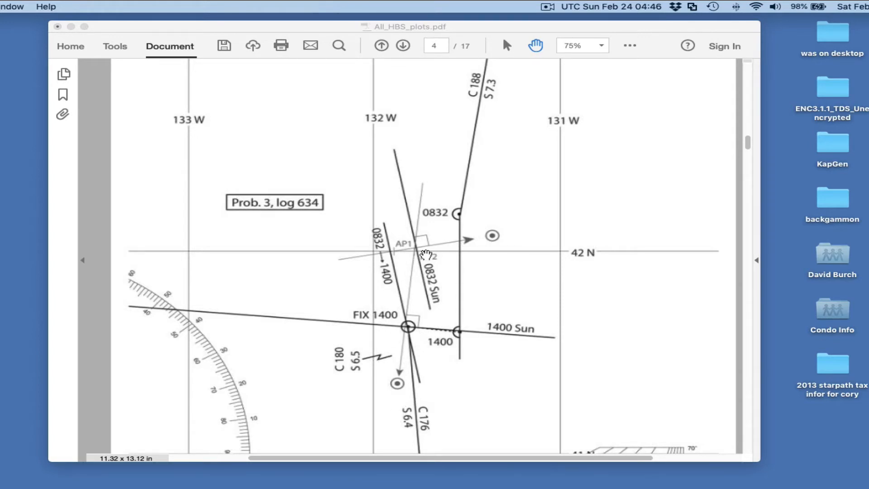
mouse_move(398, 250)
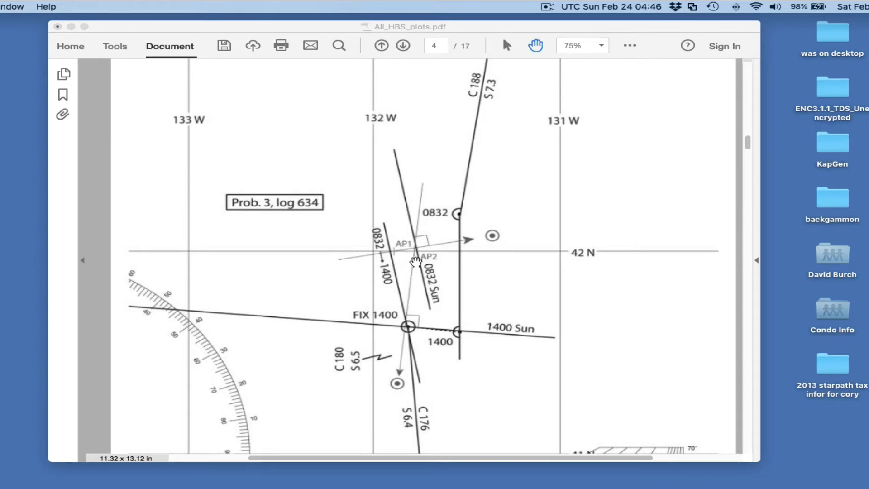
mouse_move(460, 230)
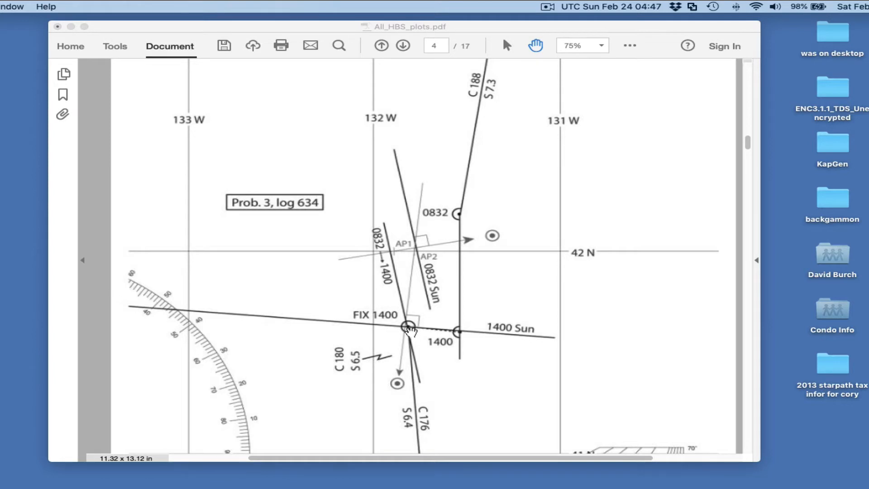
mouse_move(399, 260)
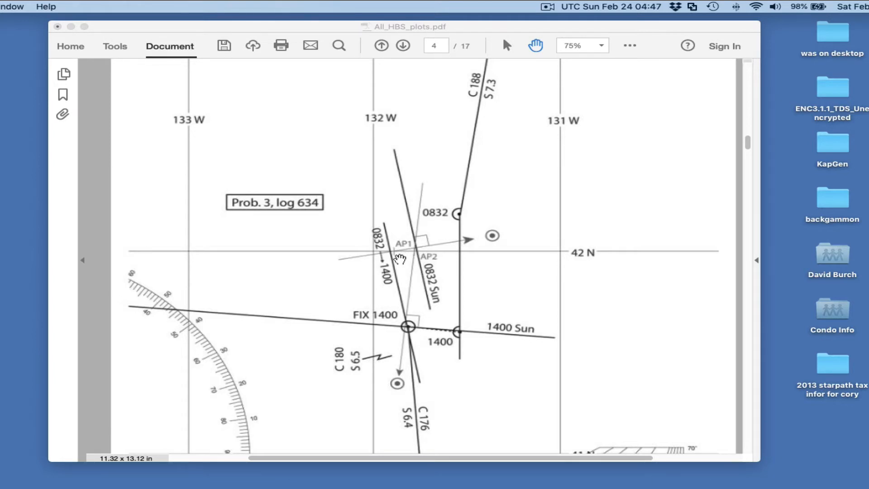
mouse_move(423, 280)
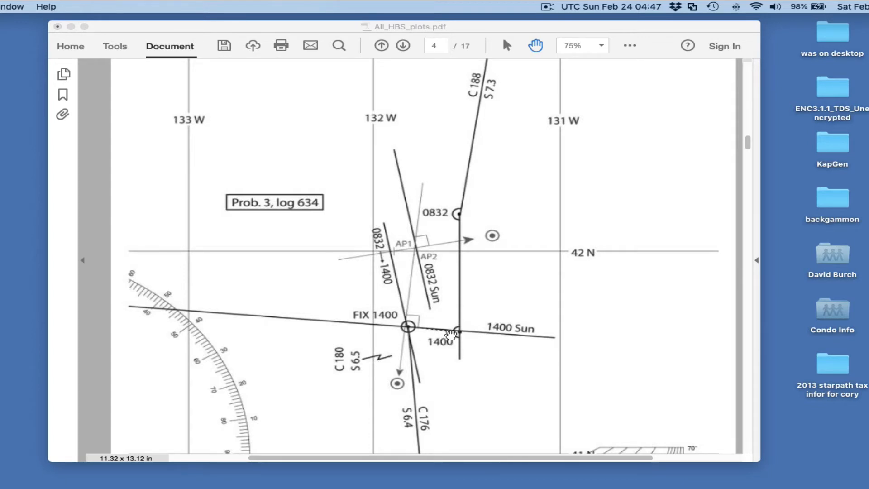
mouse_move(465, 337)
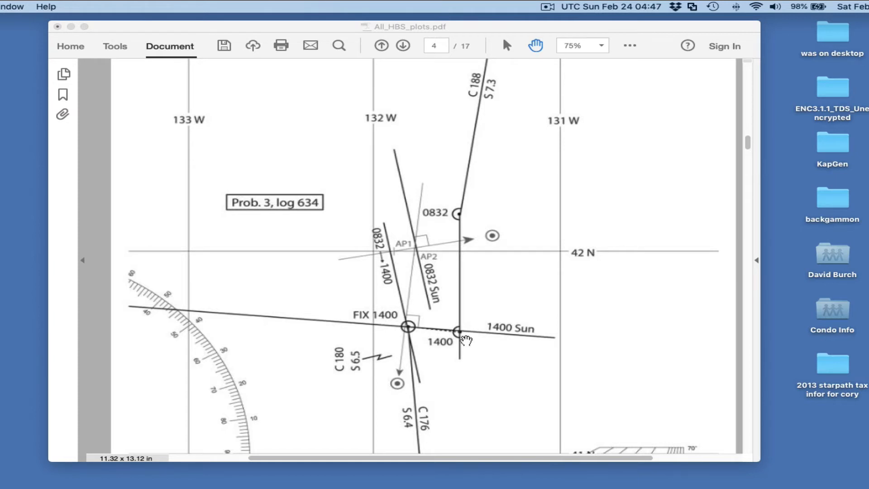
mouse_move(418, 332)
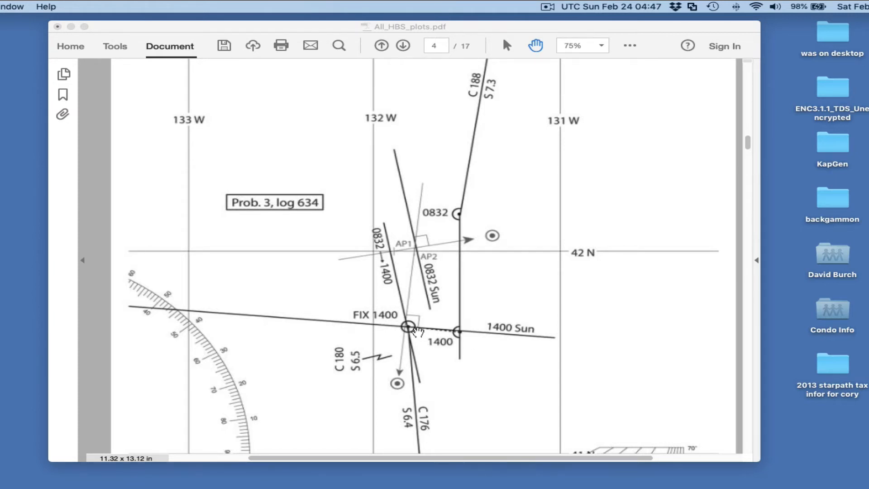
Scroll from page 4 to page 5 of All_HBS_plots.pdf to review the Prob. 4 plot around FIX 1307.
scroll(down, 3)
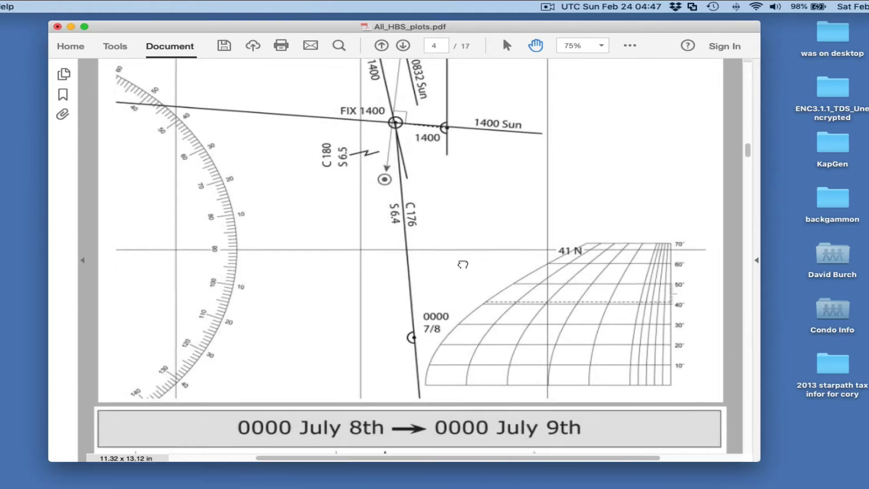
scroll(down, 3)
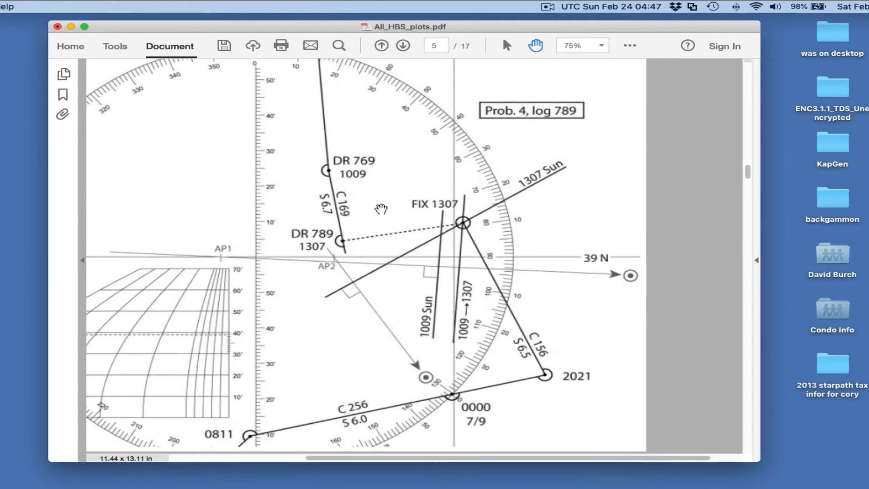
mouse_move(344, 246)
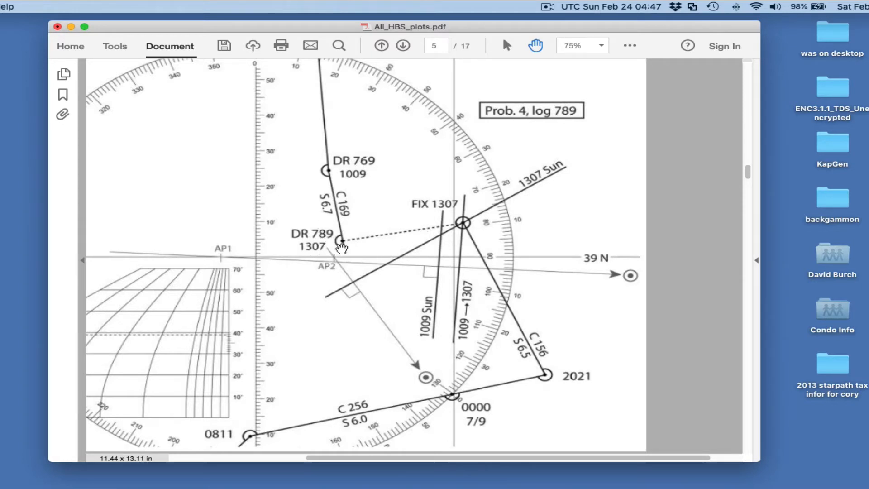
mouse_move(452, 233)
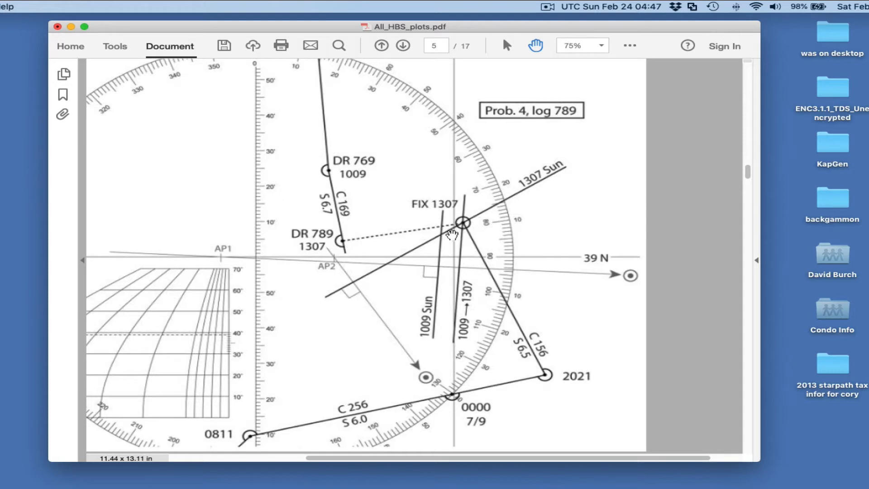
mouse_move(341, 246)
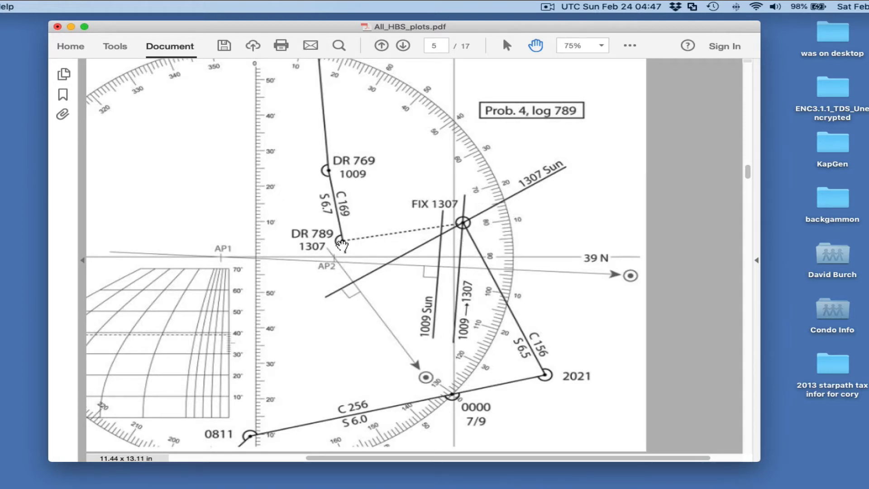
mouse_move(384, 243)
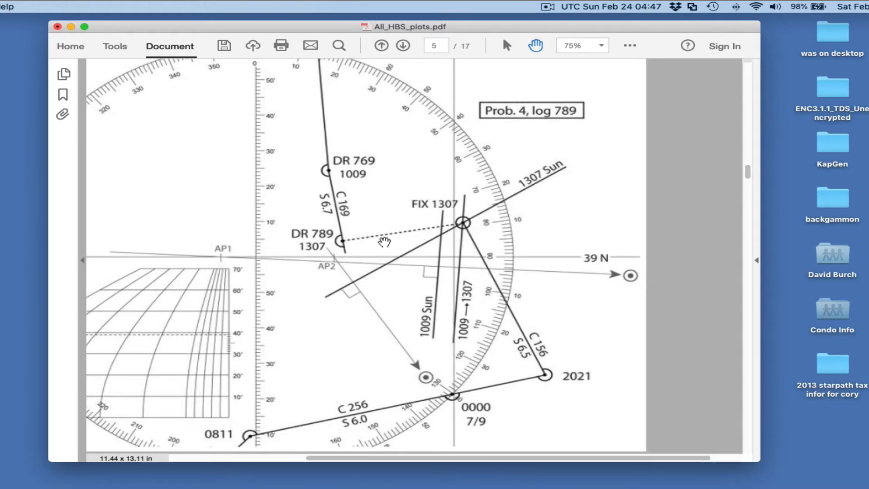
mouse_move(225, 263)
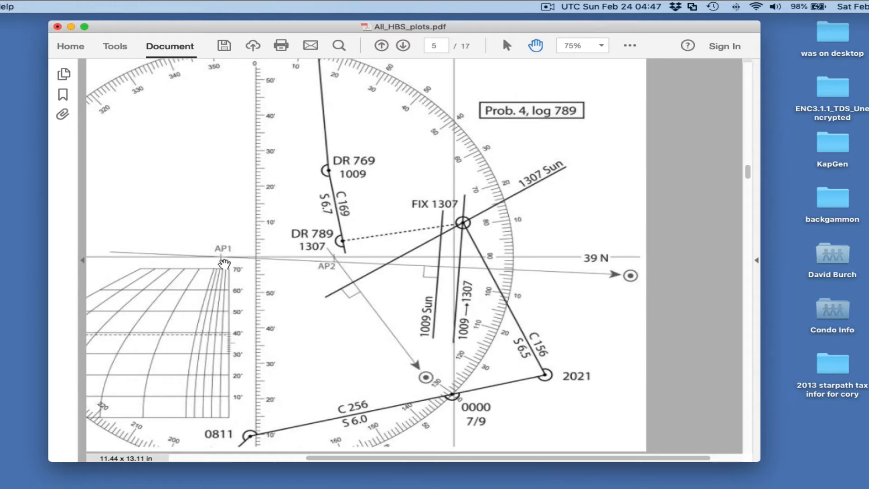
mouse_move(439, 269)
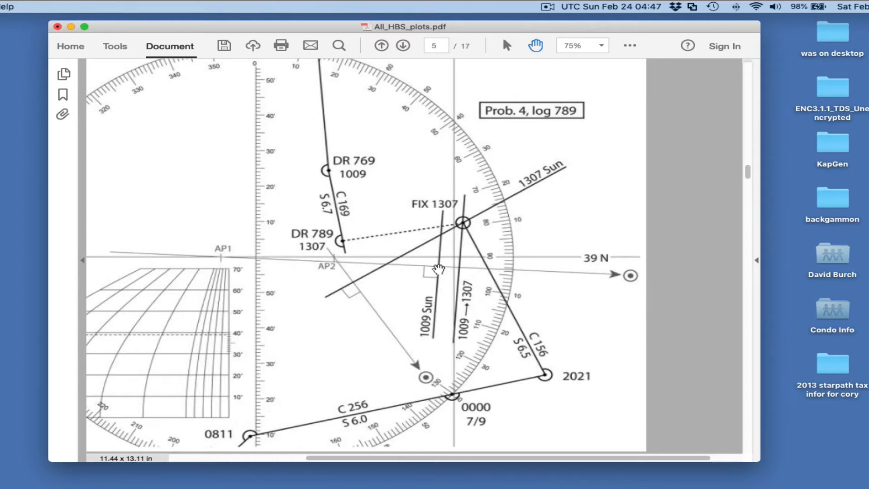
mouse_move(460, 272)
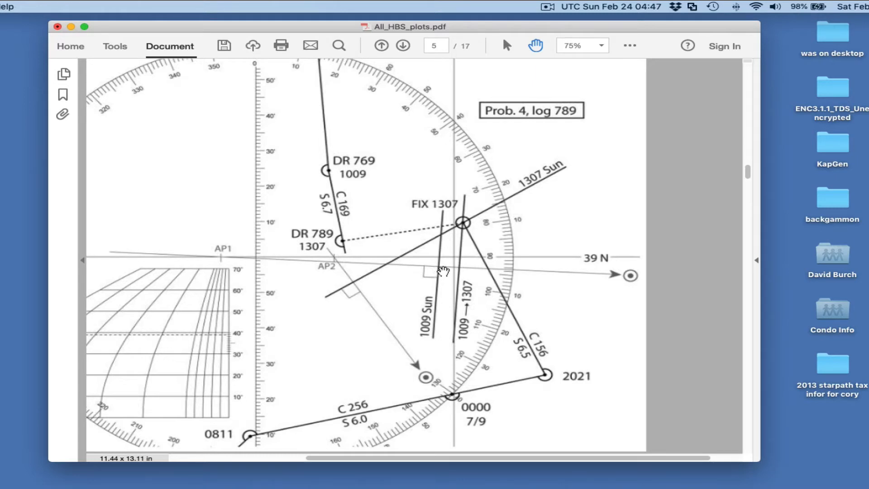
mouse_move(469, 250)
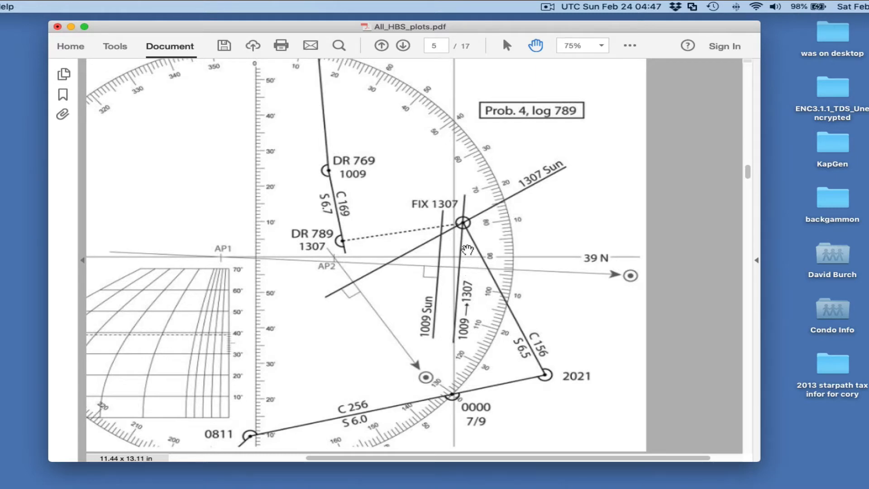
scroll(down, 3)
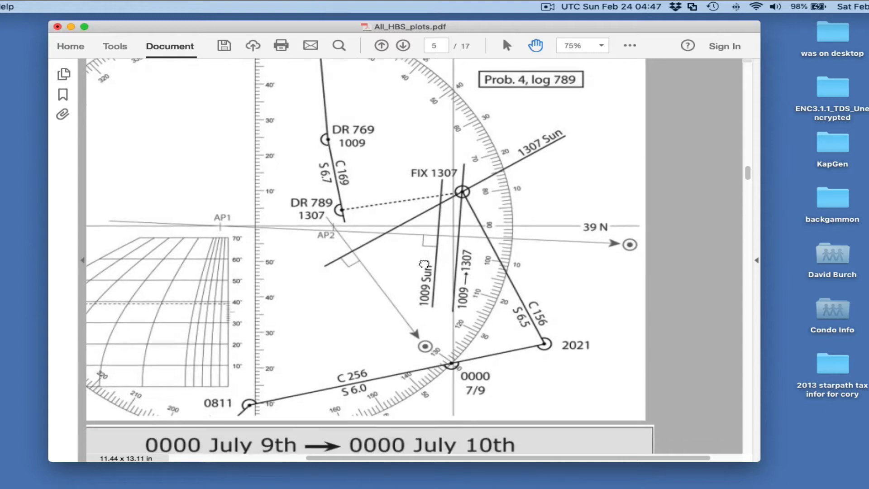
mouse_move(288, 245)
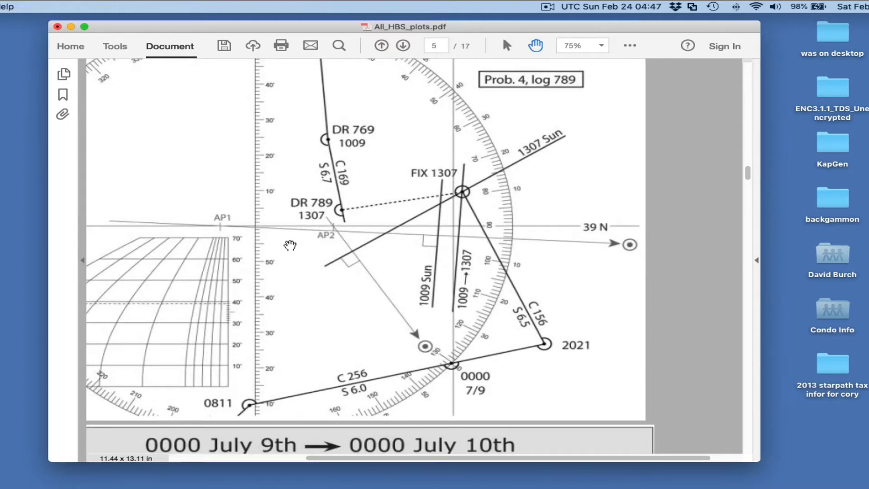
mouse_move(486, 188)
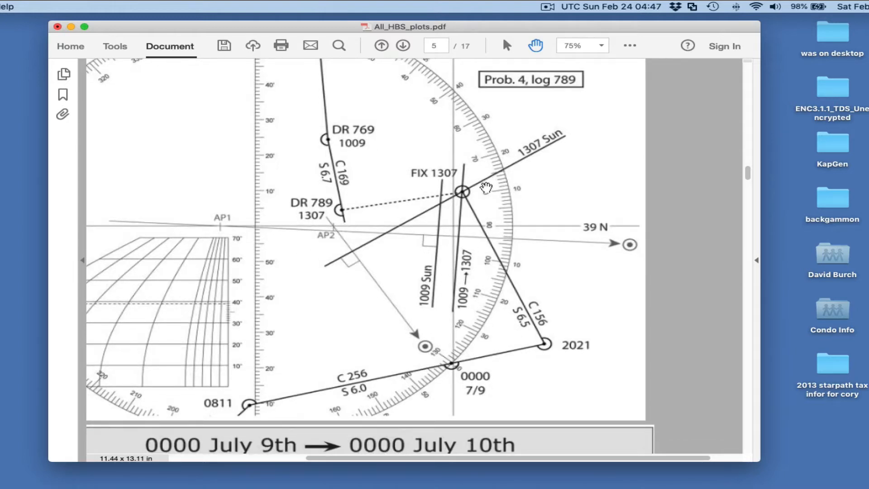
mouse_move(447, 181)
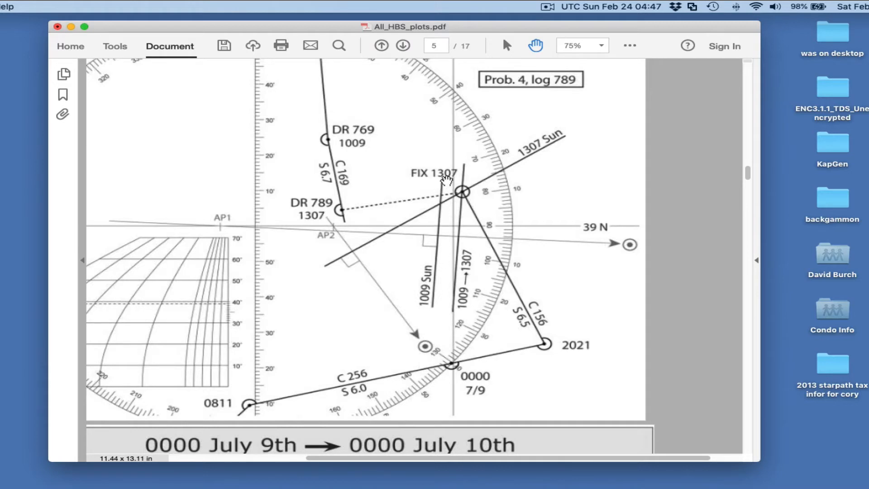
mouse_move(361, 220)
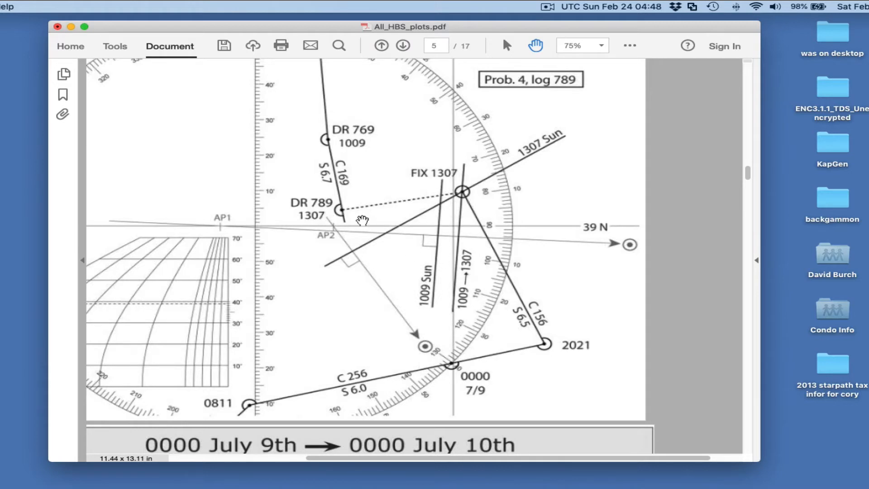
scroll(down, 3)
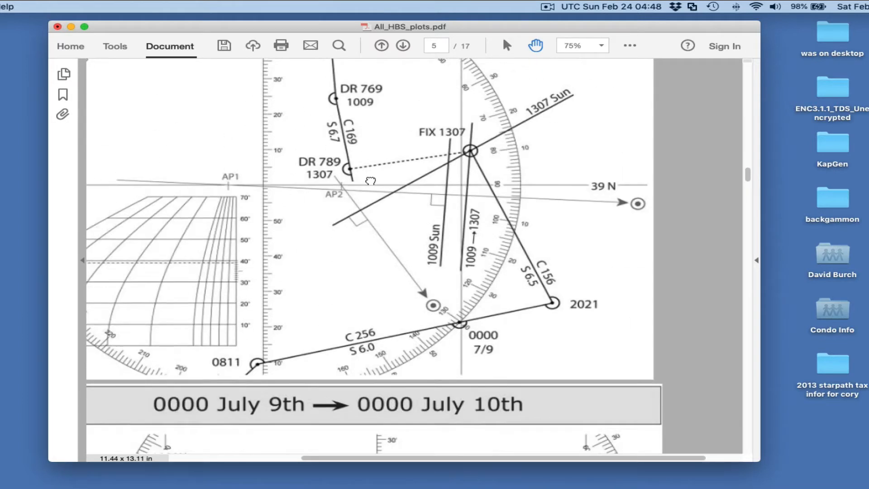
mouse_move(442, 270)
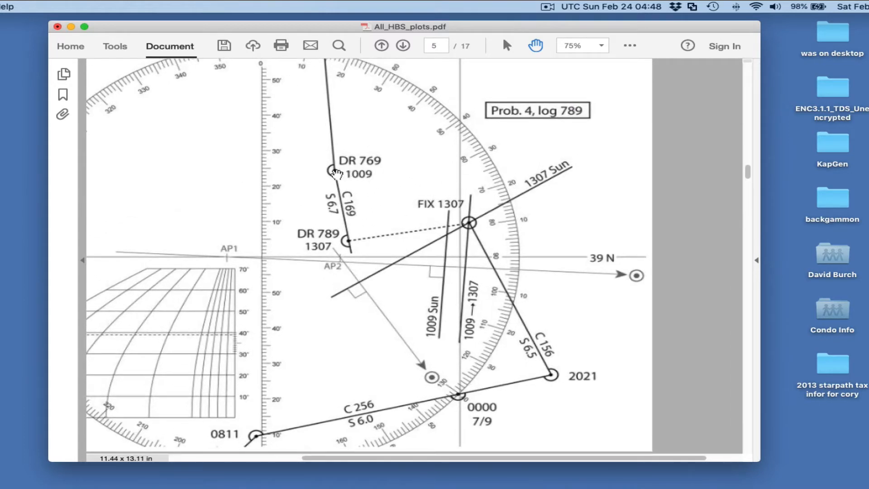
mouse_move(337, 171)
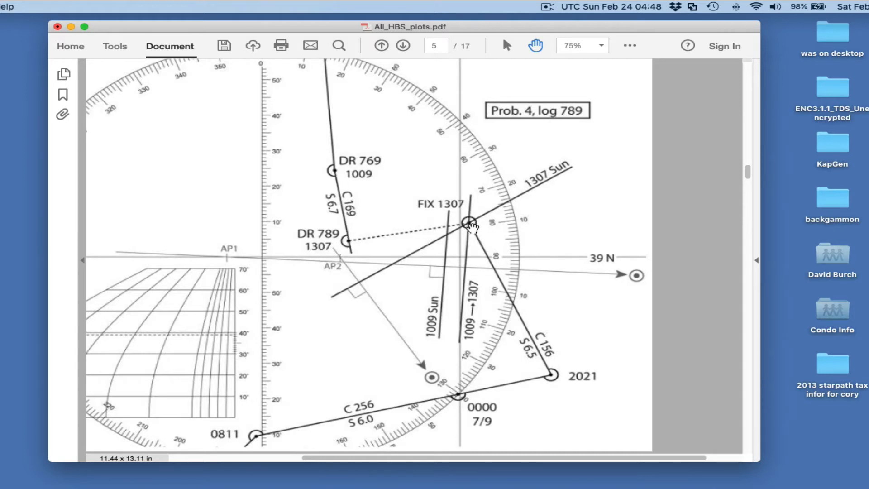
mouse_move(347, 247)
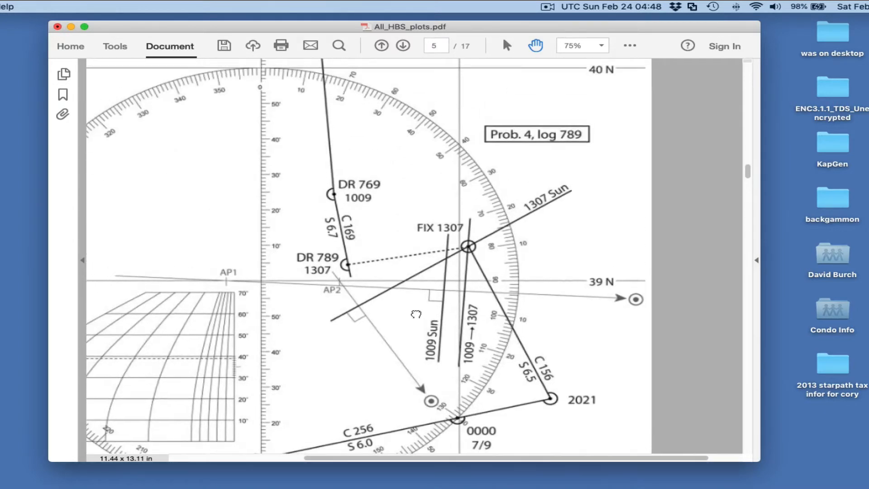
Scroll page 5 until the FIX 1307 plot and the July 9th–10th banner are visible.
scroll(down, 3)
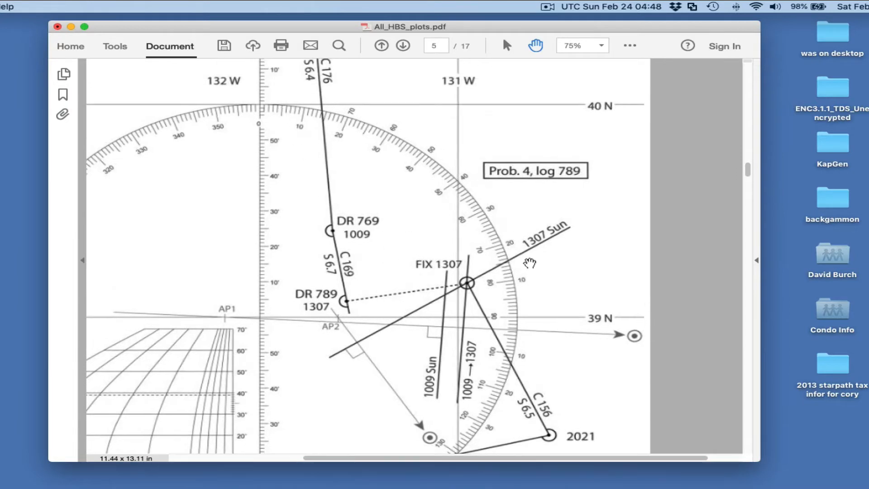
mouse_move(610, 105)
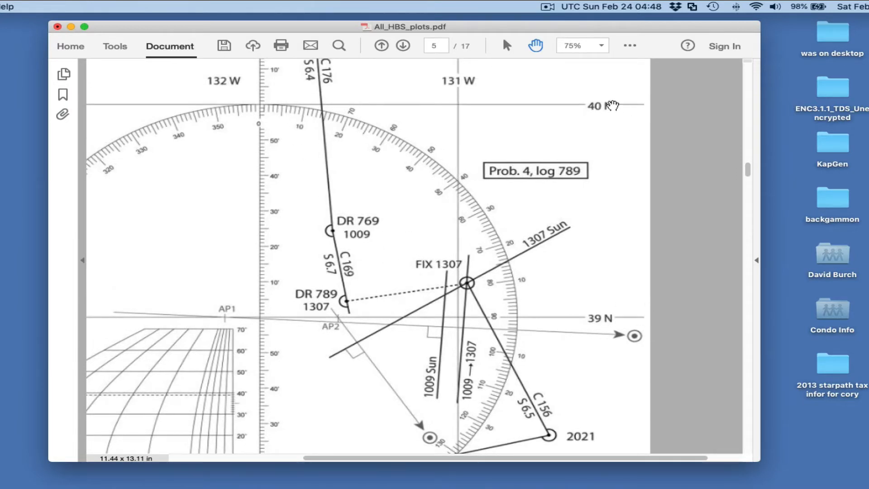
mouse_move(266, 227)
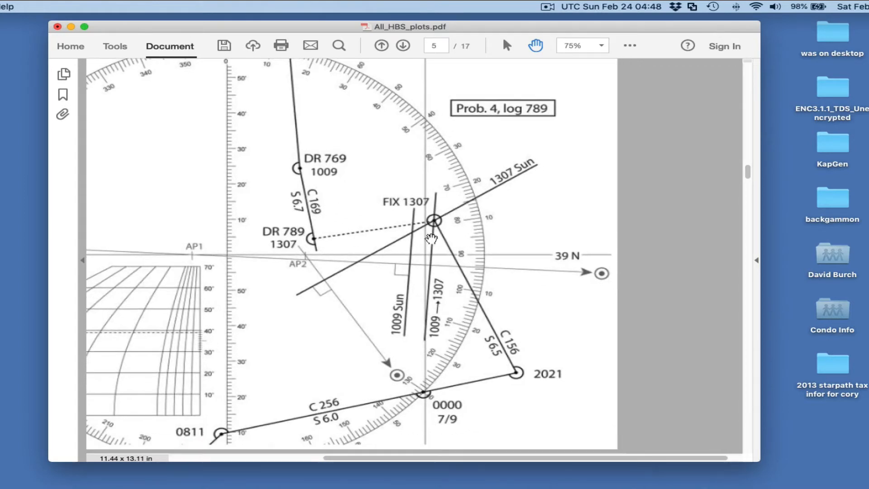
mouse_move(350, 238)
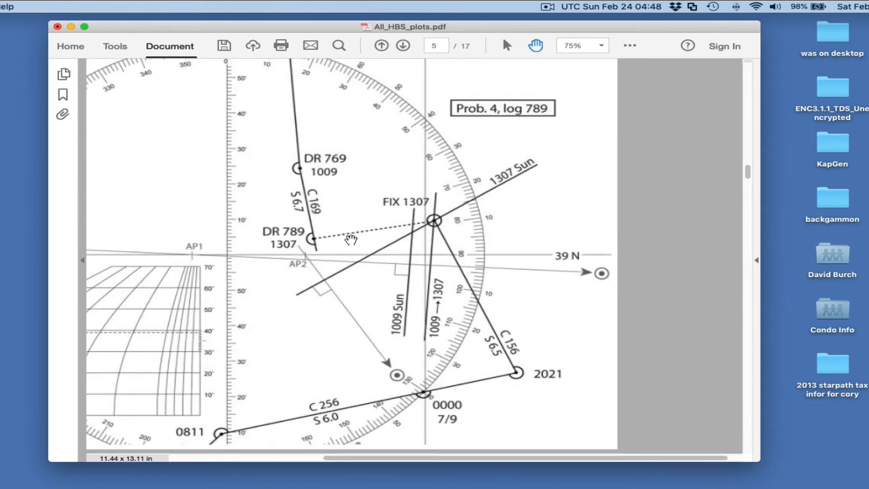
mouse_move(422, 225)
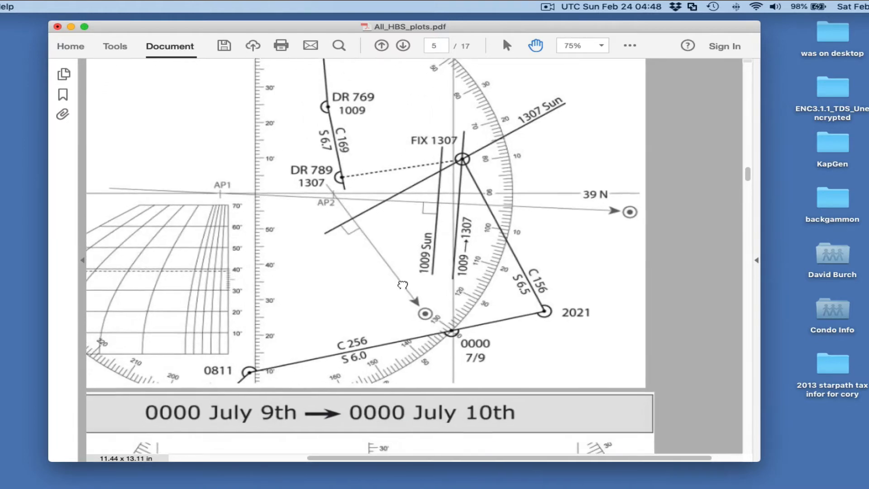
Scroll through page 6 past the Prob. 5–7 plots to the 1055 July 10th → 0000 July 12th banner.
scroll(down, 3)
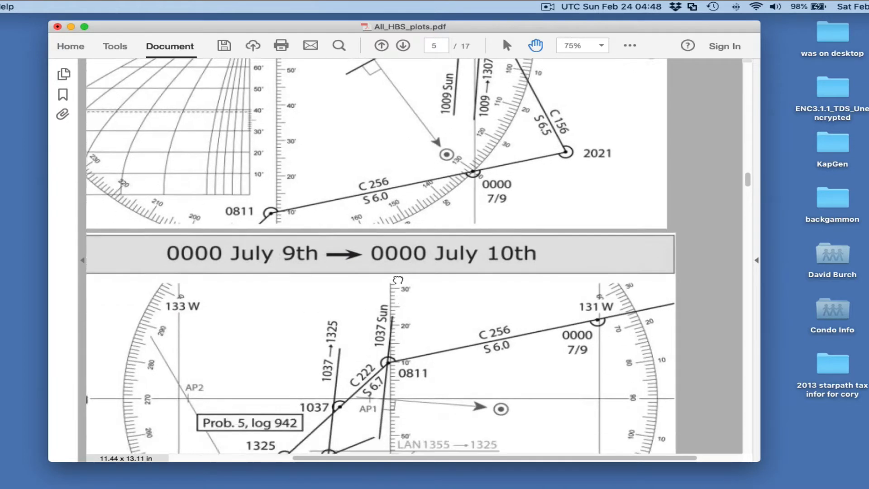
scroll(down, 3)
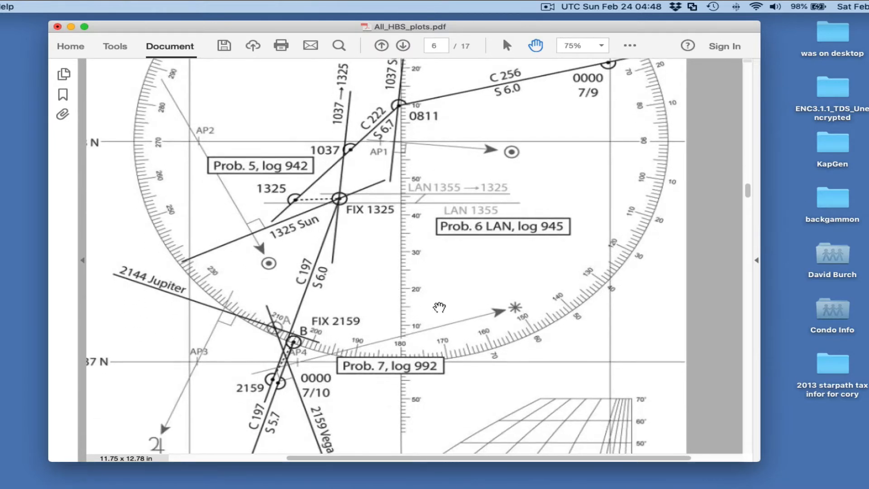
scroll(down, 3)
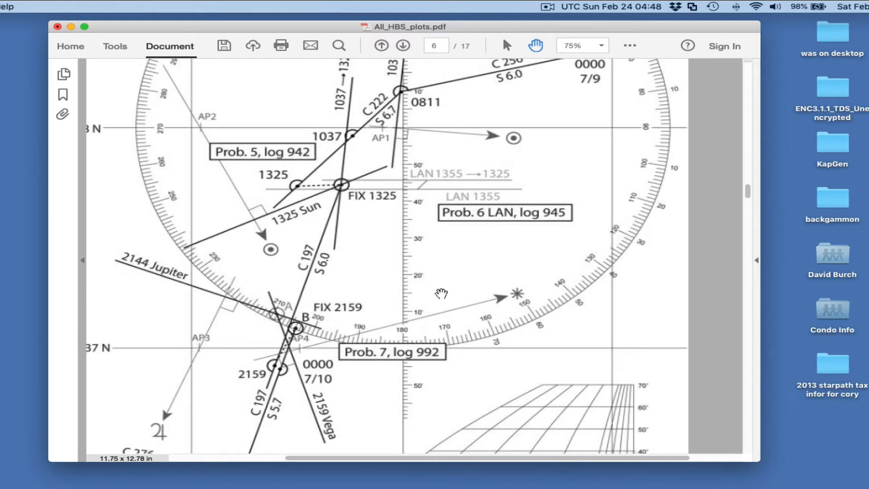
mouse_move(498, 367)
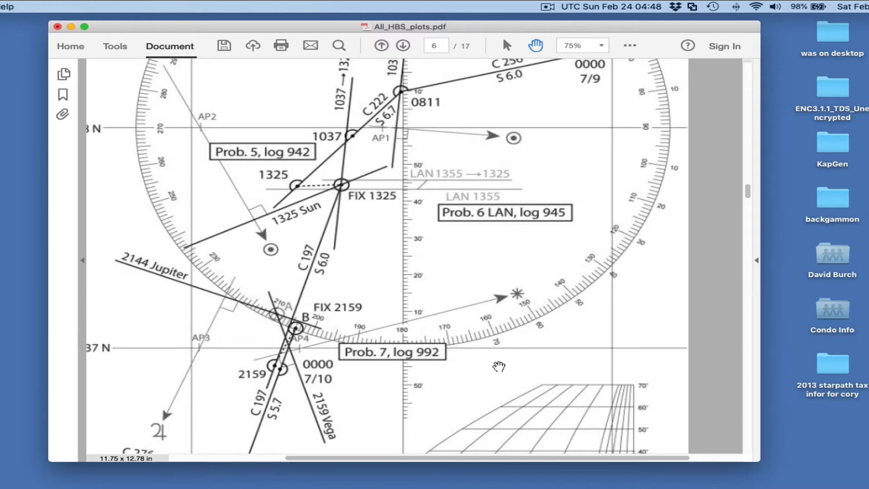
scroll(down, 3)
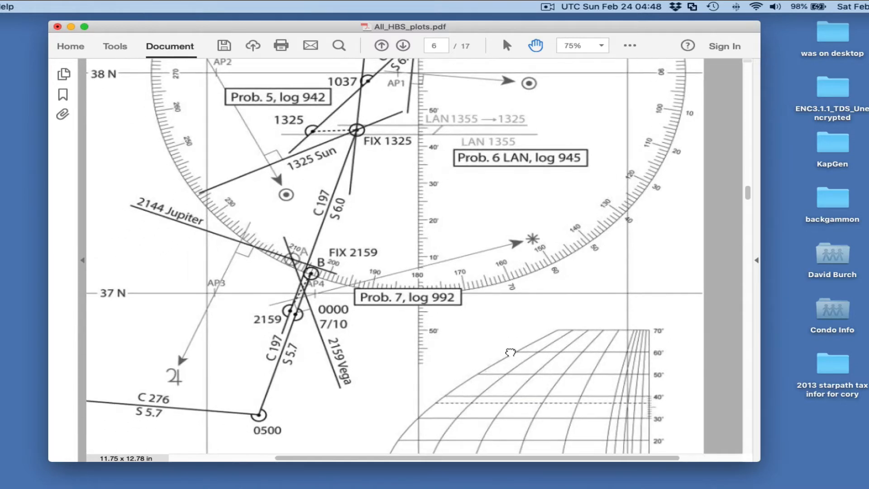
scroll(down, 3)
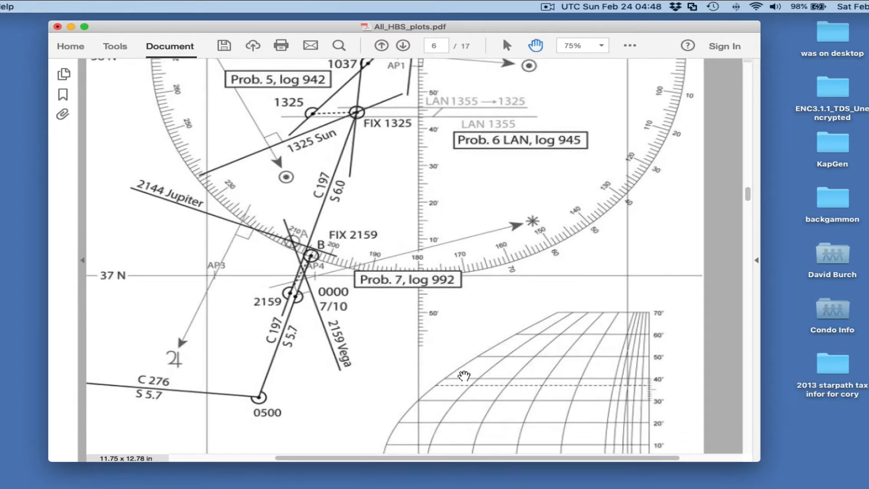
scroll(down, 3)
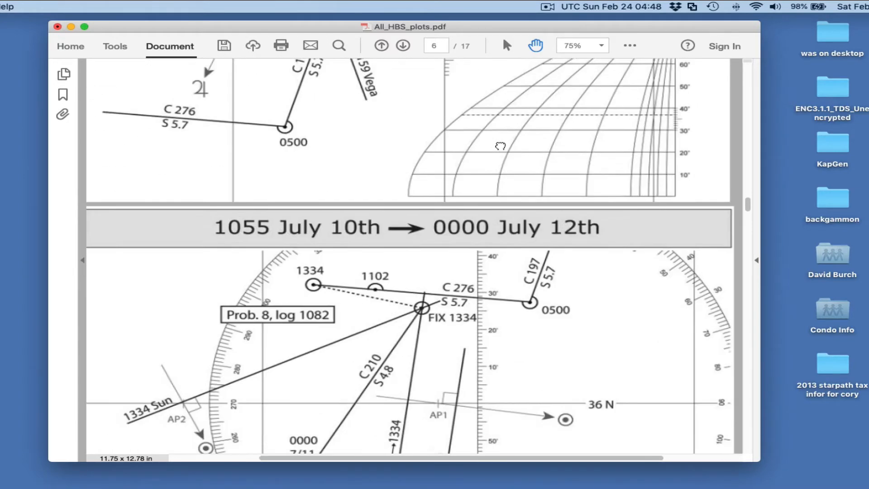
Scroll onto page 7 so the July 10th–12th plot with FIX 1334 fills the window.
scroll(down, 3)
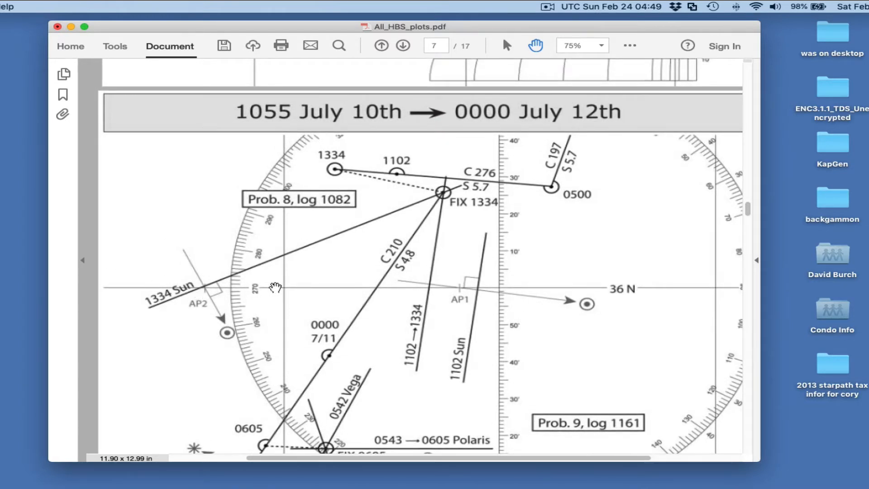
mouse_move(394, 310)
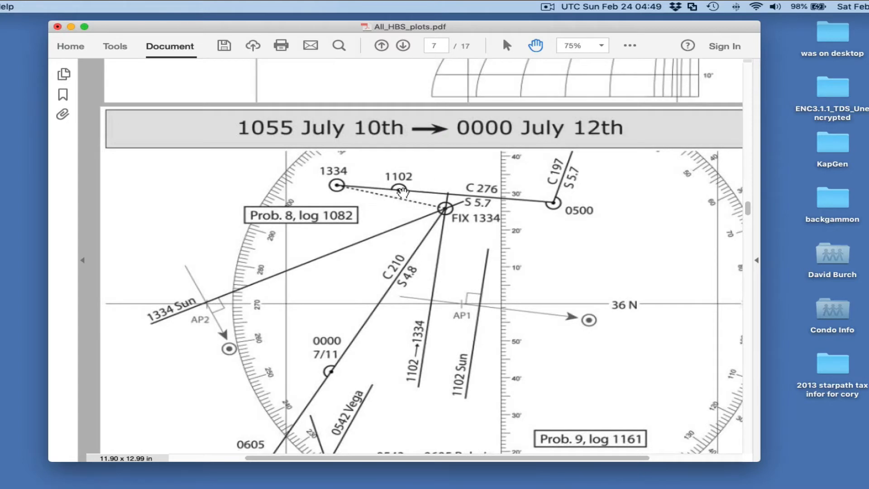
mouse_move(439, 187)
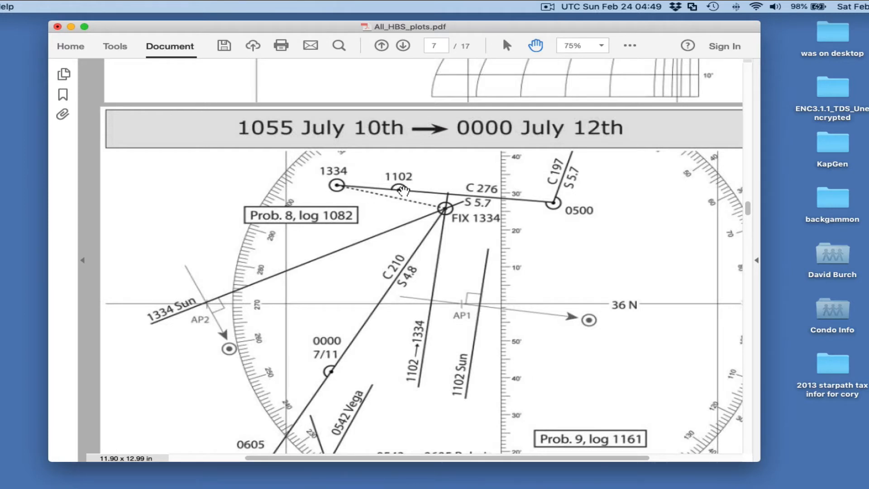
mouse_move(467, 309)
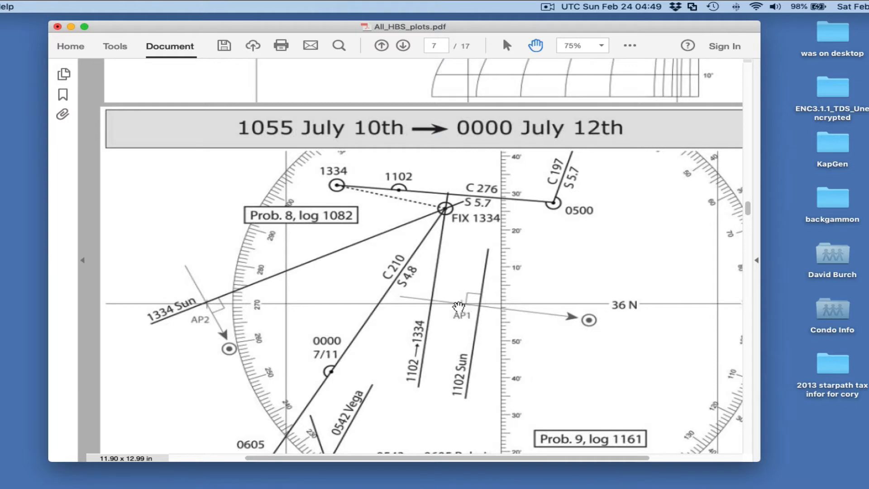
mouse_move(468, 401)
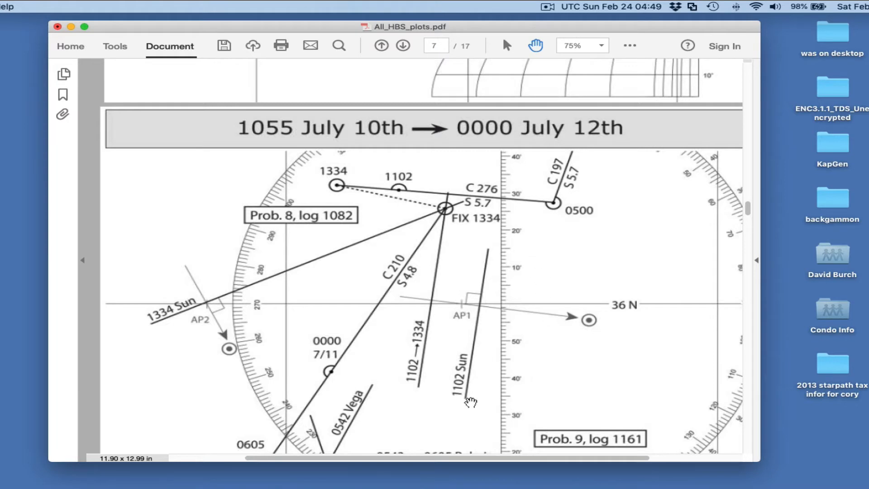
mouse_move(333, 186)
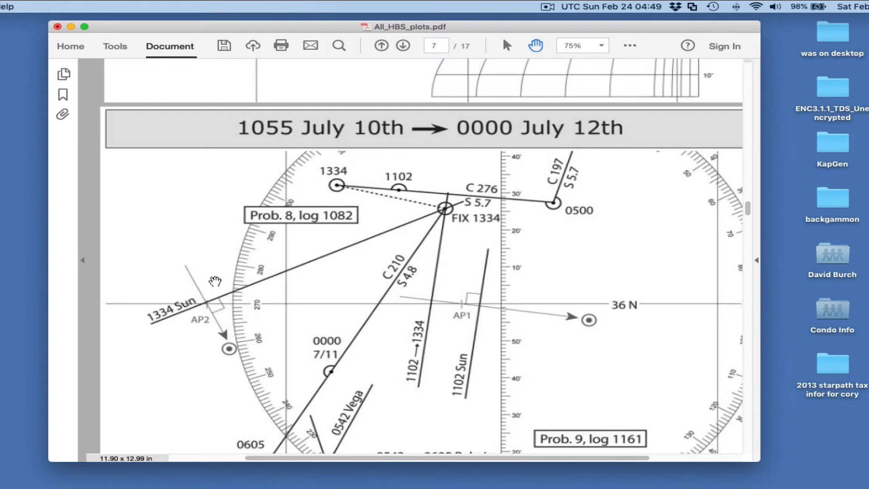
mouse_move(221, 297)
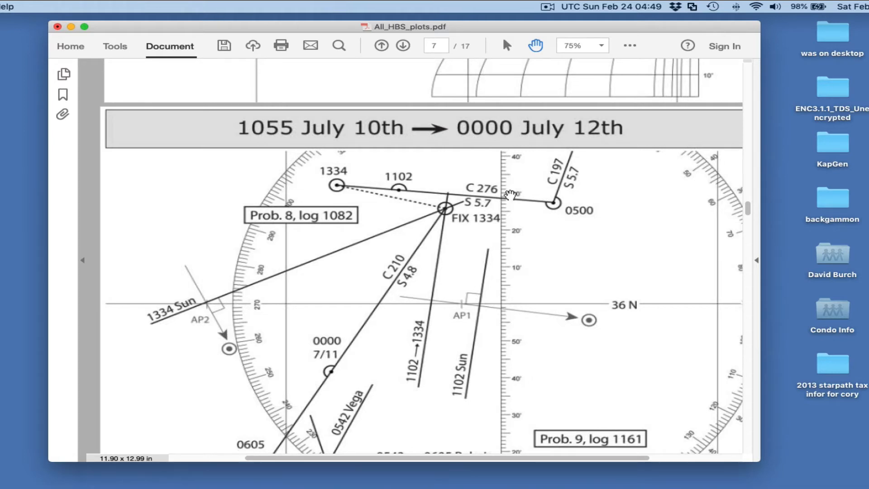
mouse_move(202, 324)
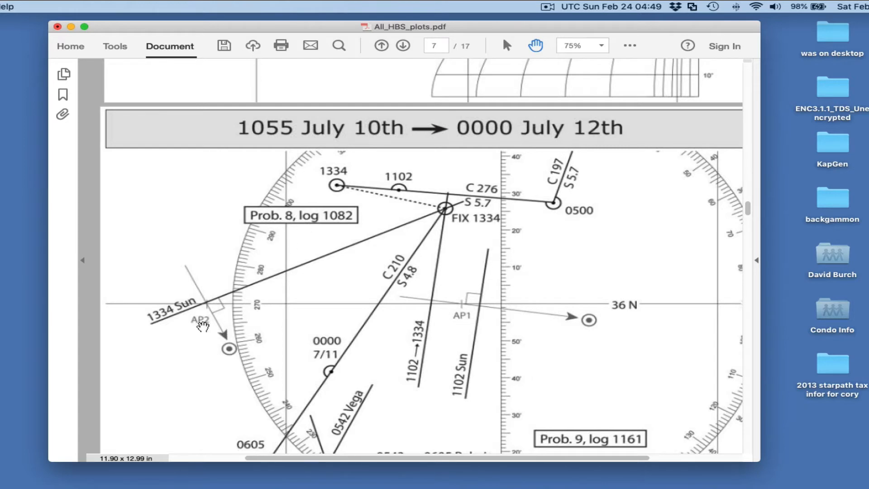
mouse_move(353, 186)
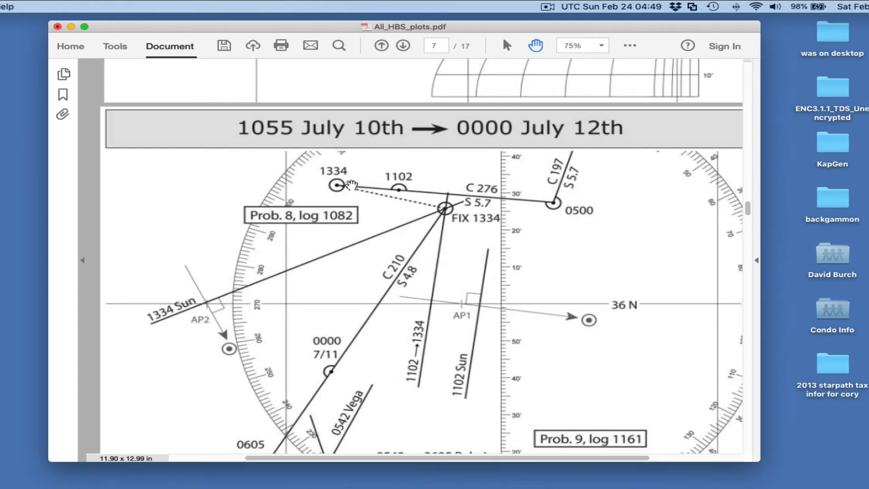
mouse_move(208, 310)
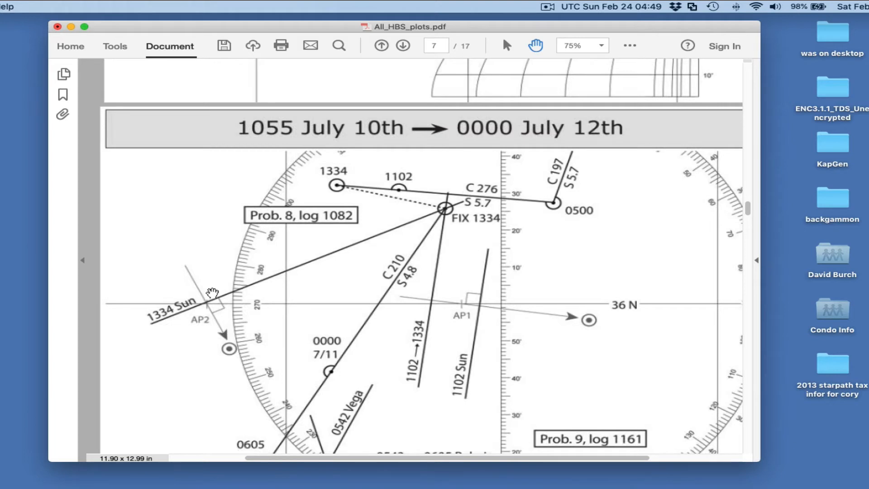
mouse_move(344, 206)
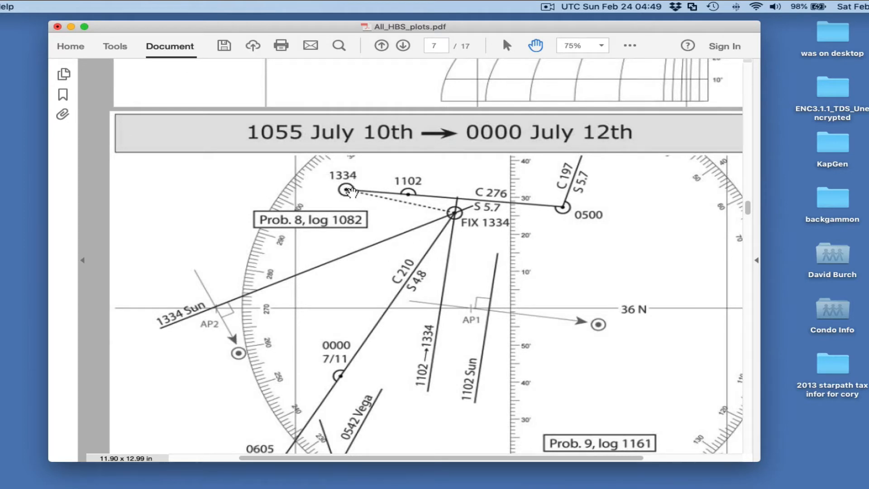
mouse_move(348, 194)
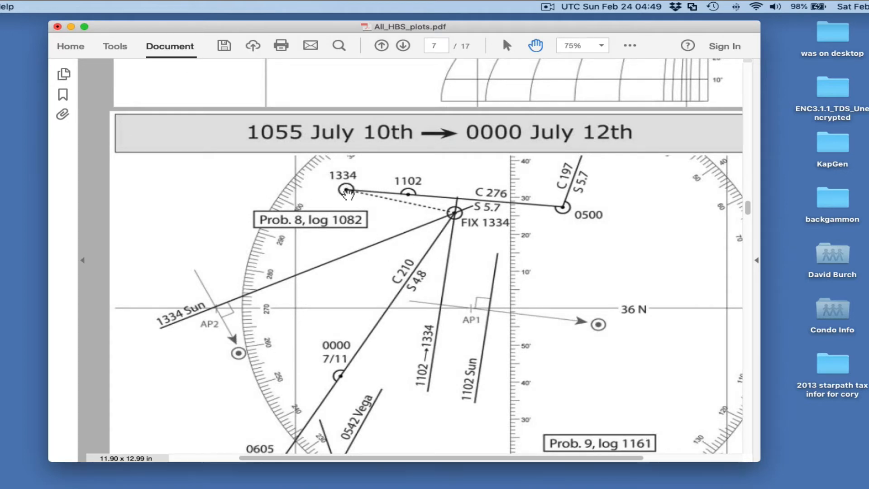
scroll(down, 3)
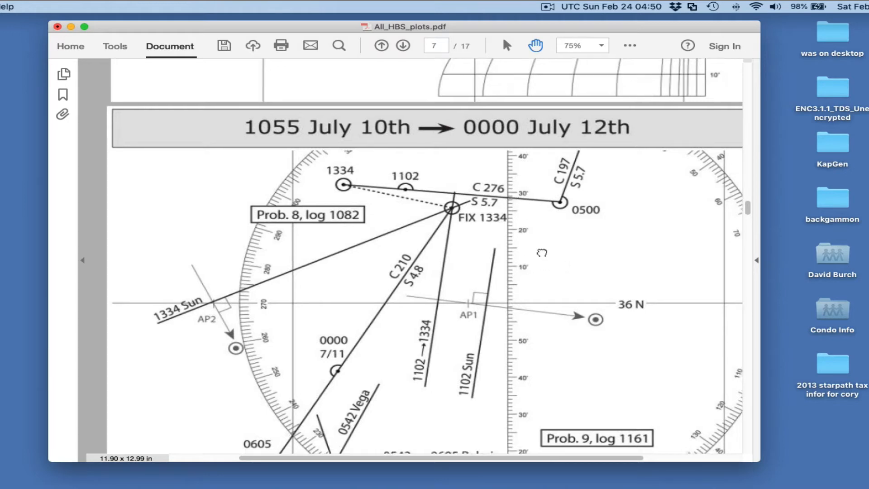
scroll(down, 3)
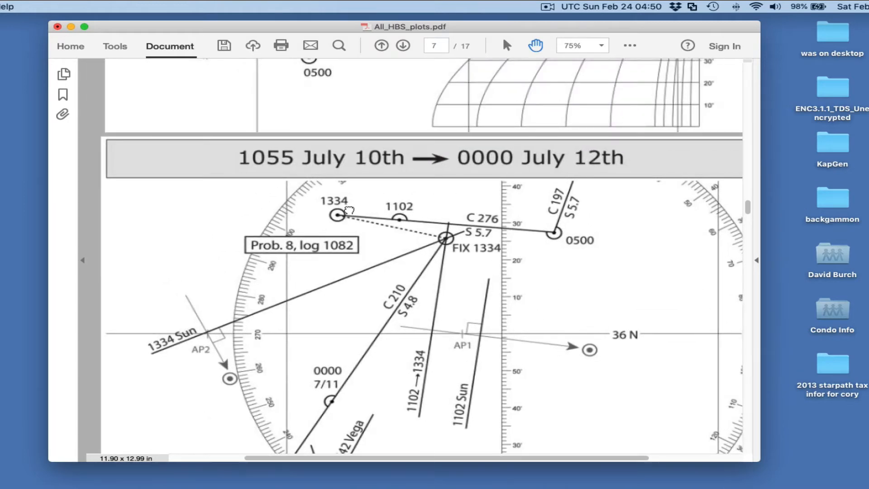
scroll(down, 3)
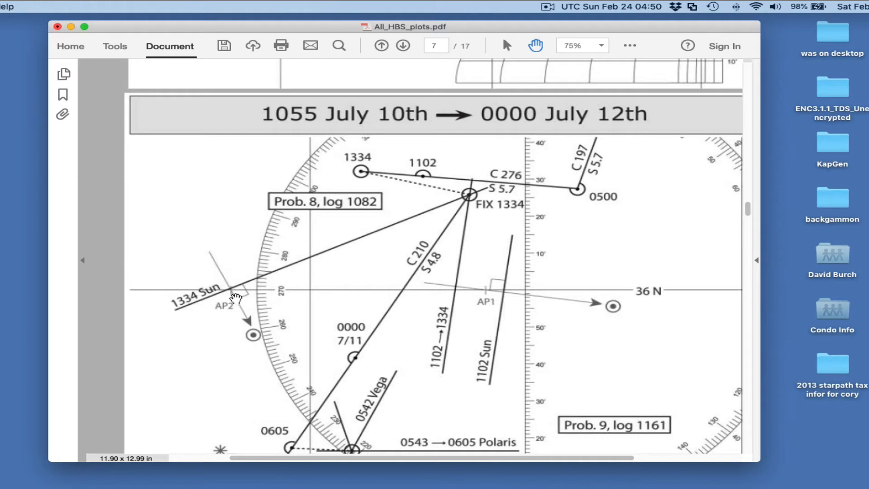
mouse_move(238, 300)
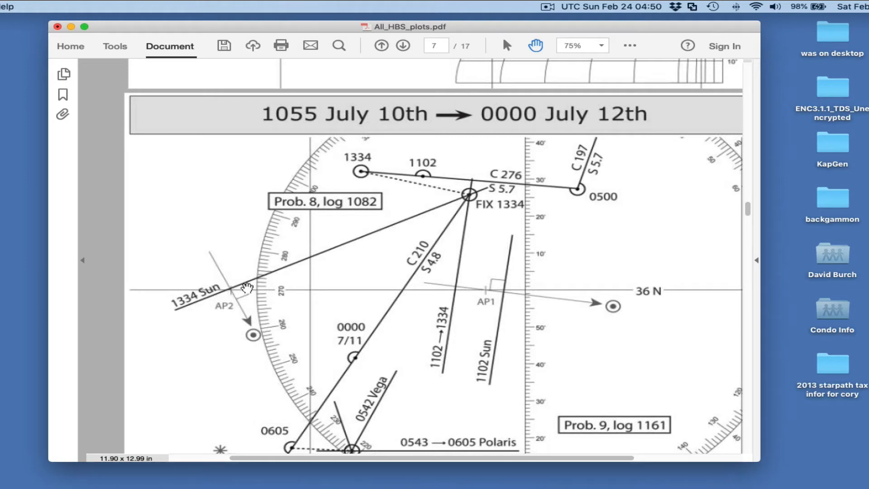
mouse_move(403, 230)
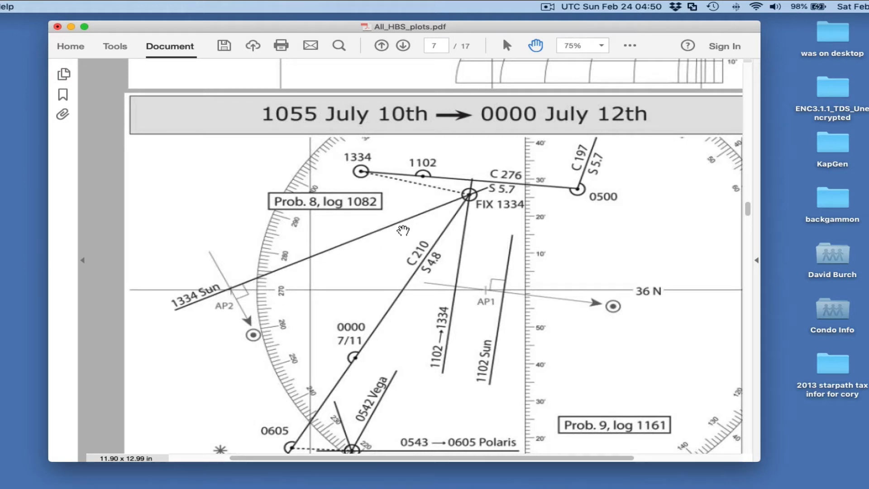
mouse_move(470, 195)
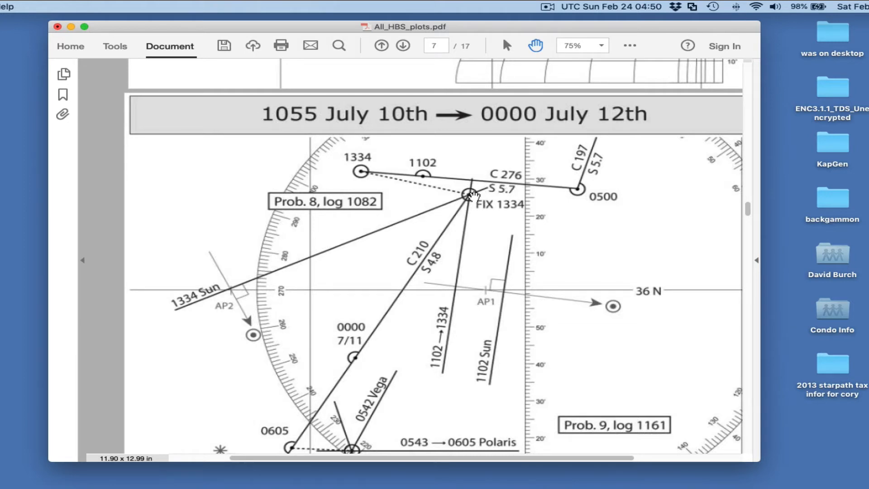
mouse_move(447, 212)
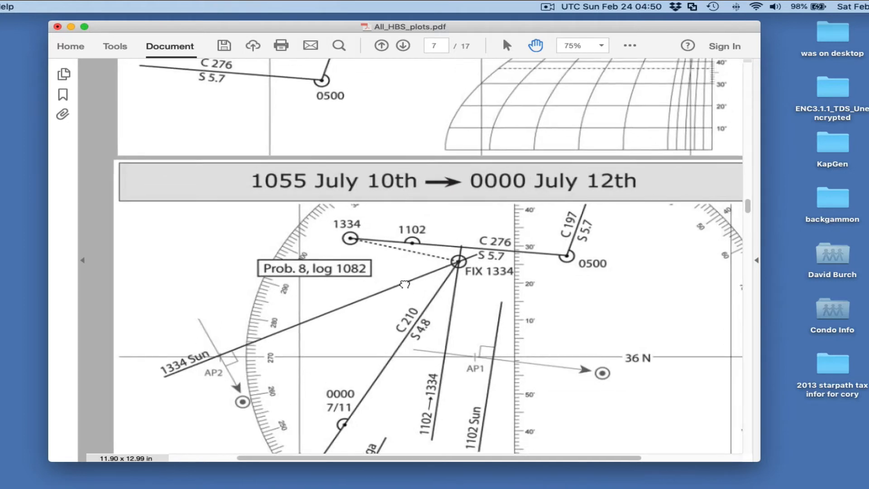
scroll(down, 3)
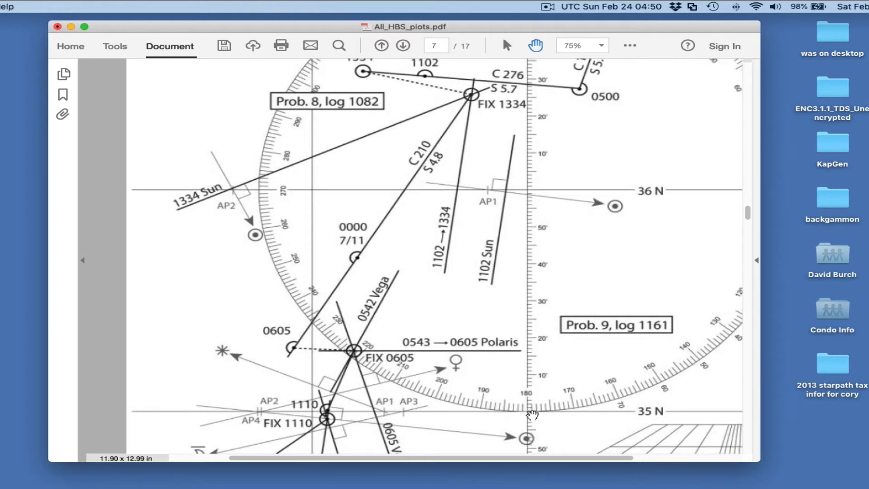
mouse_move(480, 102)
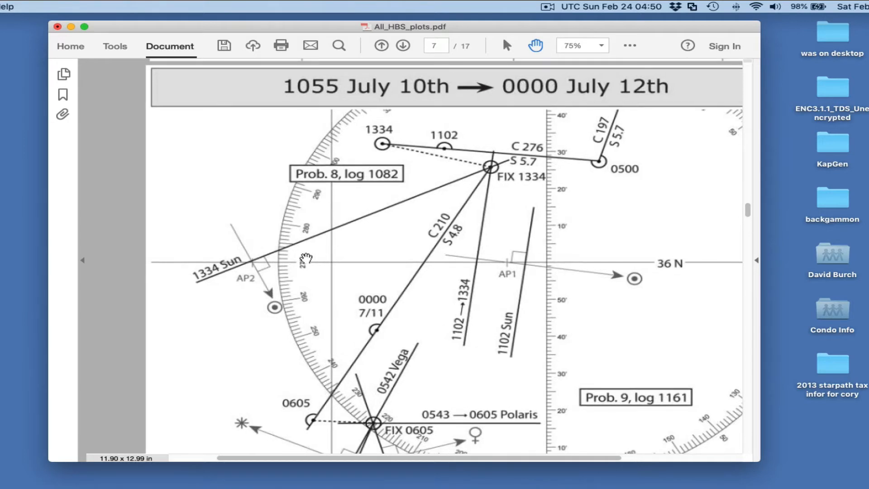
mouse_move(516, 309)
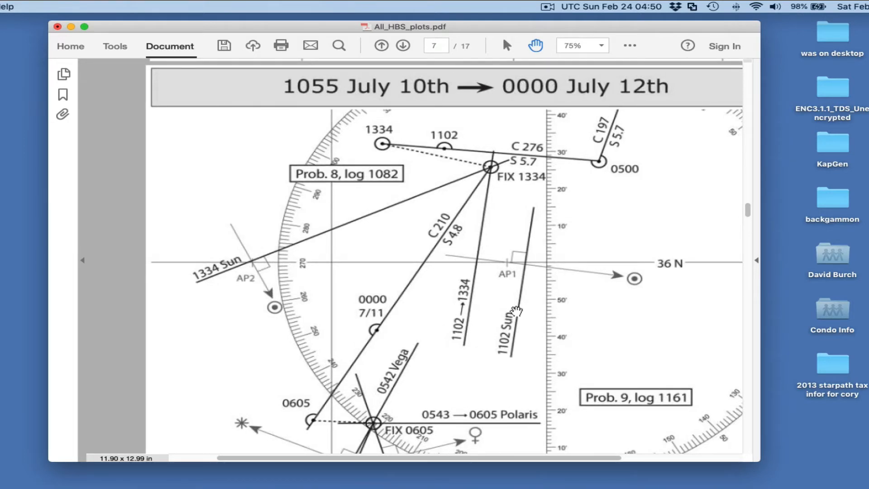
mouse_move(497, 172)
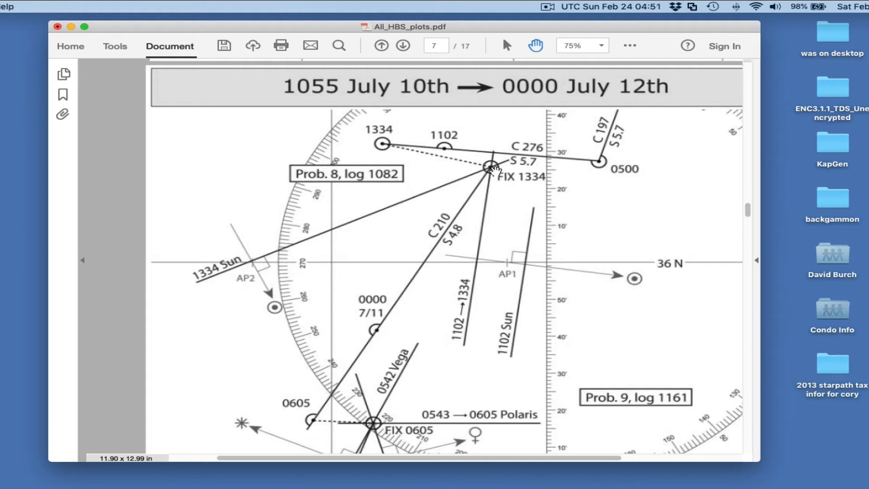
mouse_move(265, 263)
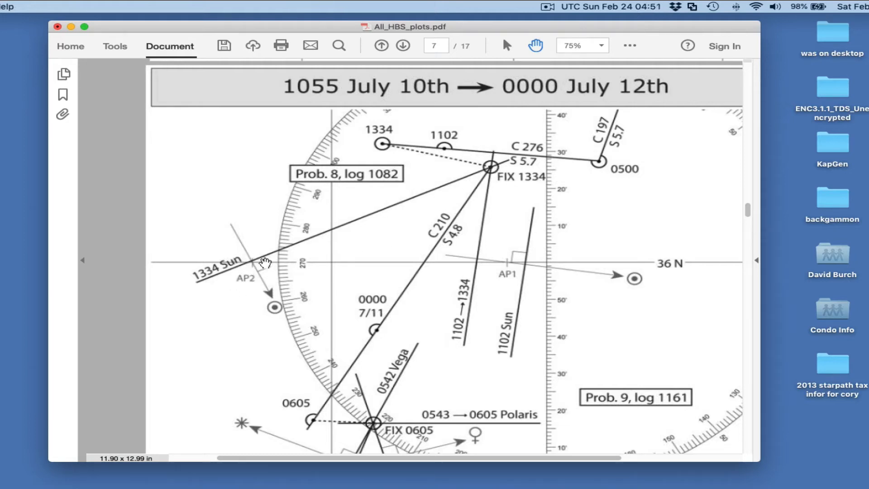
mouse_move(298, 29)
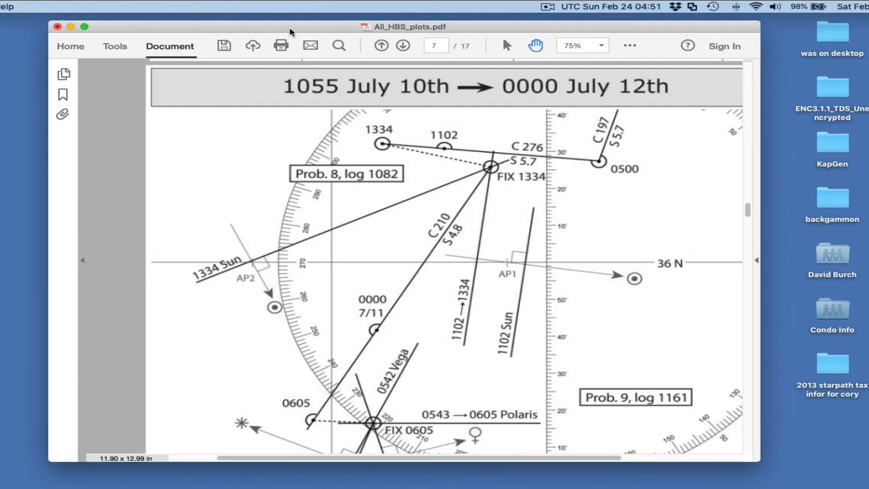
Bring the Chrome blog window forward and scroll to the article's Figure 1 crucial-lengths diagram.
click(58, 27)
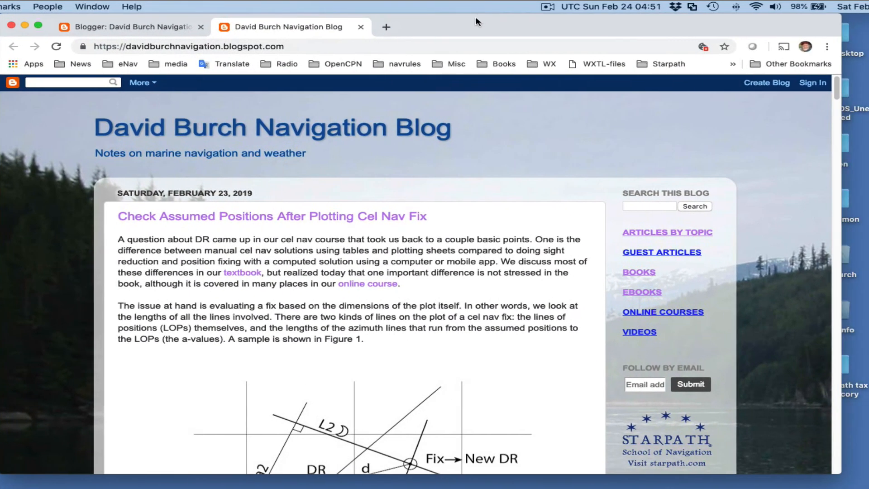
scroll(down, 3)
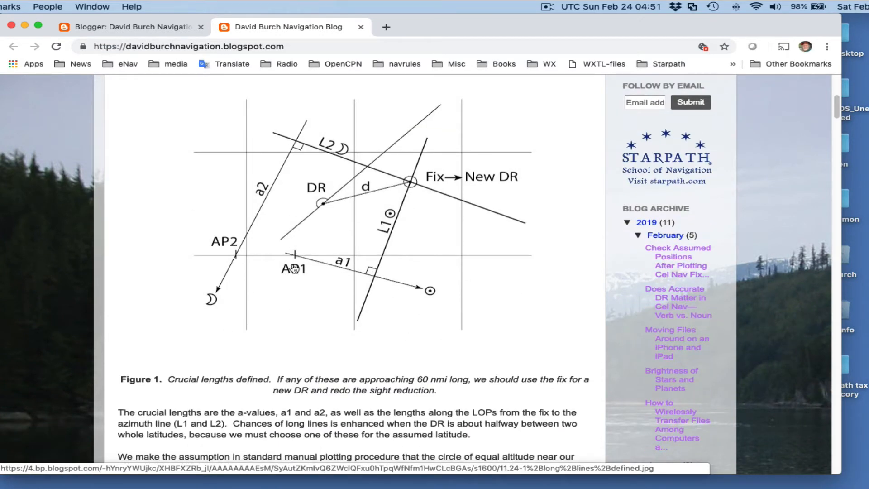
mouse_move(485, 300)
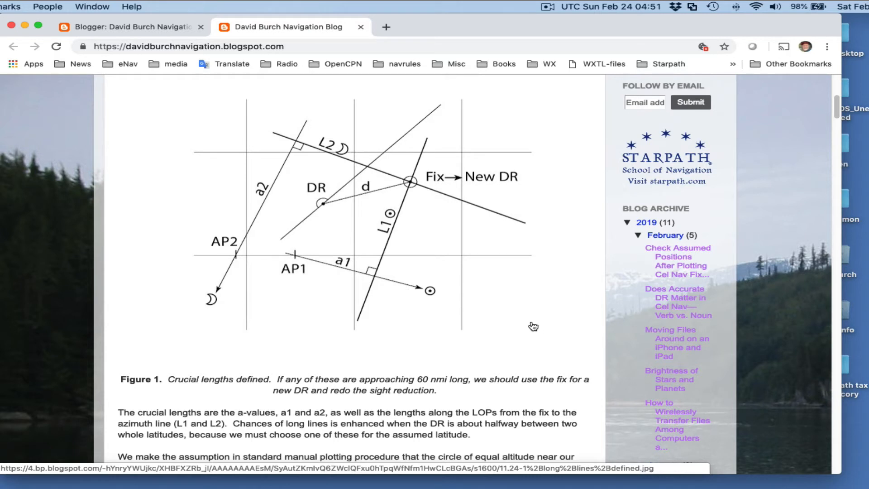
mouse_move(461, 306)
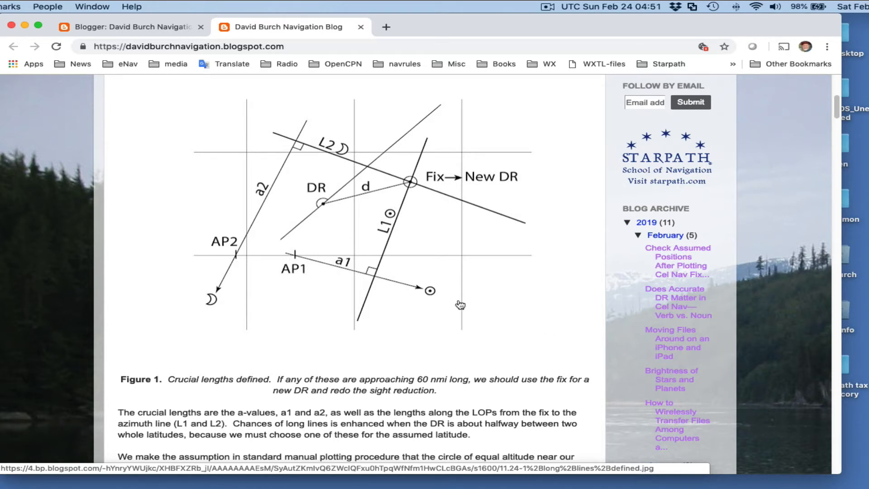
mouse_move(236, 258)
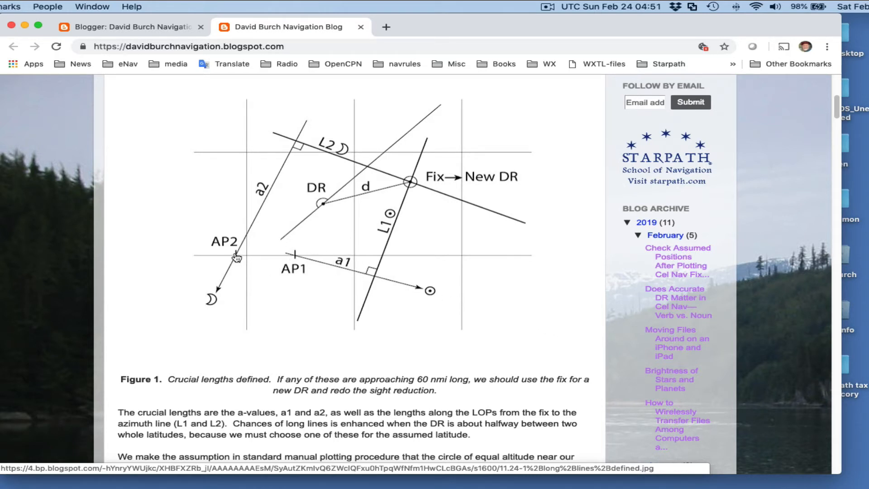
mouse_move(196, 307)
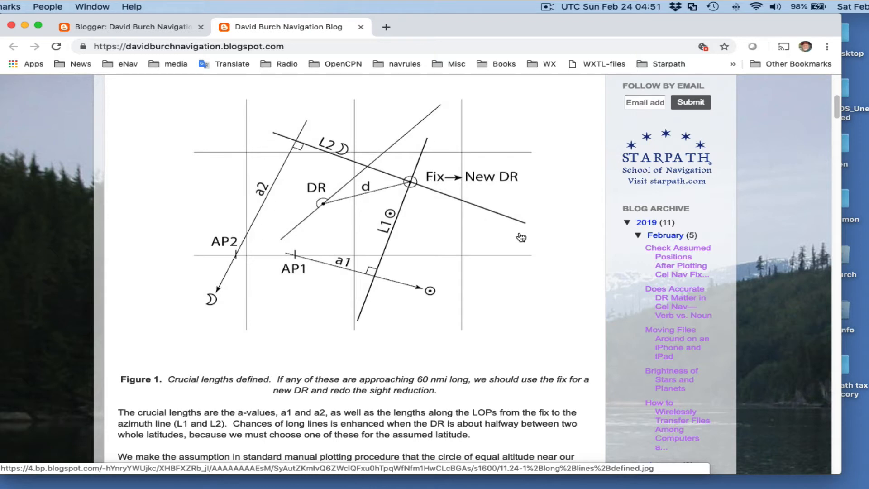
mouse_move(421, 187)
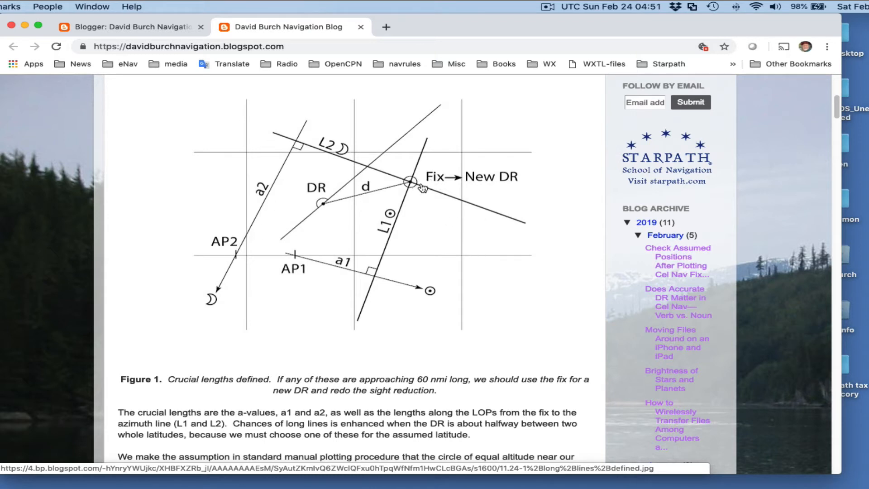
mouse_move(406, 185)
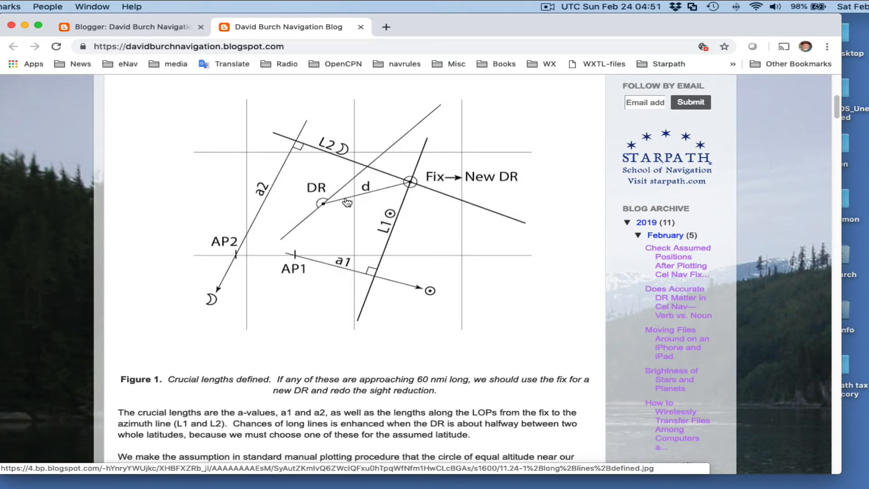
mouse_move(377, 262)
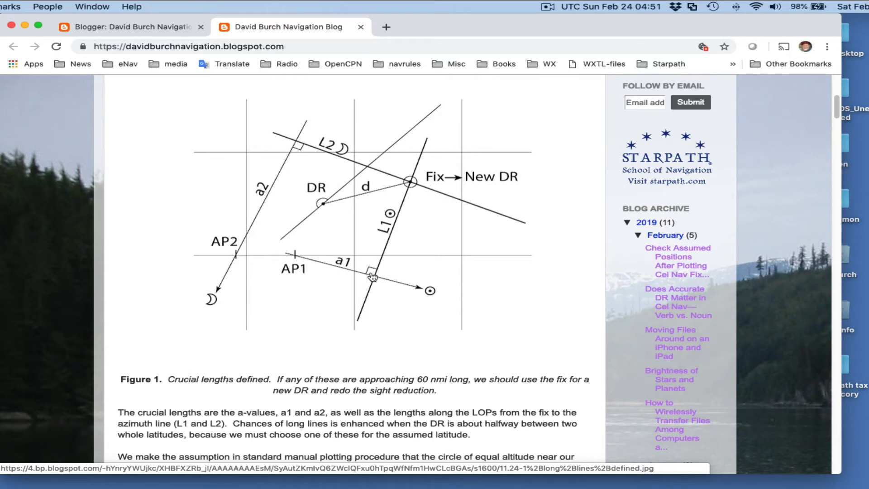
mouse_move(314, 261)
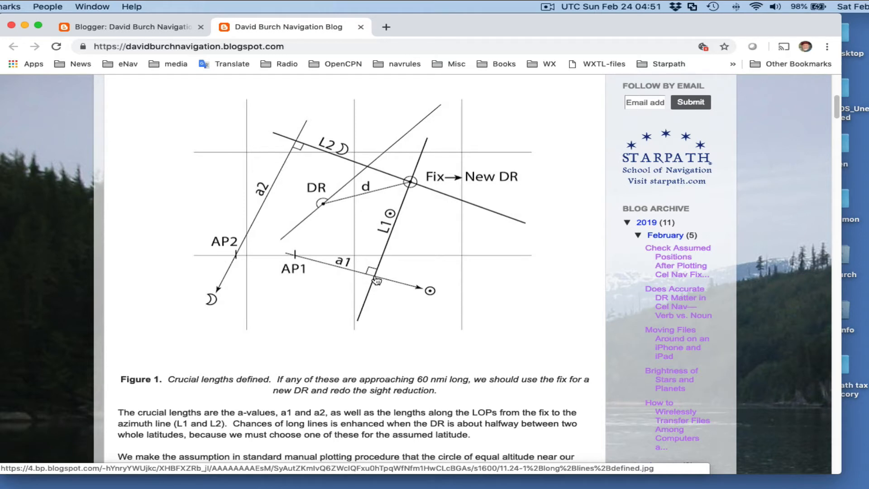
mouse_move(386, 250)
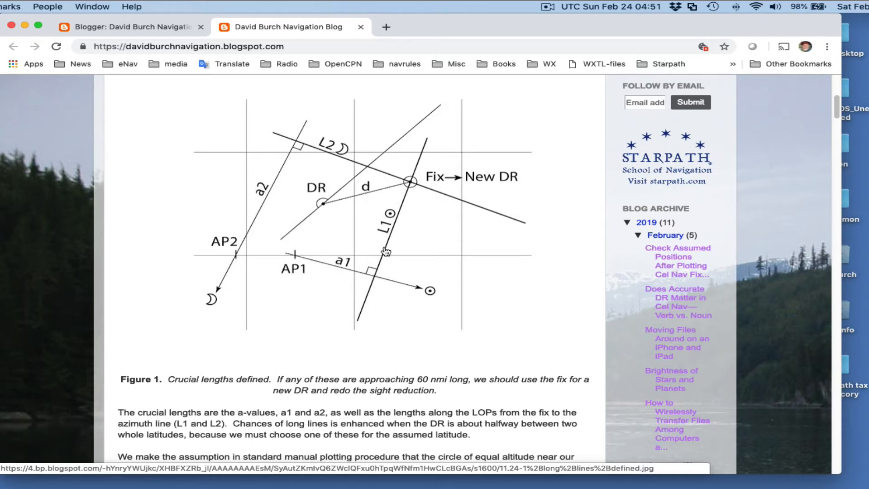
mouse_move(298, 141)
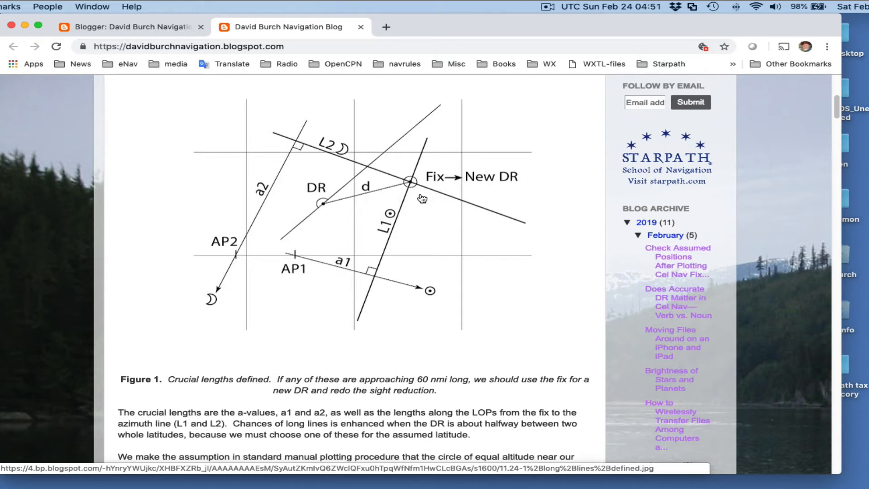
mouse_move(464, 282)
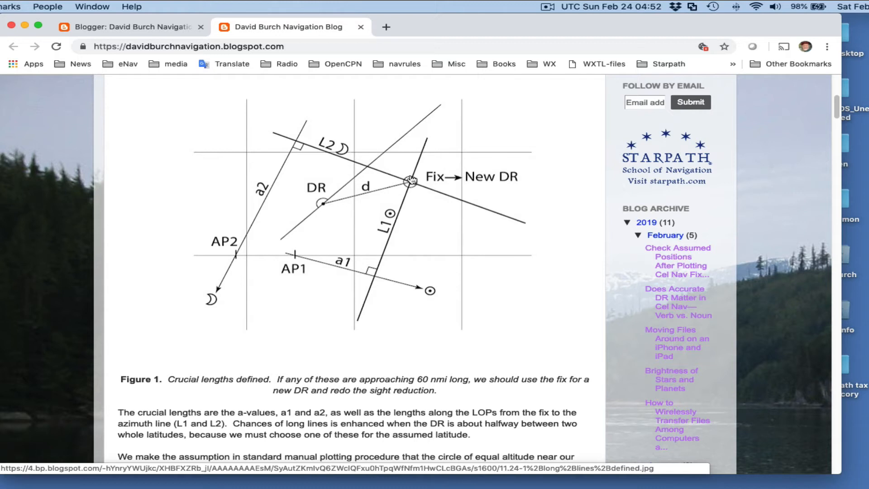
mouse_move(464, 182)
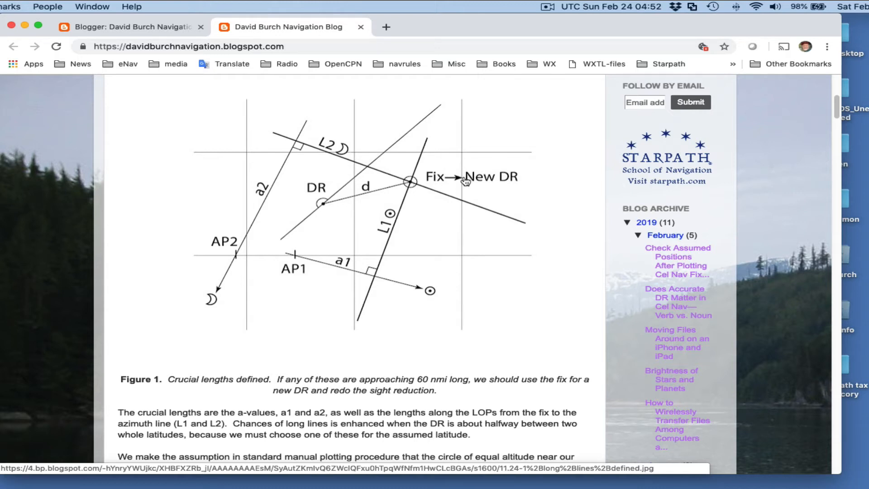
mouse_move(525, 184)
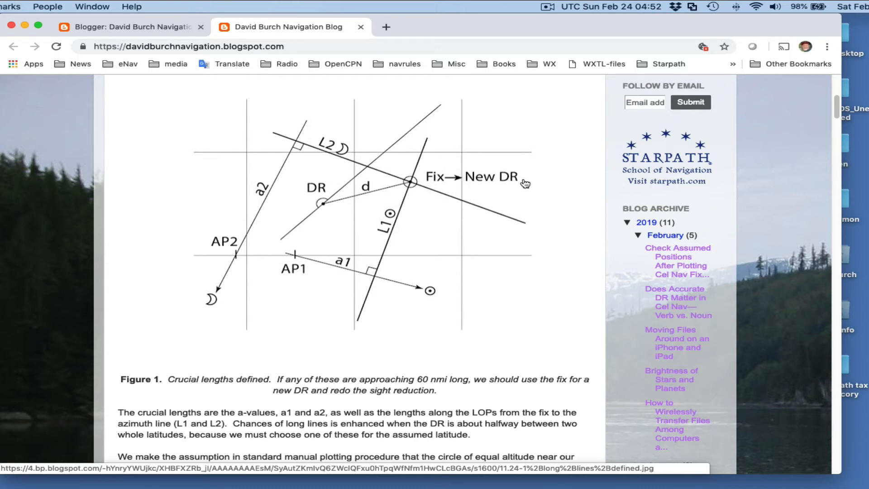
mouse_move(461, 339)
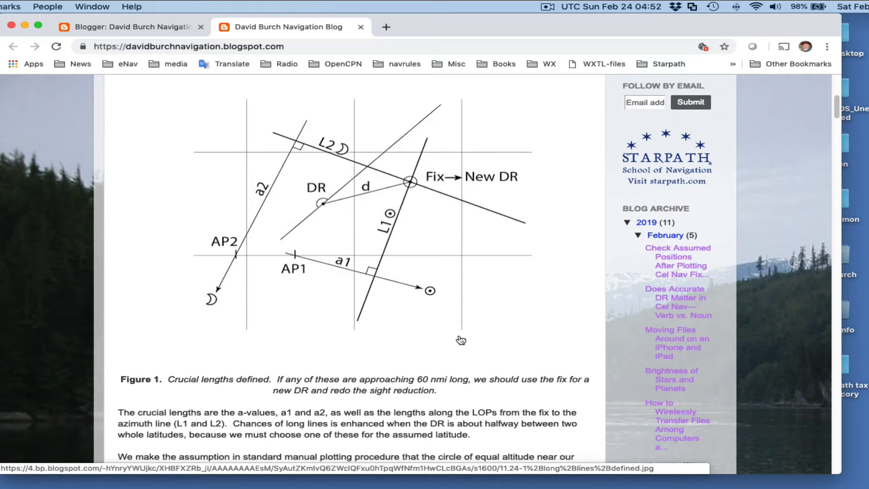
mouse_move(316, 207)
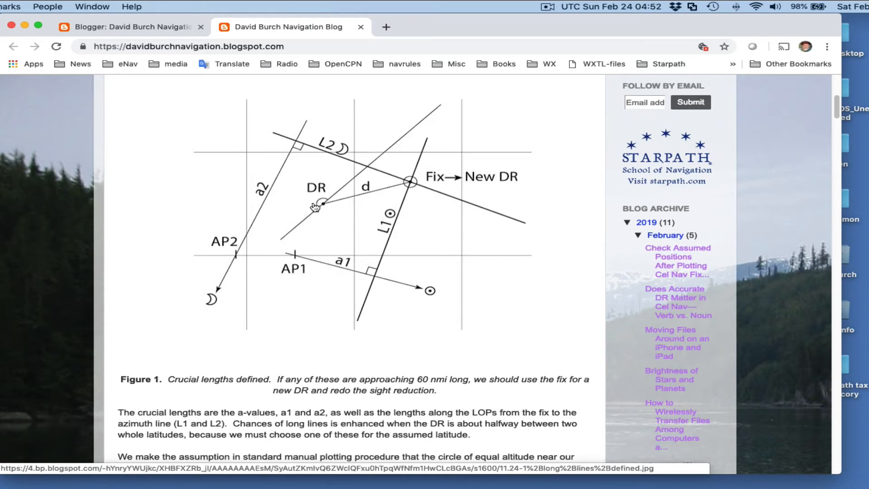
mouse_move(411, 184)
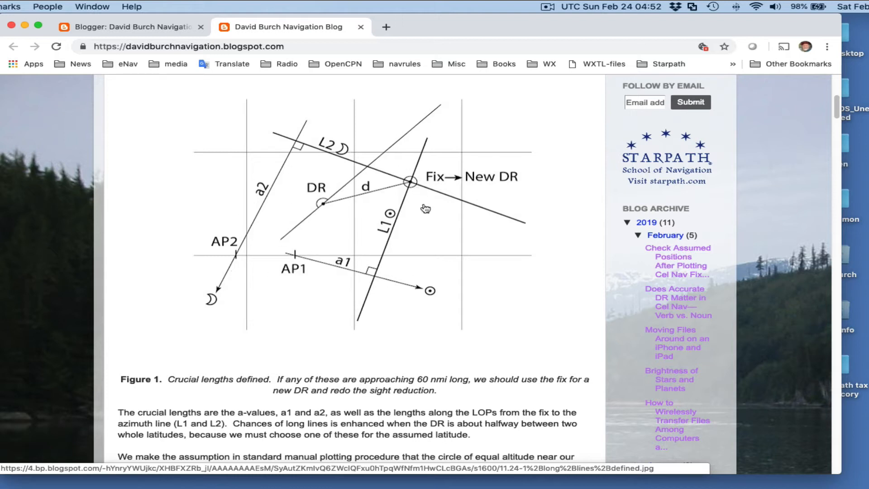
mouse_move(470, 288)
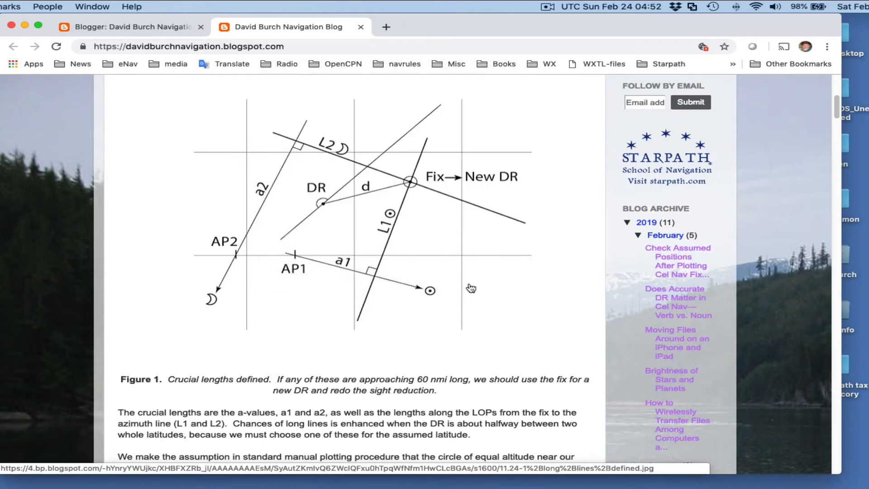
Scroll past Figure 1 to the article's summary paragraph and More Background section.
scroll(down, 3)
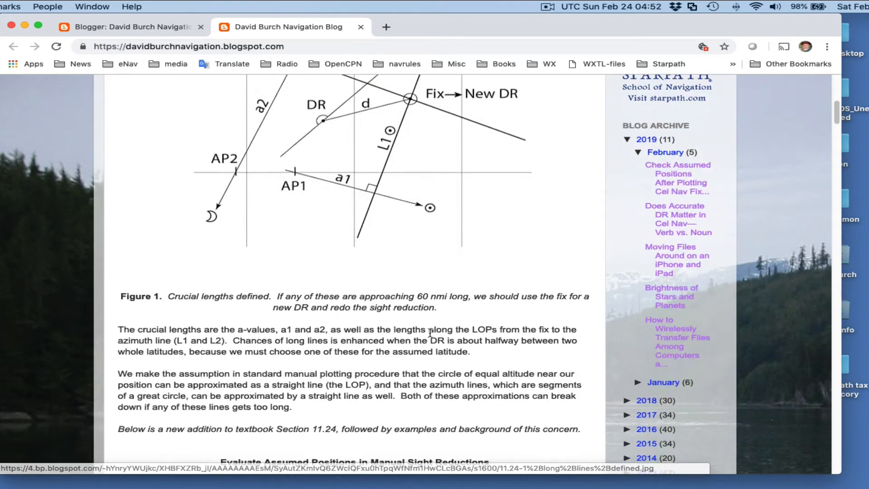
scroll(down, 3)
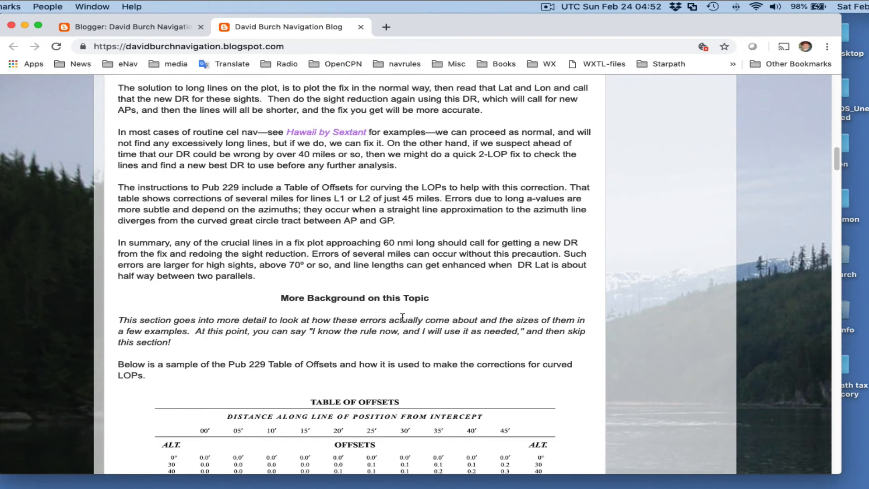
scroll(down, 3)
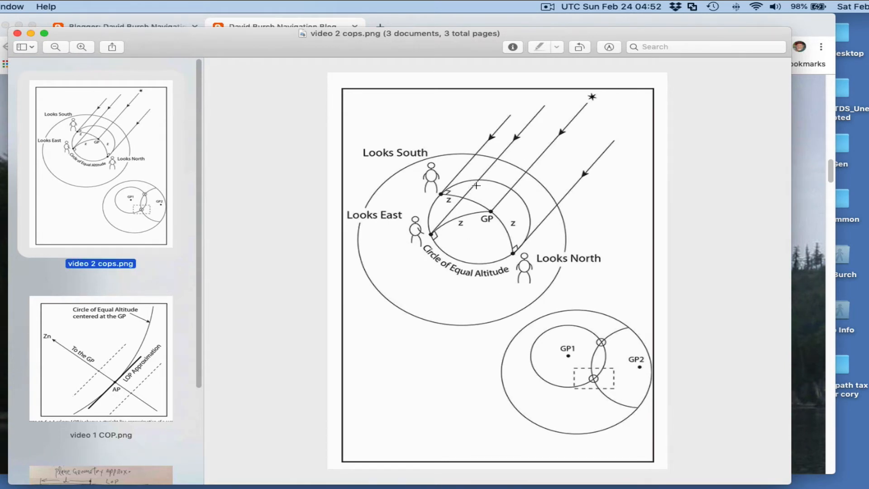
mouse_move(477, 167)
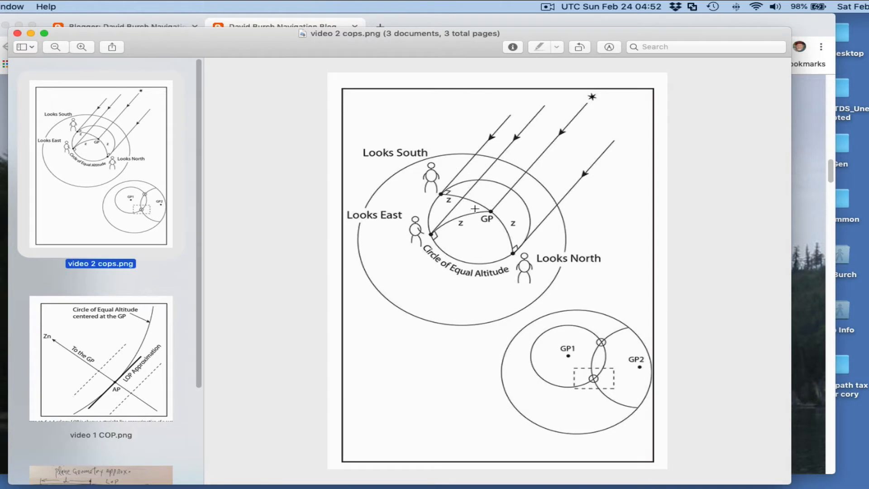
mouse_move(490, 238)
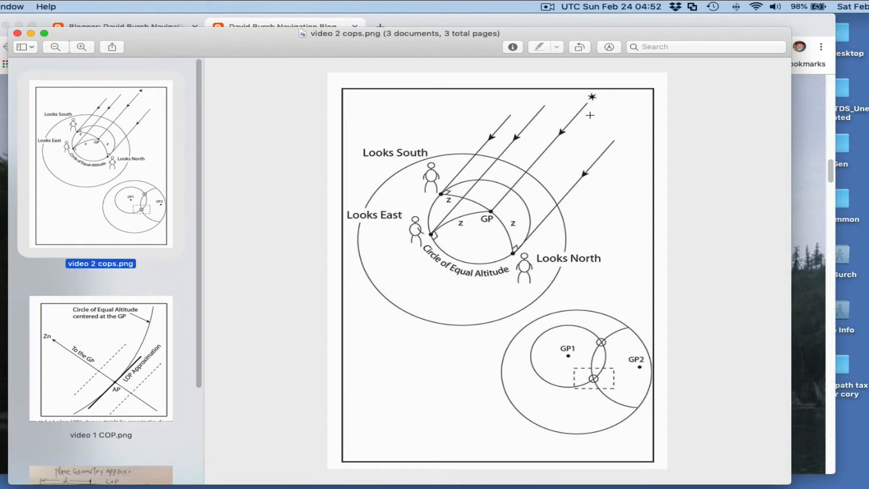
mouse_move(488, 232)
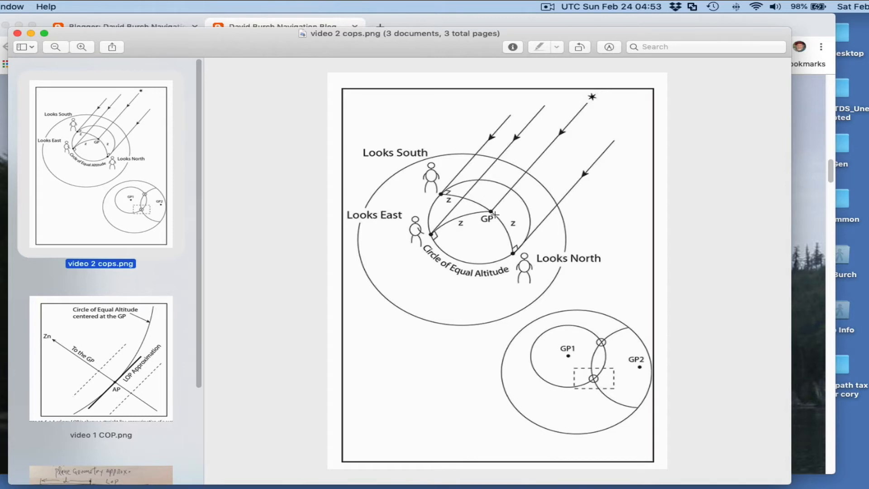
mouse_move(512, 194)
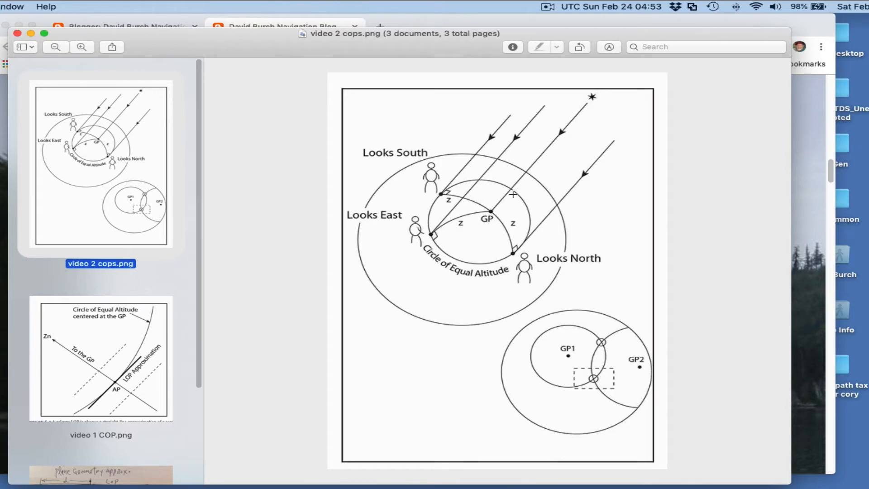
mouse_move(434, 202)
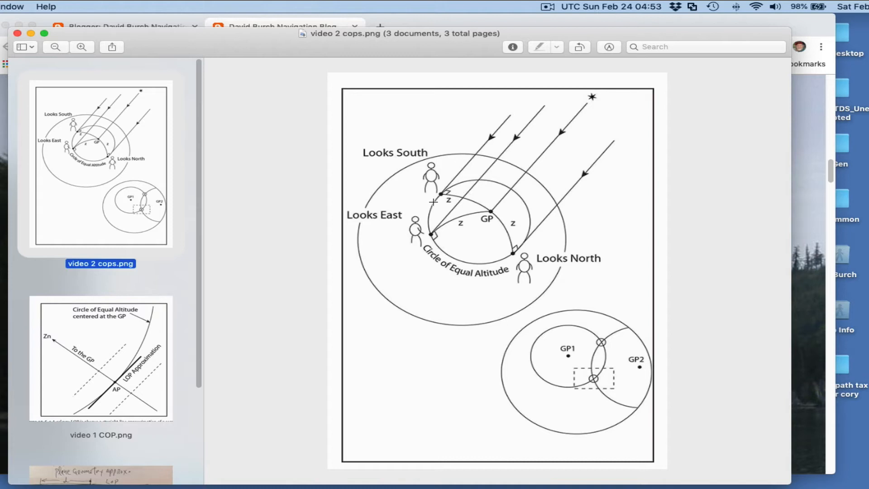
mouse_move(472, 192)
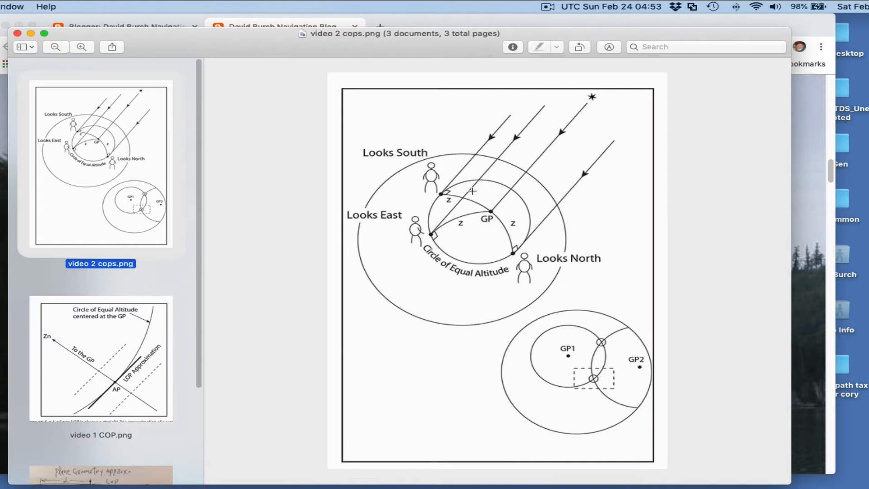
mouse_move(493, 213)
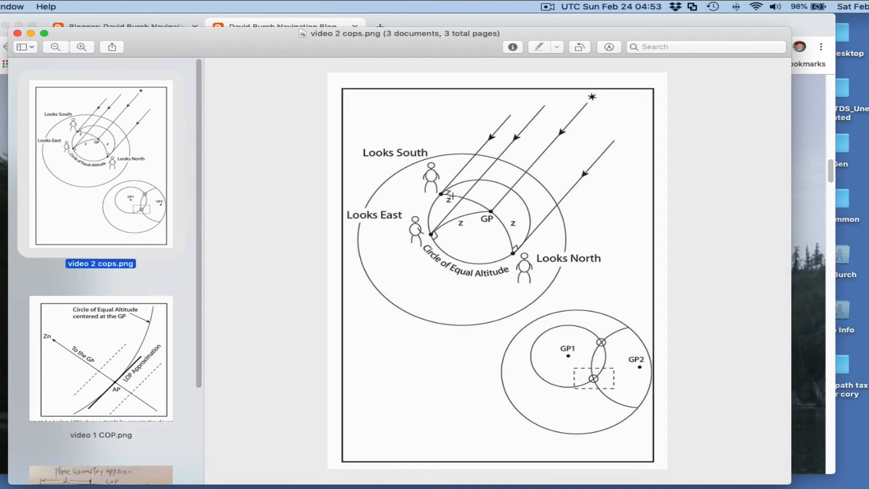
mouse_move(455, 255)
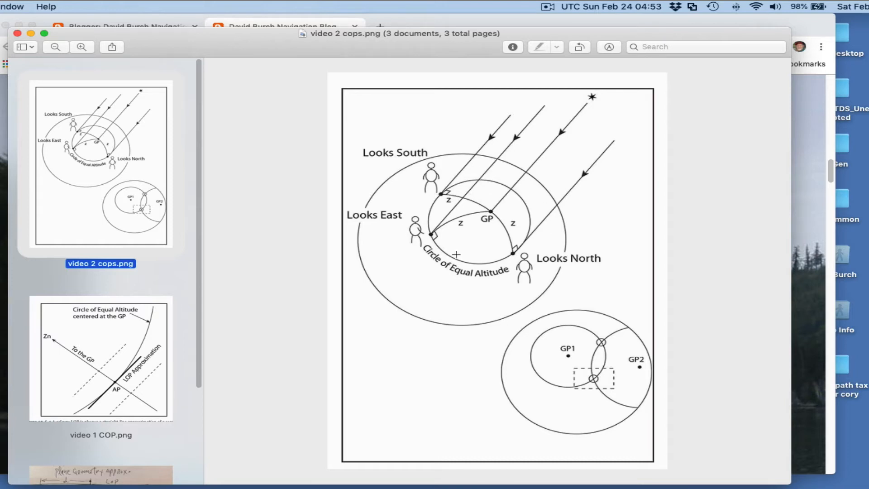
mouse_move(572, 256)
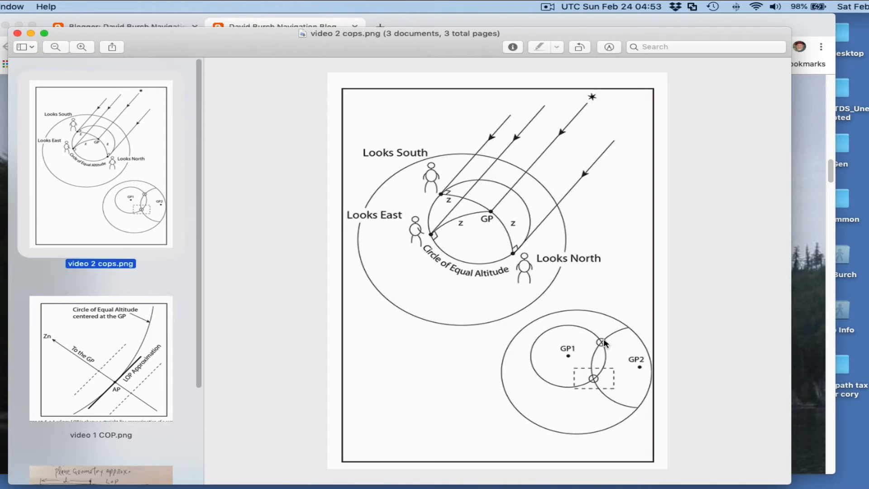
mouse_move(589, 409)
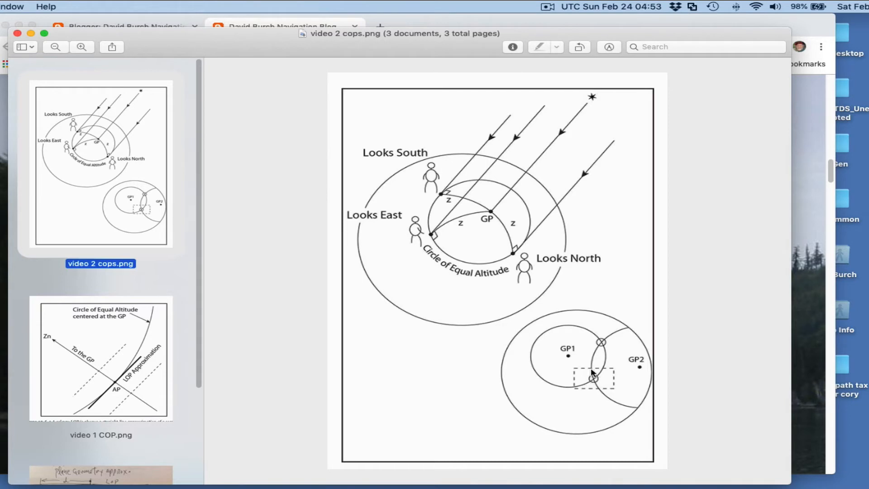
mouse_move(227, 381)
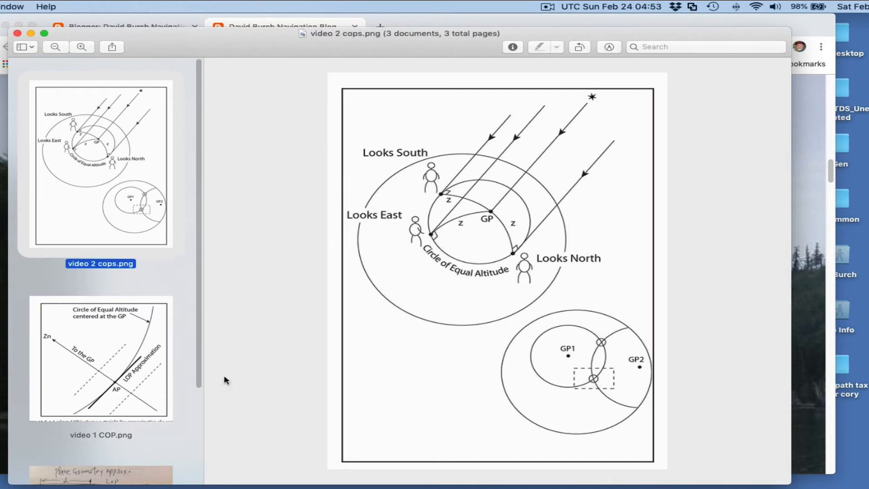
View video 1 COP.png and the video 3 cops.JPG worksheet in Preview, then return to the blog.
click(100, 358)
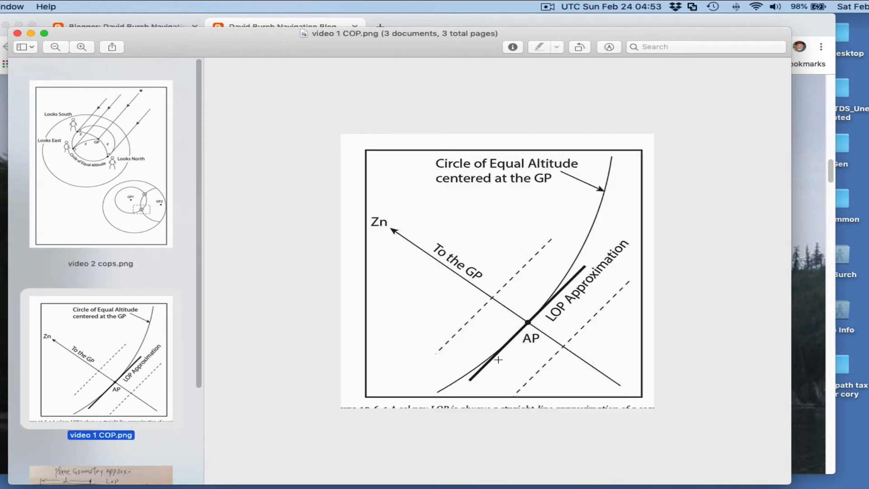
mouse_move(577, 348)
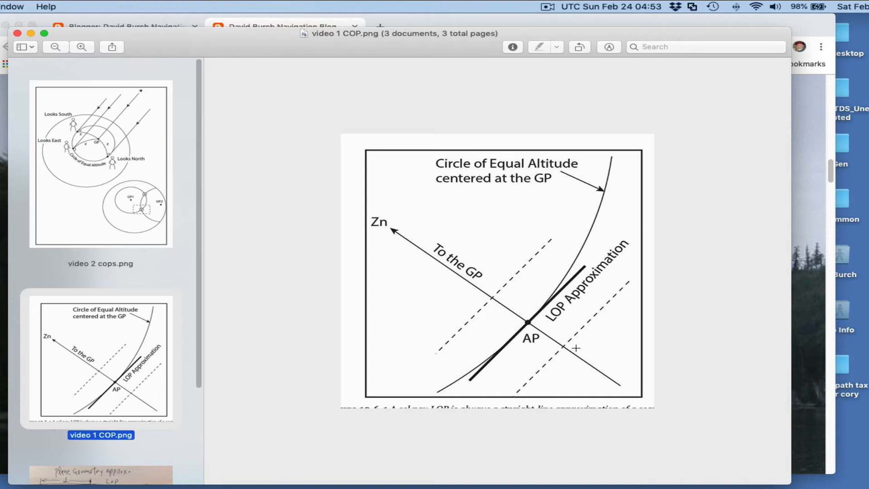
mouse_move(577, 262)
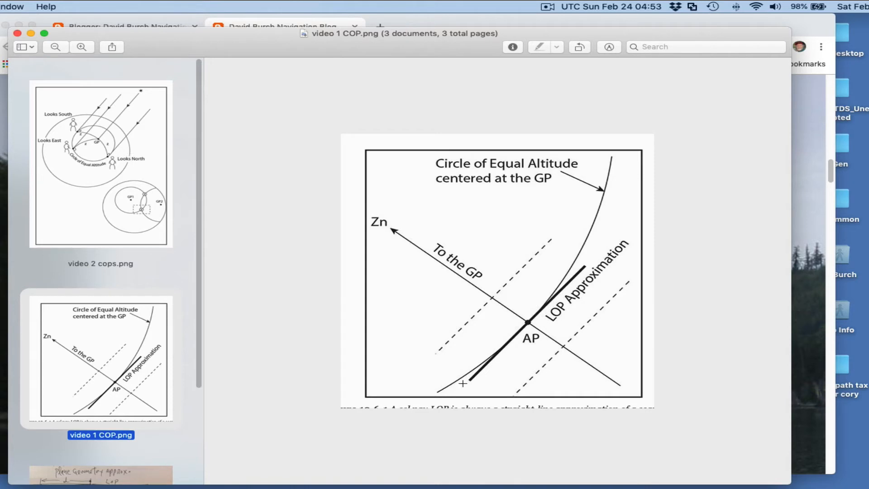
mouse_move(368, 214)
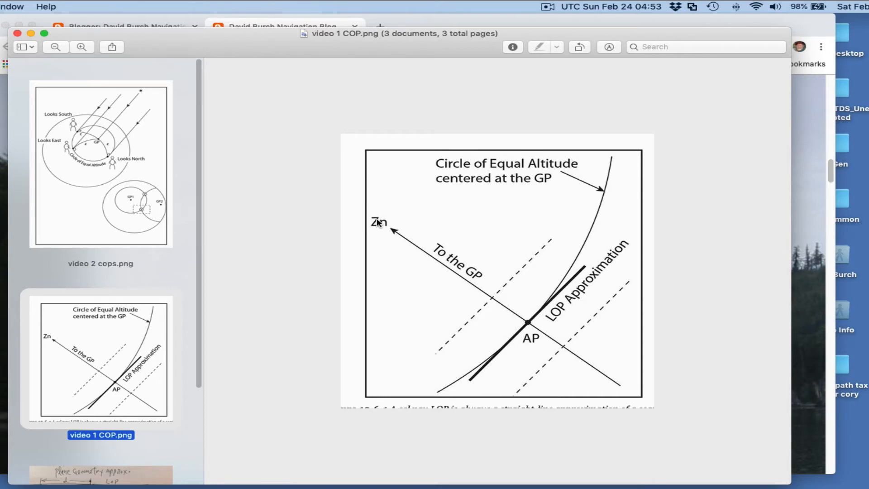
mouse_move(587, 279)
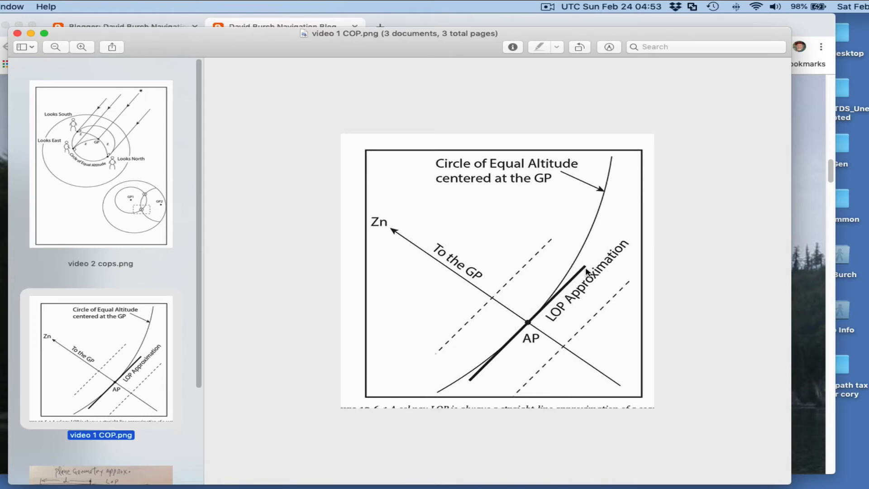
mouse_move(591, 271)
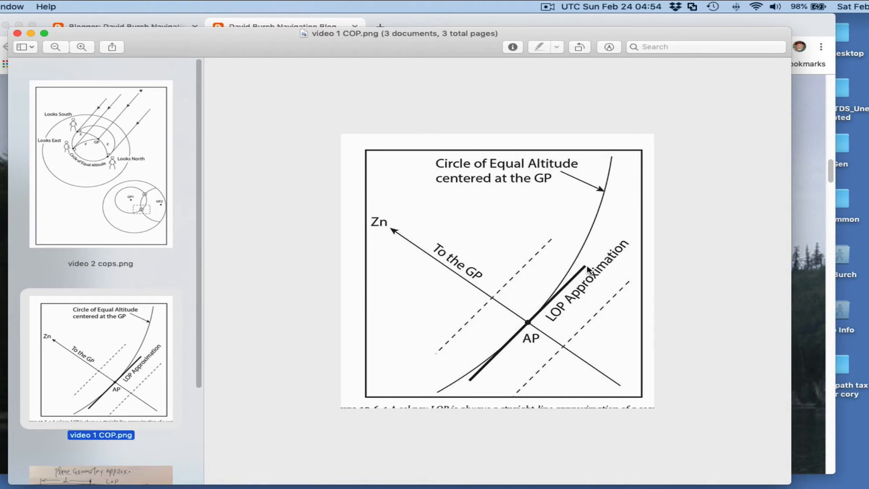
mouse_move(585, 270)
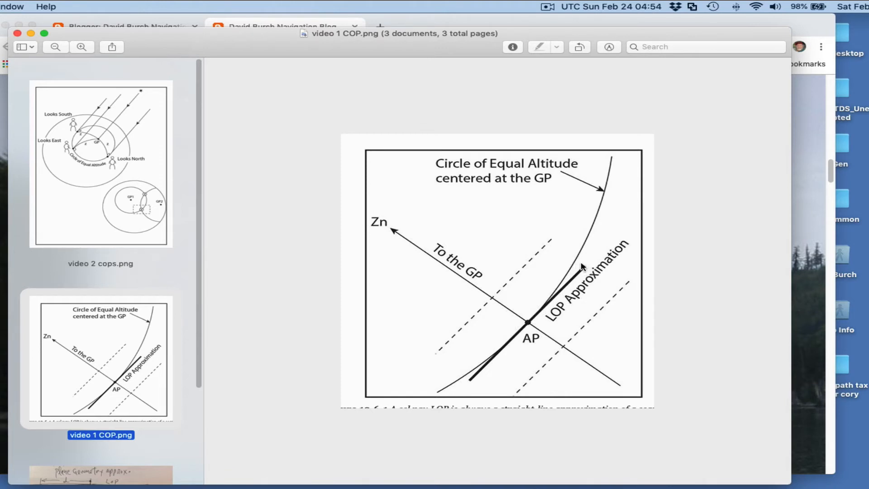
mouse_move(342, 346)
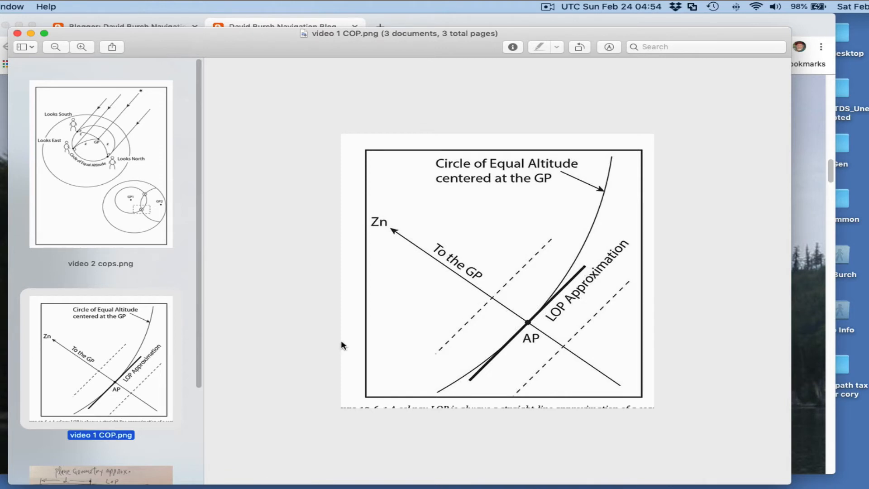
click(101, 403)
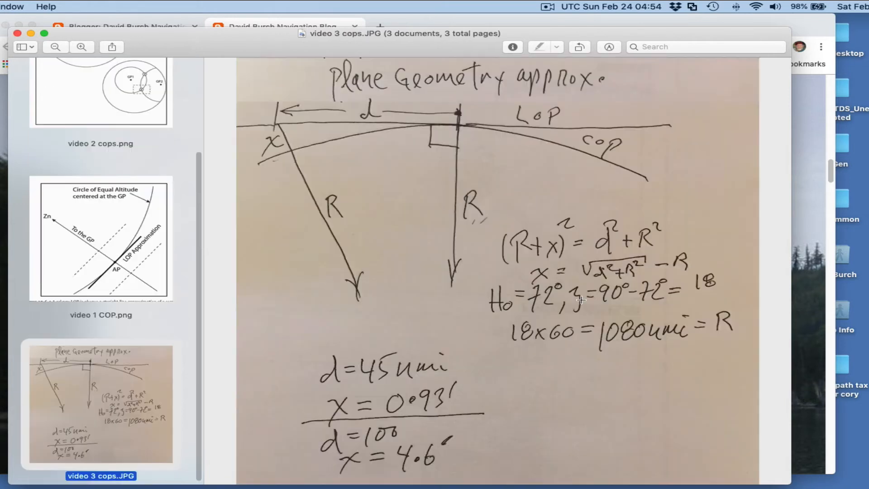
click(100, 152)
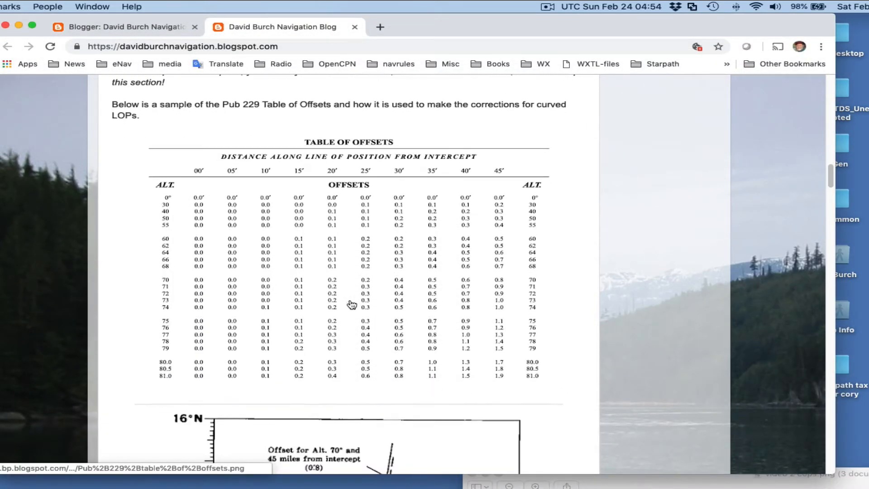
Scroll the blog article down to the Pub 229 Table of Offsets sample image.
scroll(down, 3)
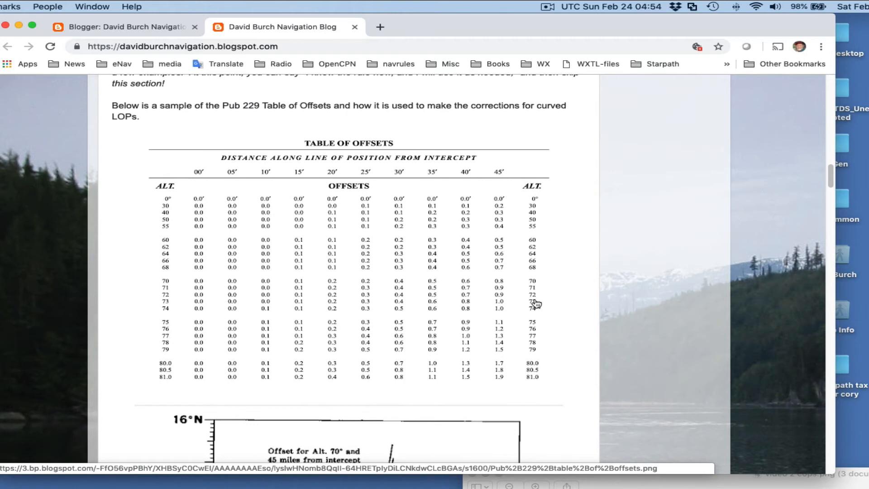
mouse_move(537, 287)
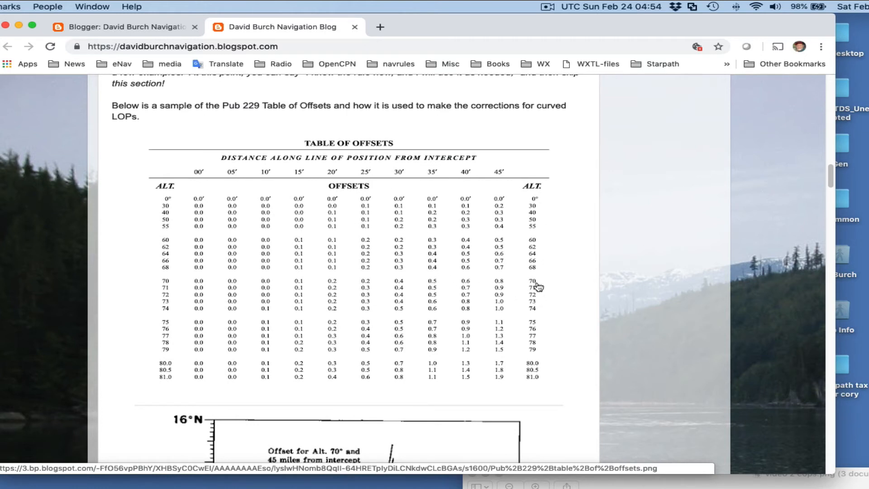
mouse_move(502, 300)
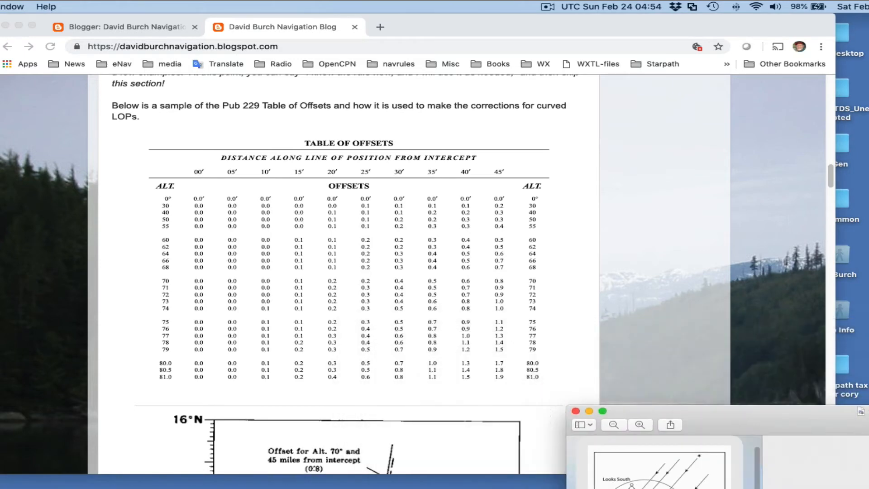
scroll(down, 3)
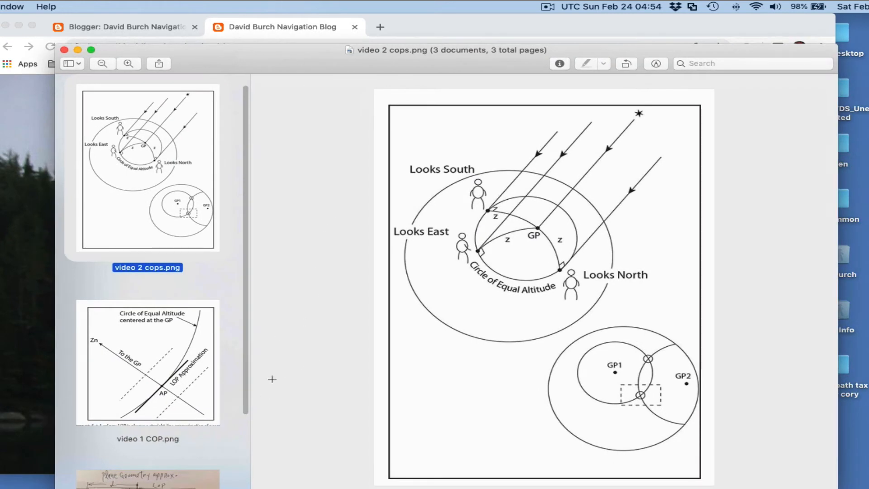
Scroll the sketch to bring d = 45 nmi, R and x = 0.93′ into view.
scroll(down, 3)
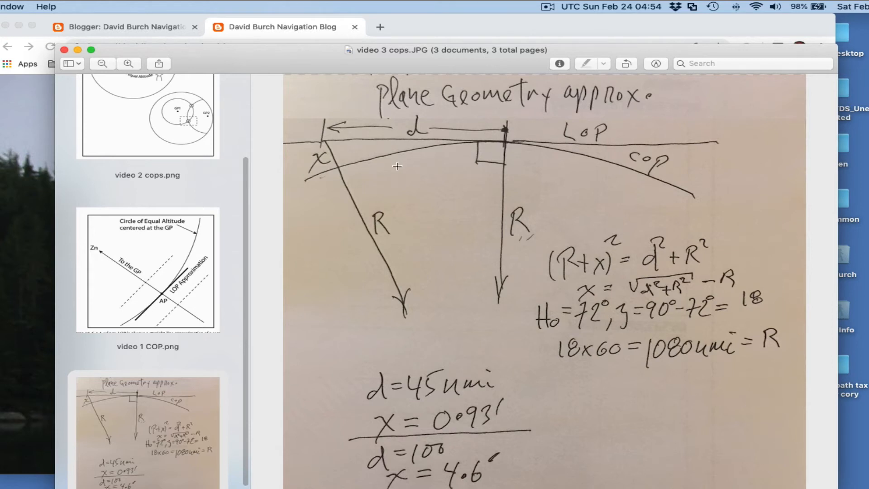
mouse_move(533, 137)
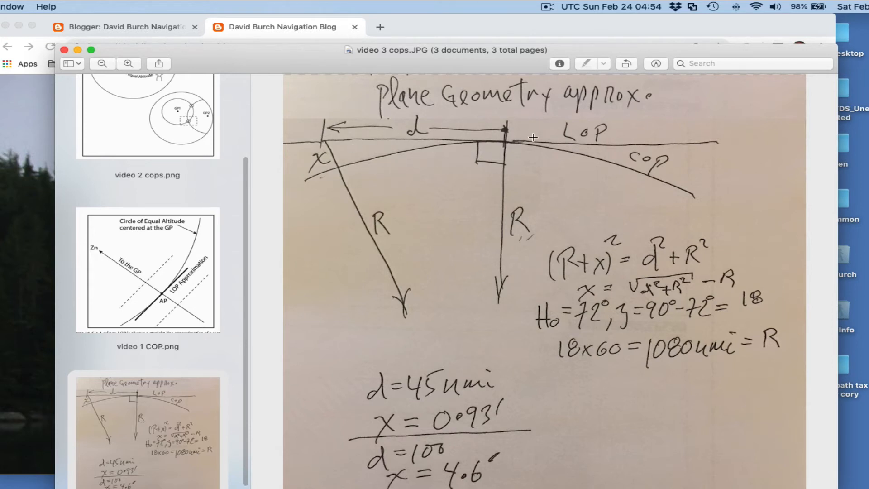
mouse_move(548, 117)
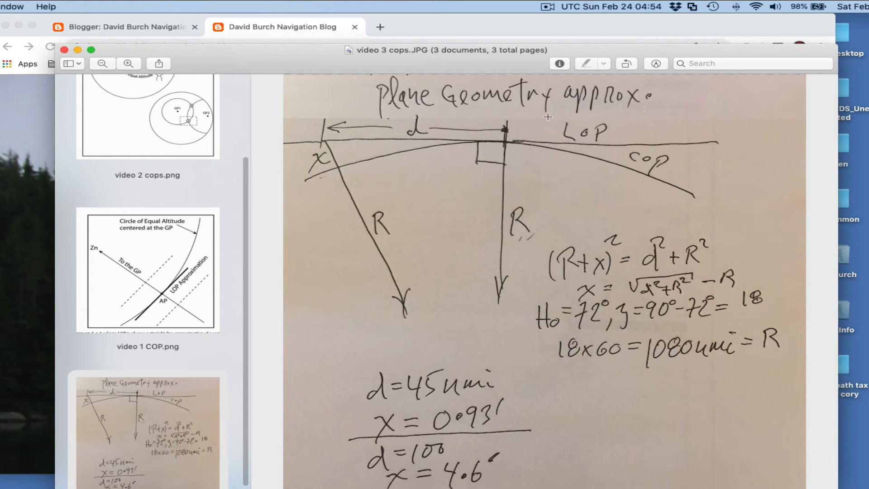
mouse_move(500, 284)
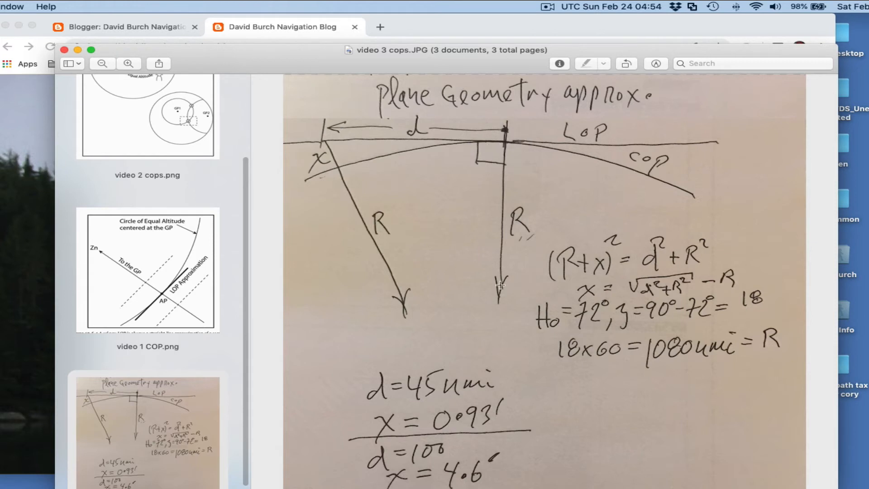
mouse_move(574, 104)
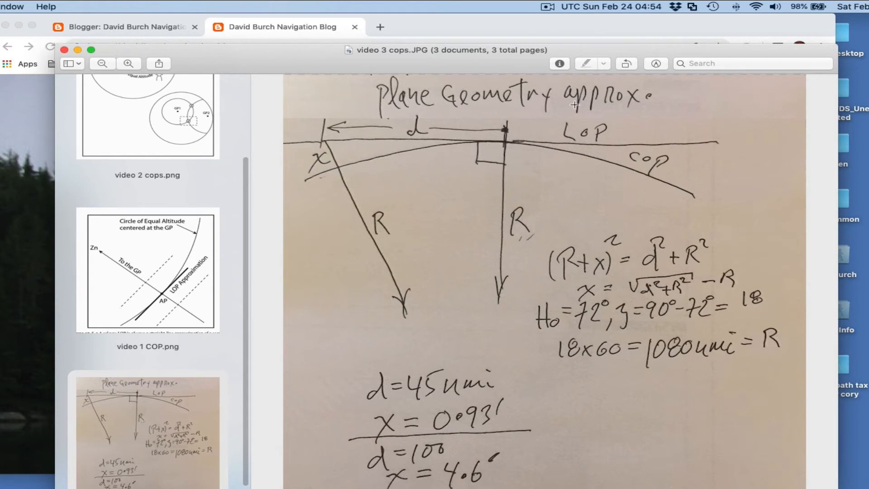
mouse_move(501, 279)
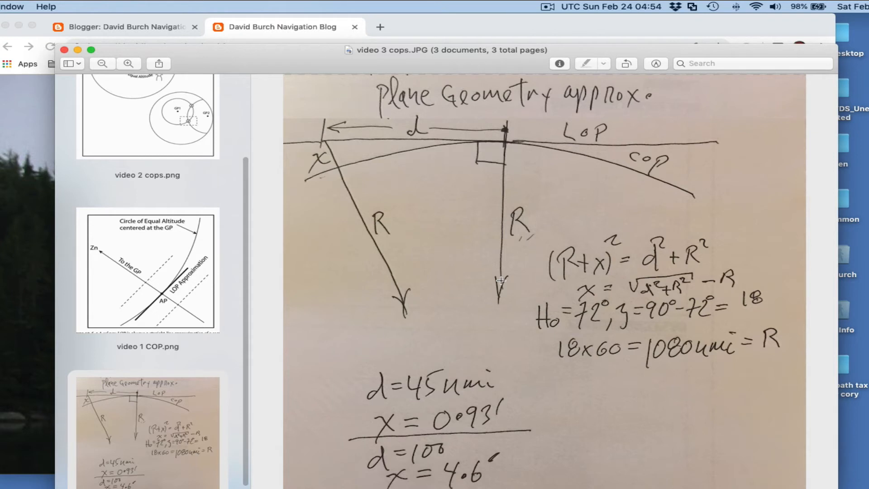
mouse_move(746, 279)
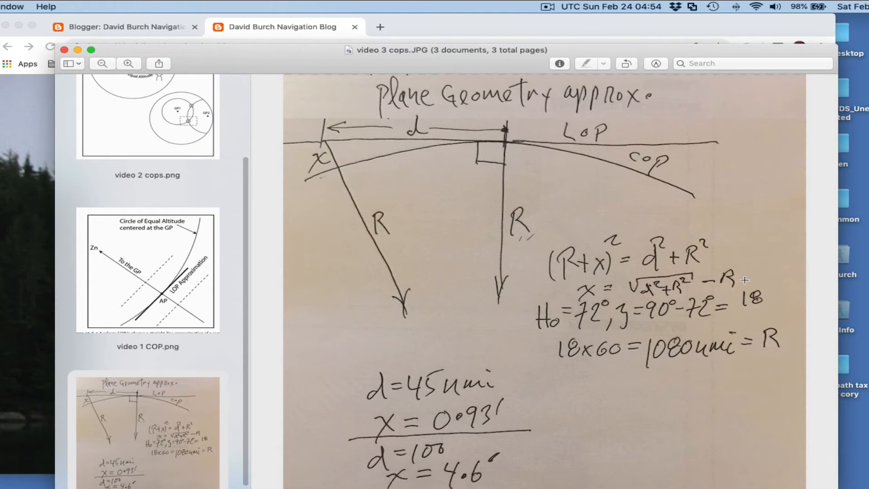
mouse_move(654, 364)
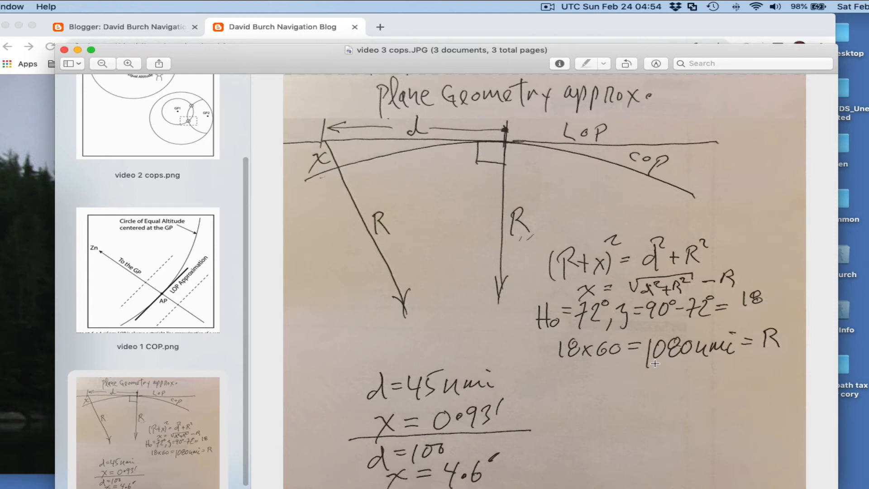
mouse_move(691, 348)
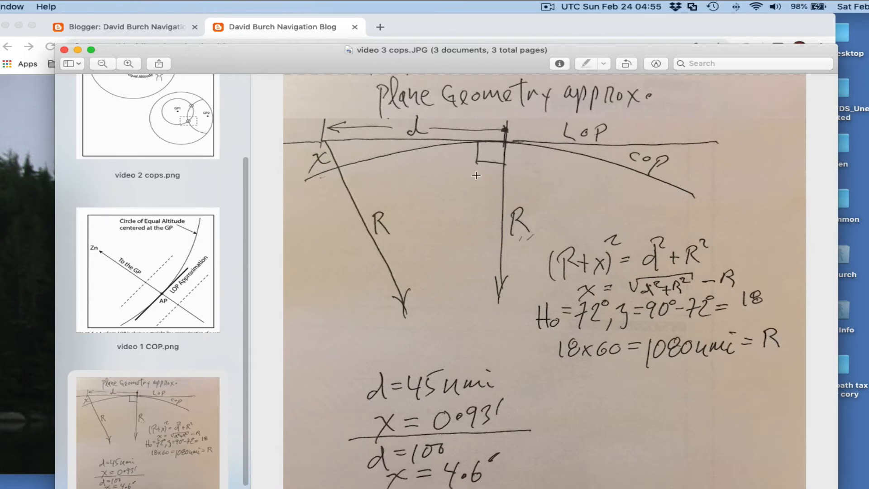
mouse_move(493, 420)
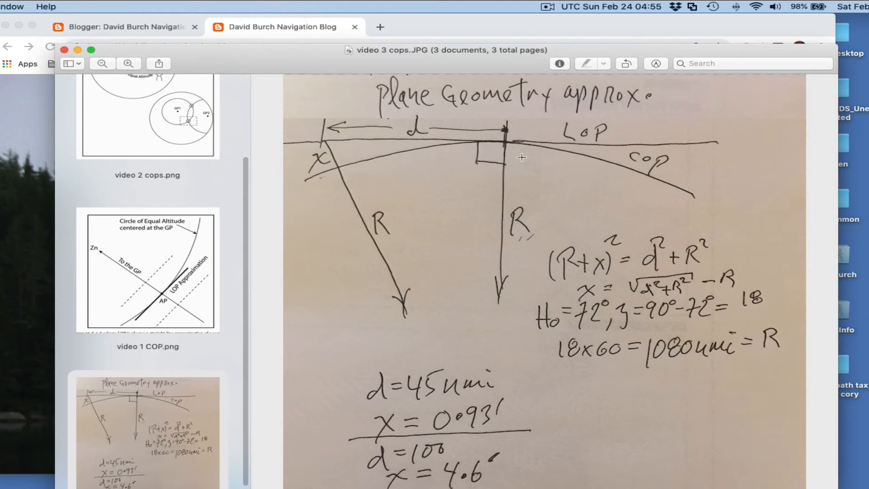
mouse_move(431, 137)
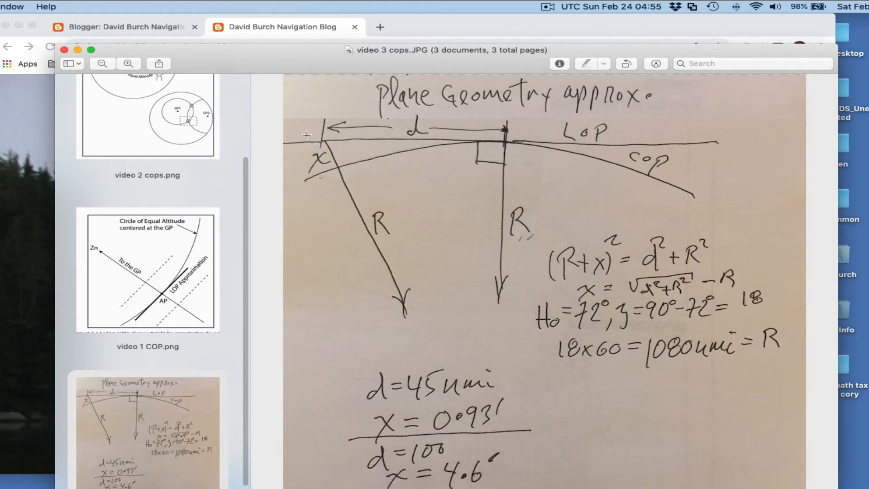
mouse_move(328, 132)
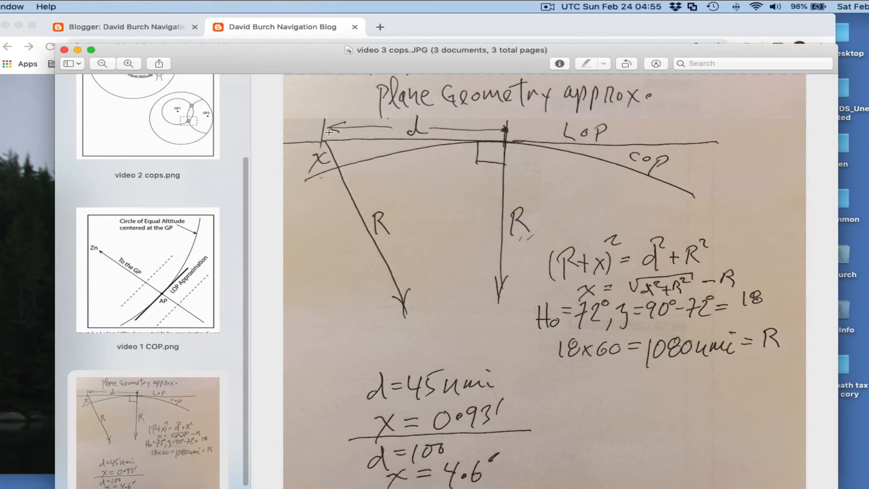
mouse_move(716, 216)
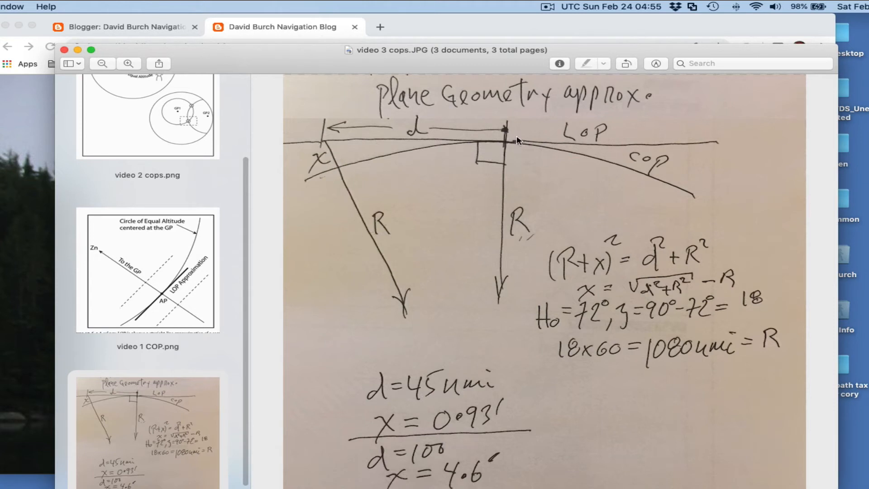
mouse_move(321, 127)
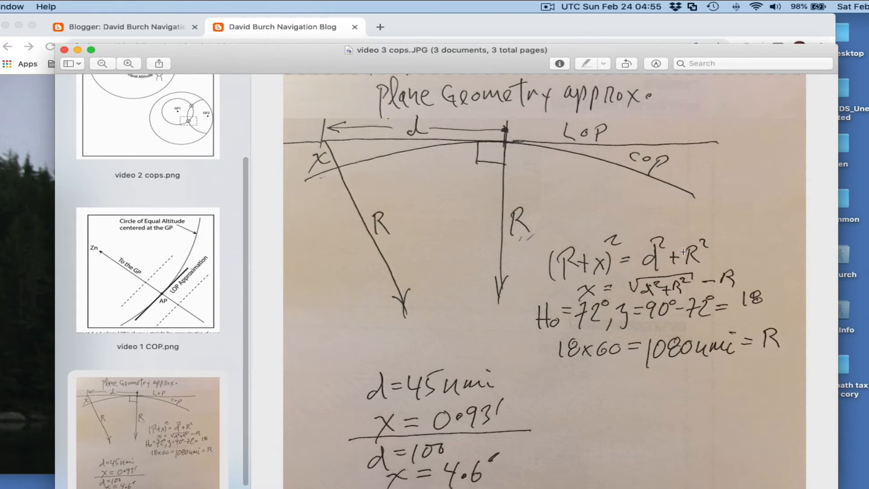
mouse_move(350, 392)
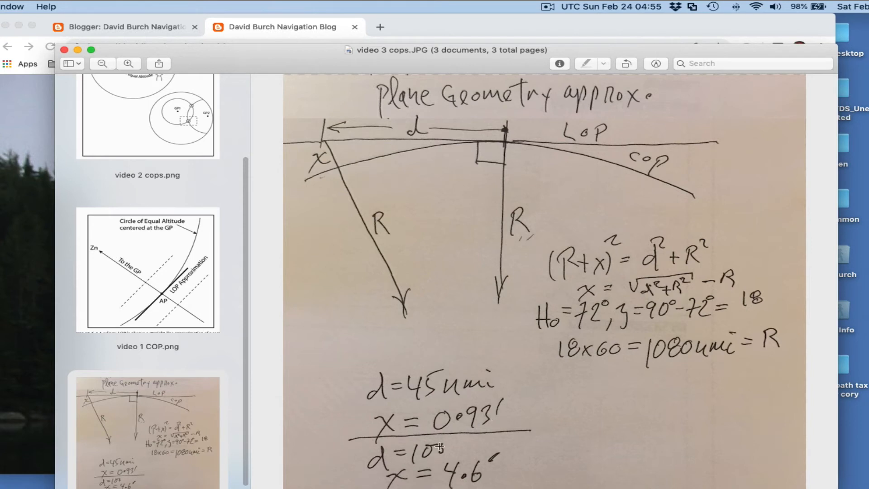
mouse_move(504, 471)
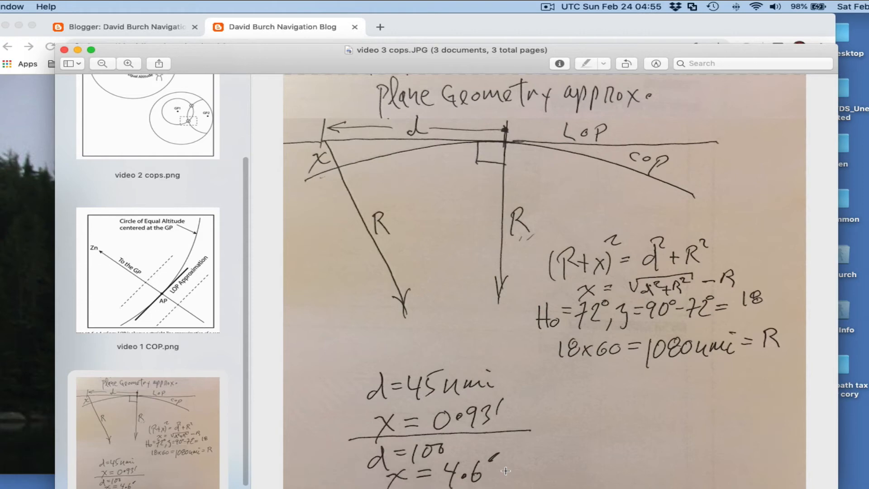
mouse_move(294, 68)
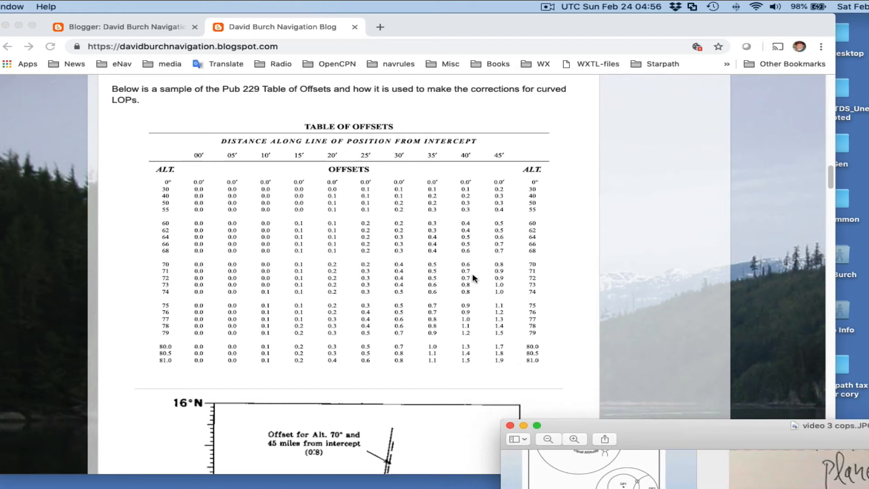
mouse_move(533, 285)
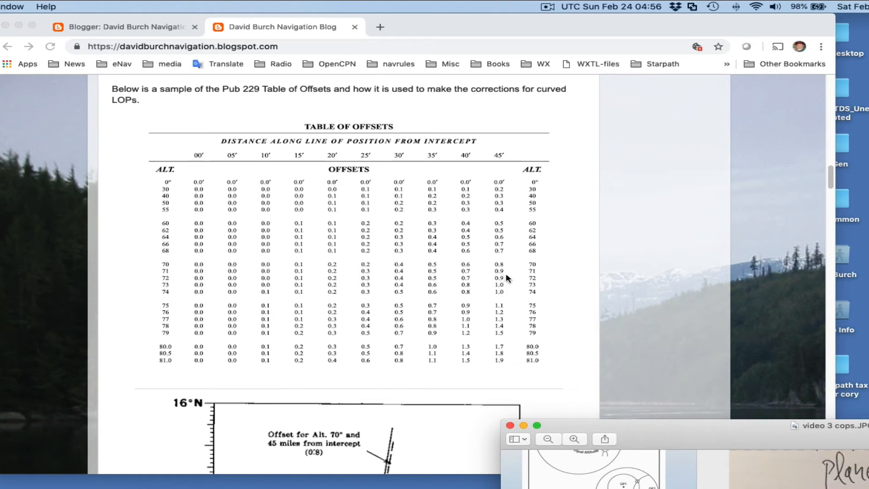
mouse_move(795, 276)
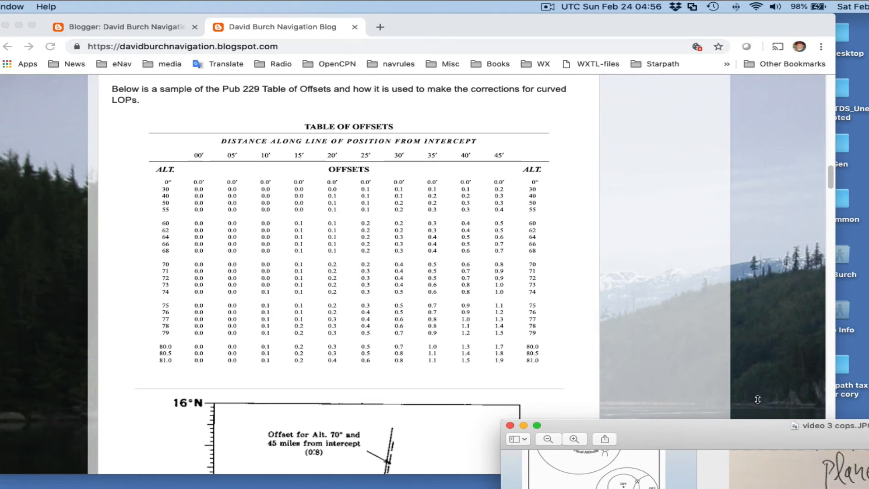
Scroll down past the Pub 229 Table of Offsets to Figure 2's caption and the USNO data.
scroll(down, 3)
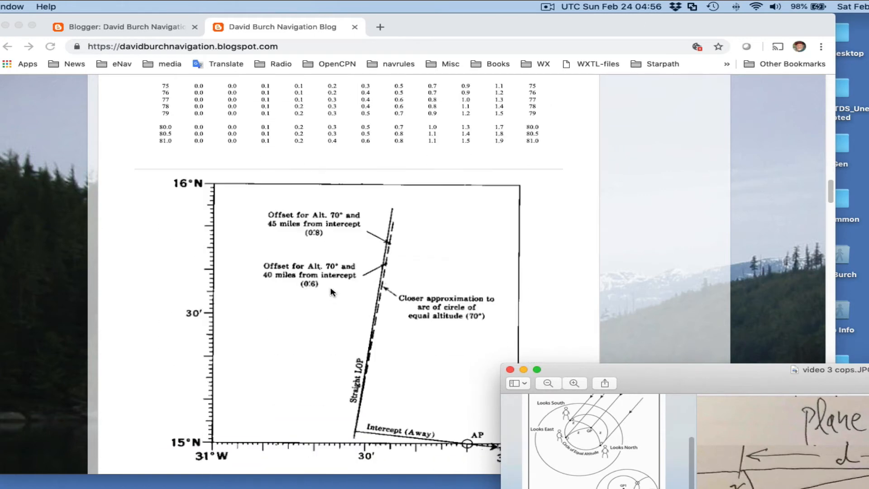
scroll(down, 3)
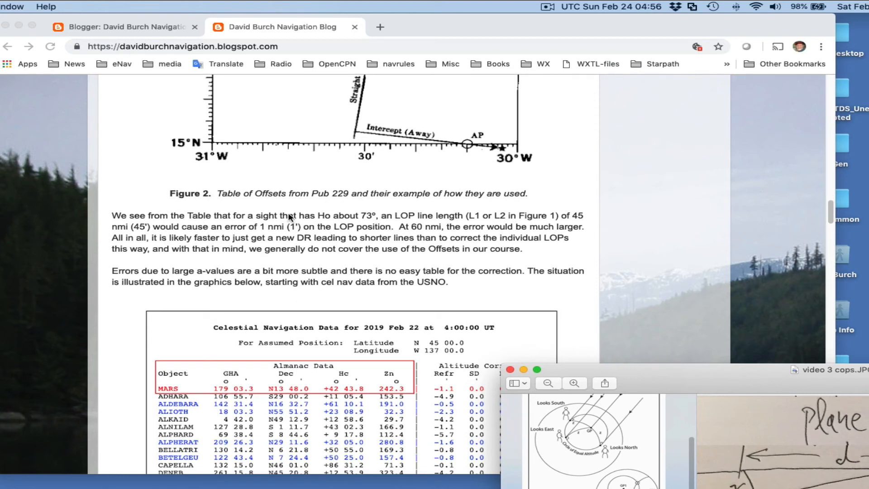
mouse_move(281, 232)
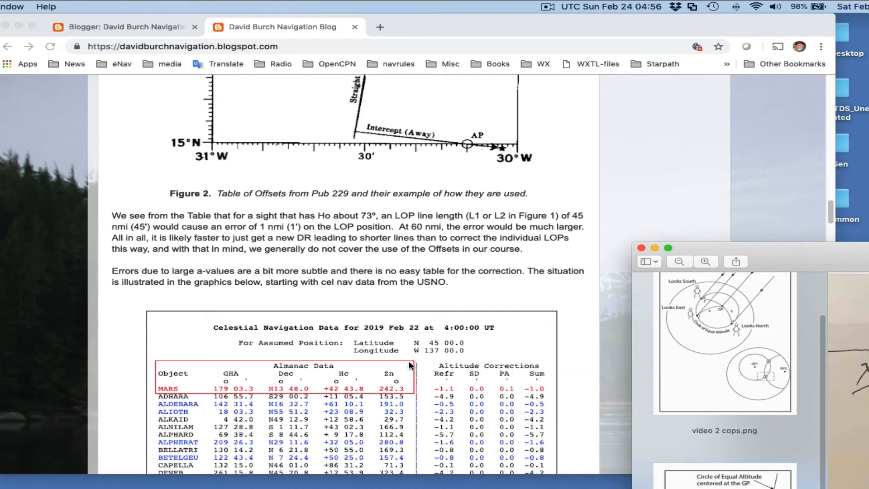
Scroll through Figure 3's cel nav table with Mars and Markab down to Figure 4's OpenCPN plot.
scroll(down, 3)
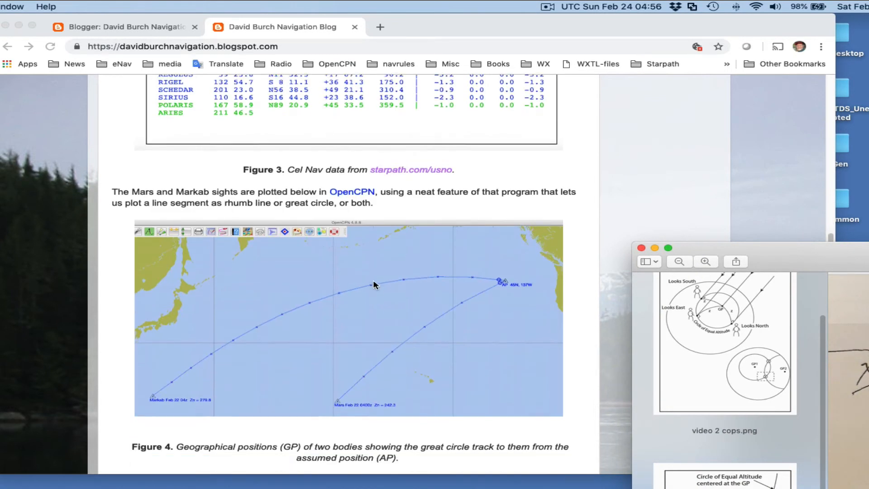
scroll(down, 3)
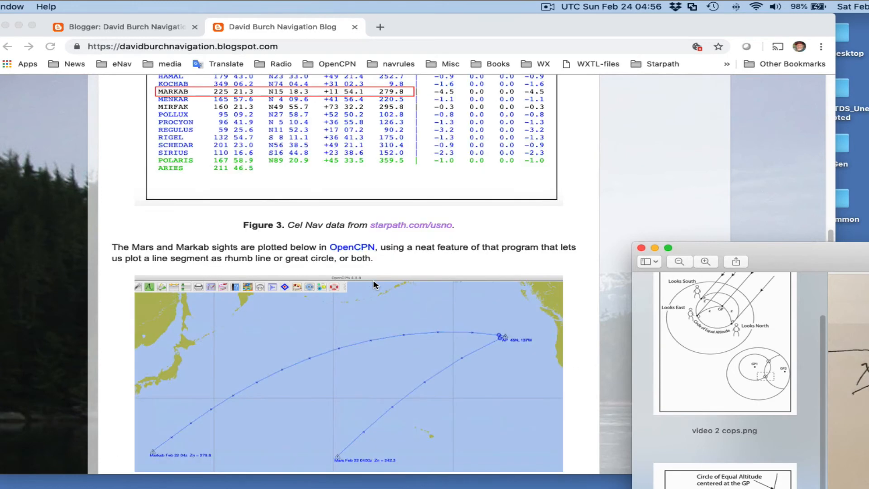
mouse_move(538, 277)
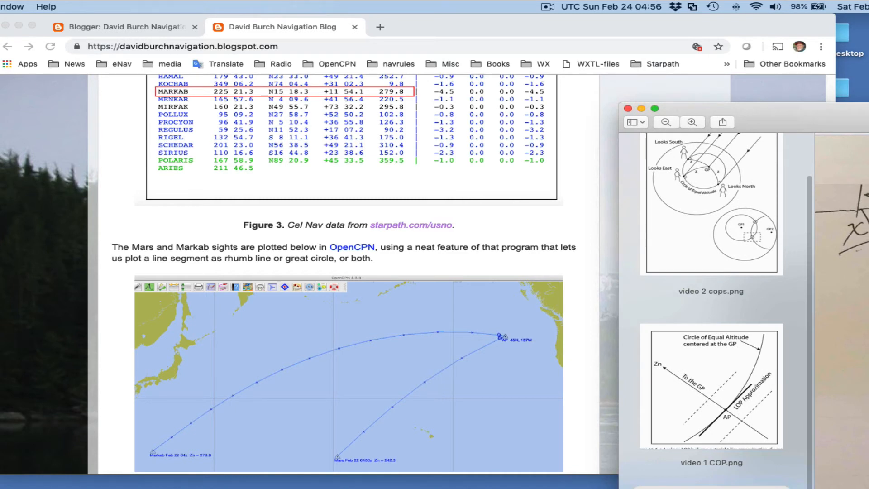
scroll(down, 3)
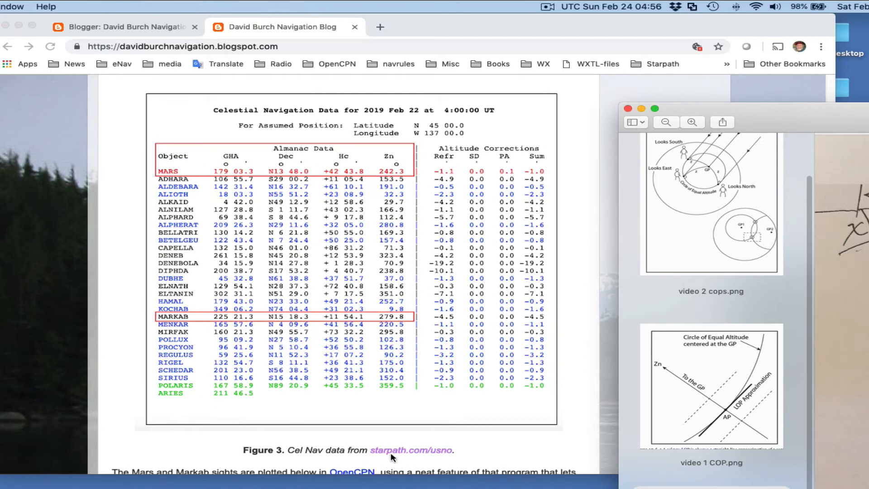
mouse_move(429, 190)
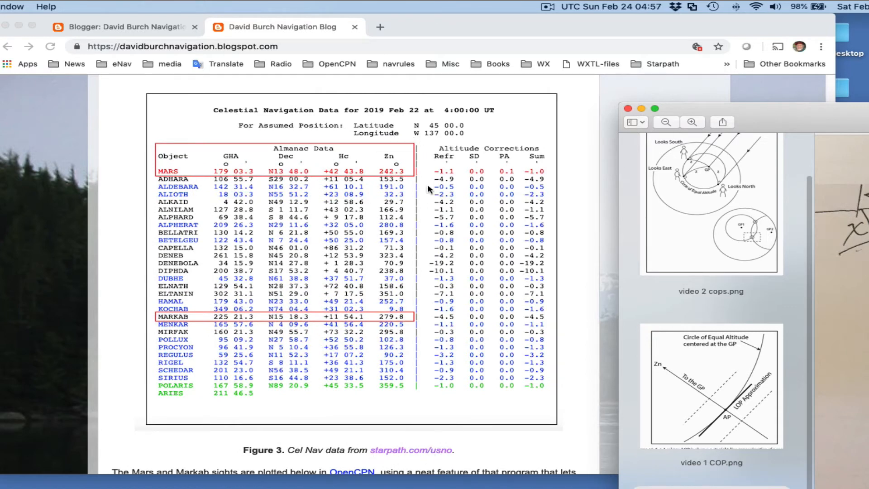
scroll(down, 3)
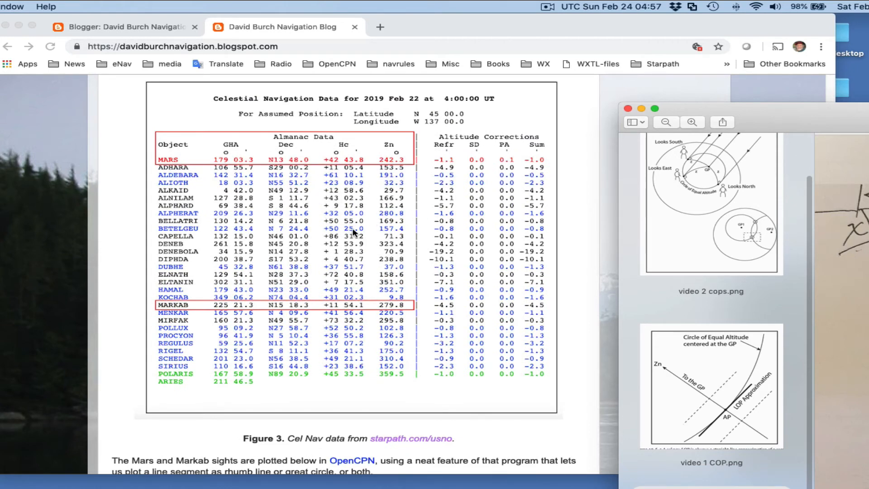
mouse_move(405, 241)
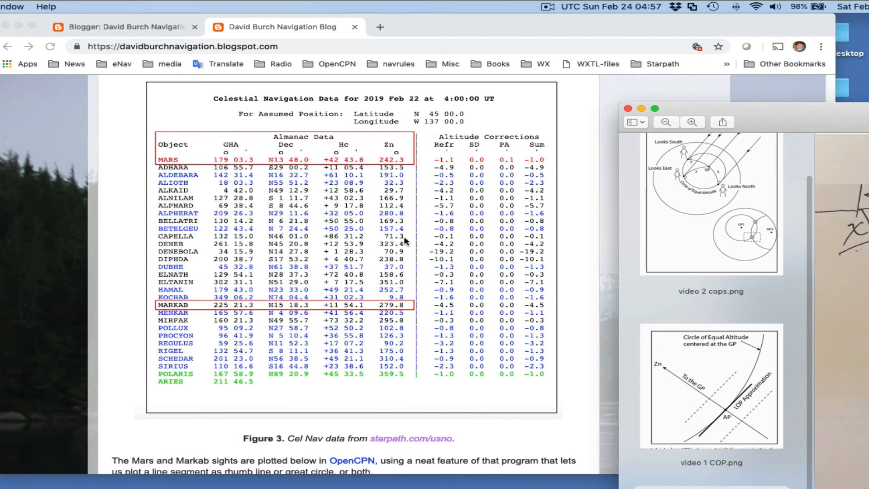
scroll(down, 3)
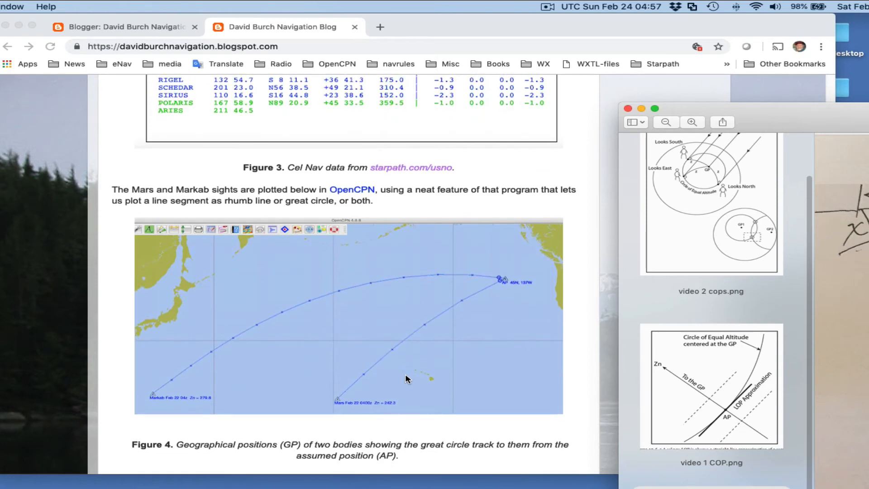
mouse_move(505, 280)
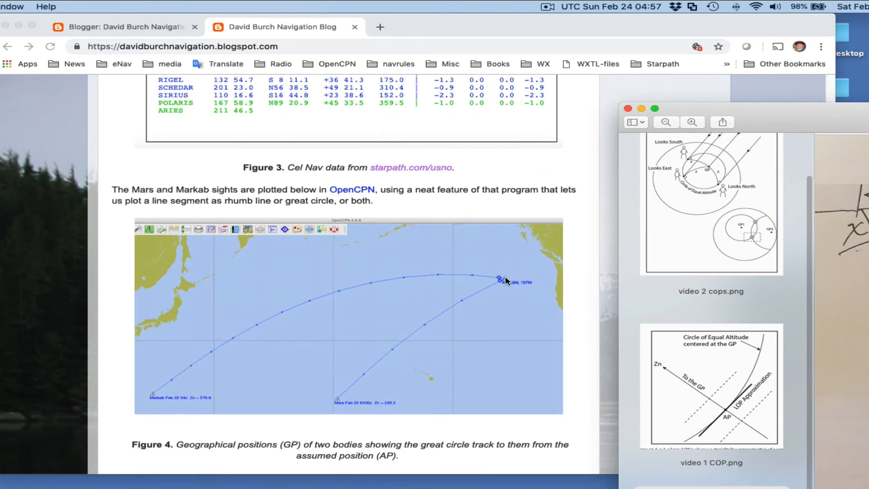
mouse_move(330, 402)
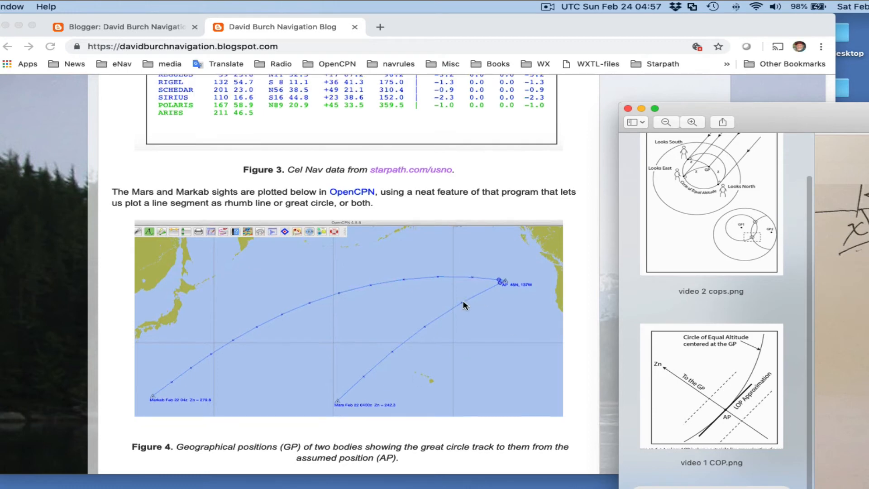
scroll(down, 3)
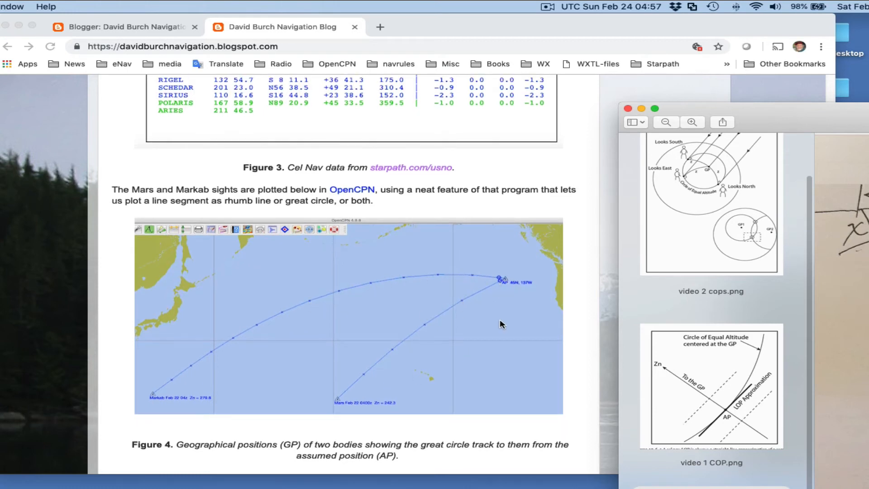
scroll(up, 3)
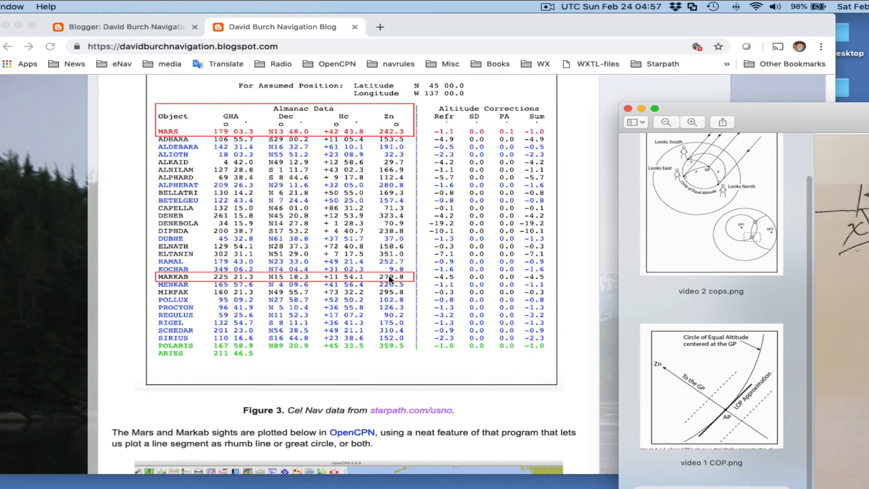
mouse_move(391, 282)
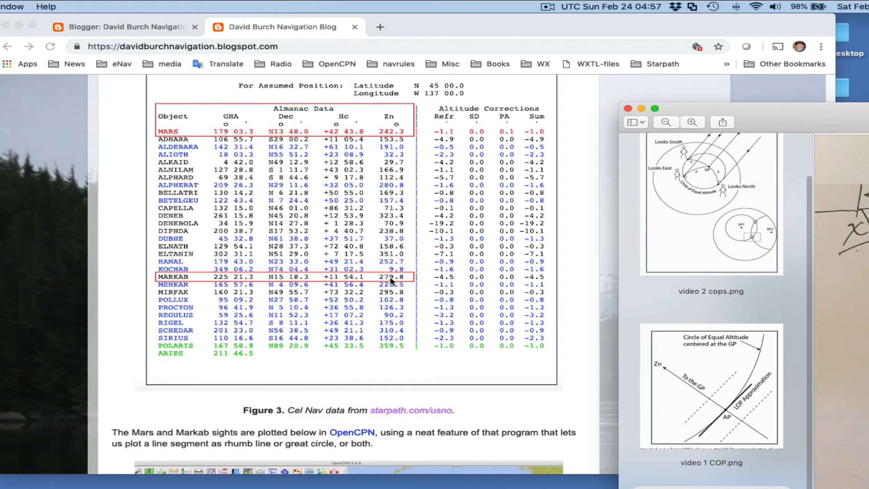
Scroll past Figure 4's great-circle plot to its caption, azimuth explanation and the expanded AP diagram.
scroll(down, 3)
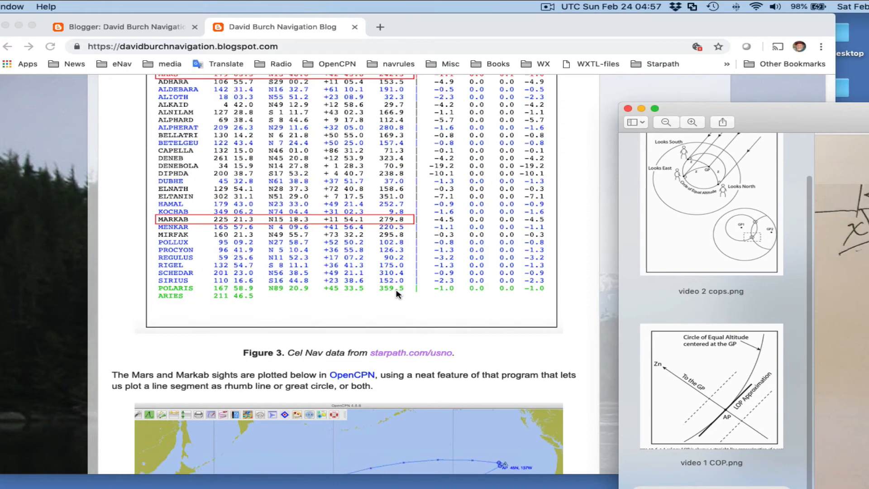
scroll(down, 3)
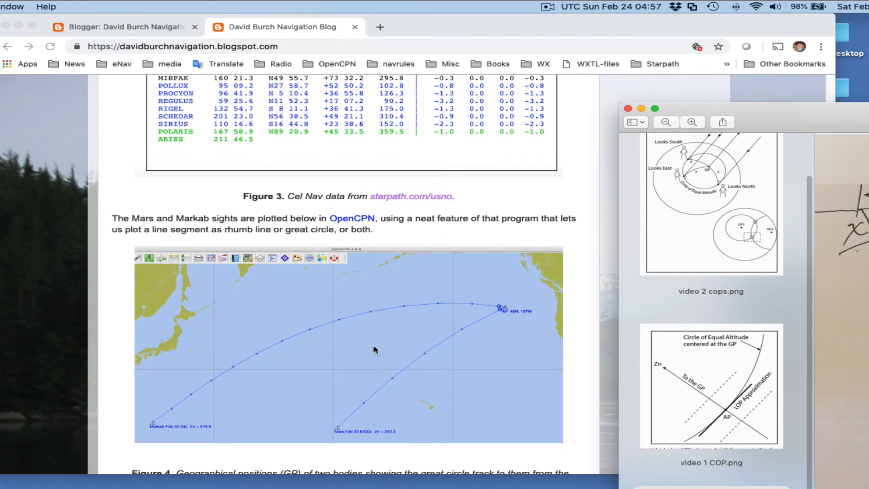
mouse_move(374, 294)
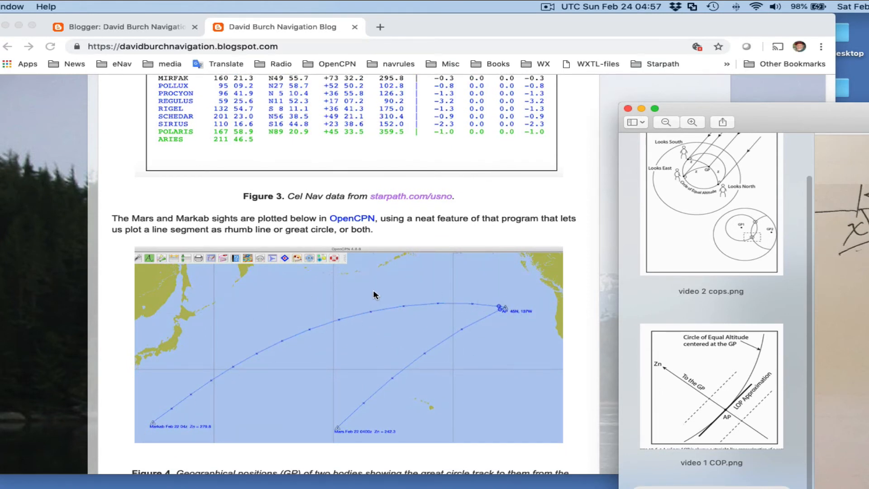
mouse_move(401, 328)
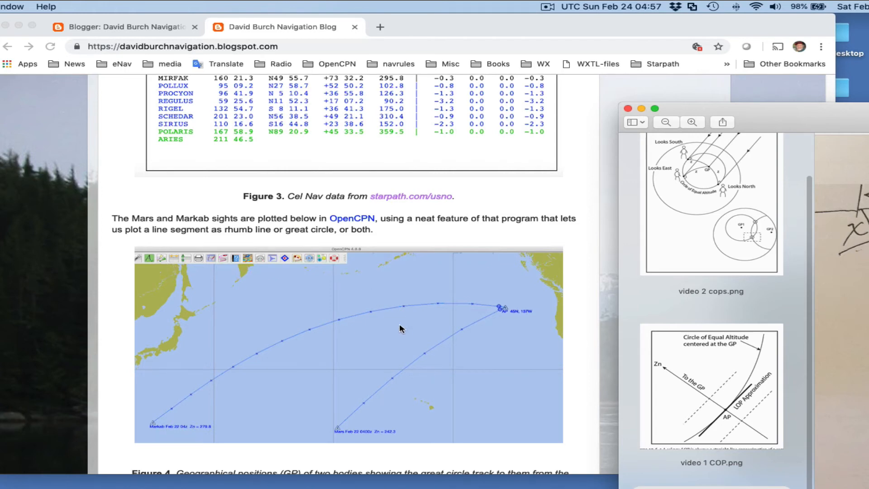
scroll(down, 3)
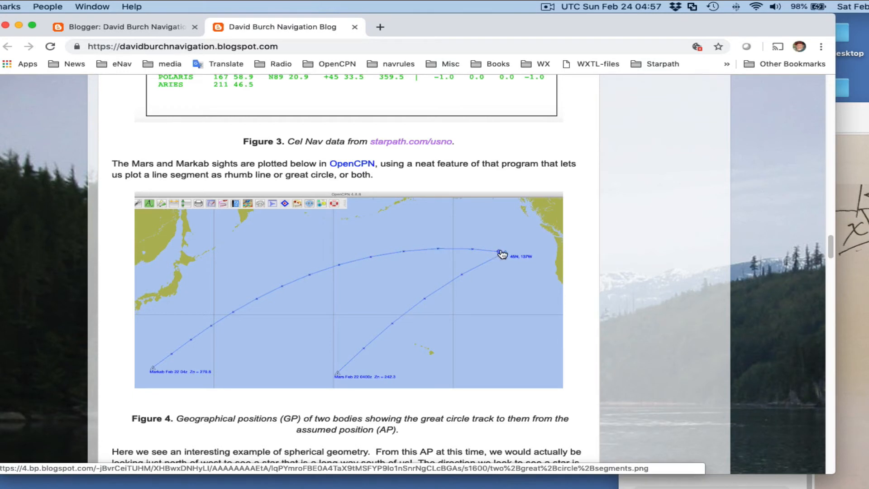
mouse_move(236, 323)
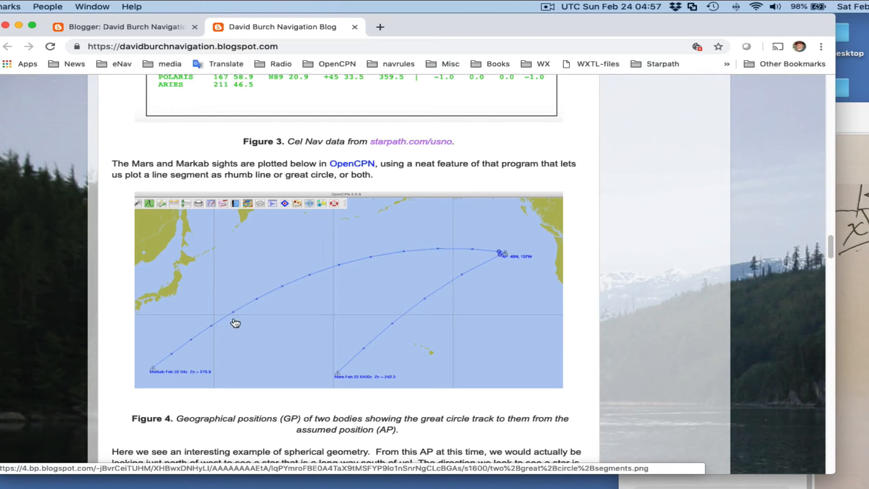
mouse_move(154, 369)
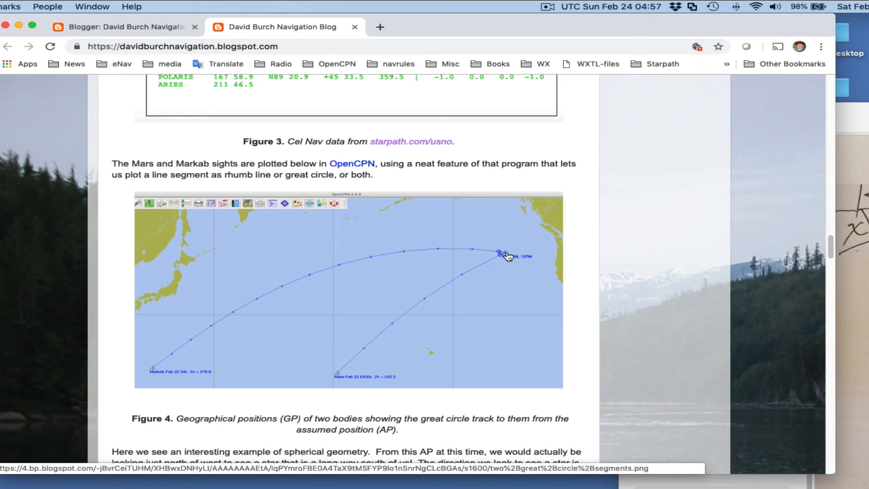
mouse_move(410, 254)
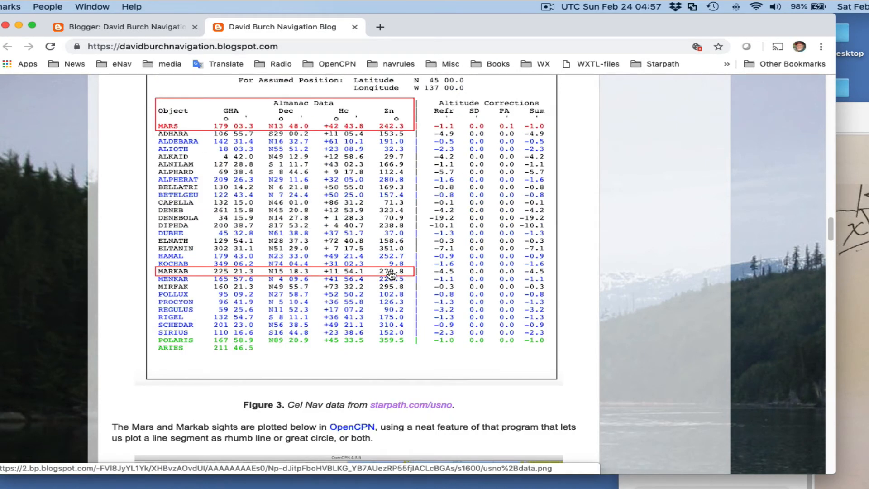
scroll(down, 3)
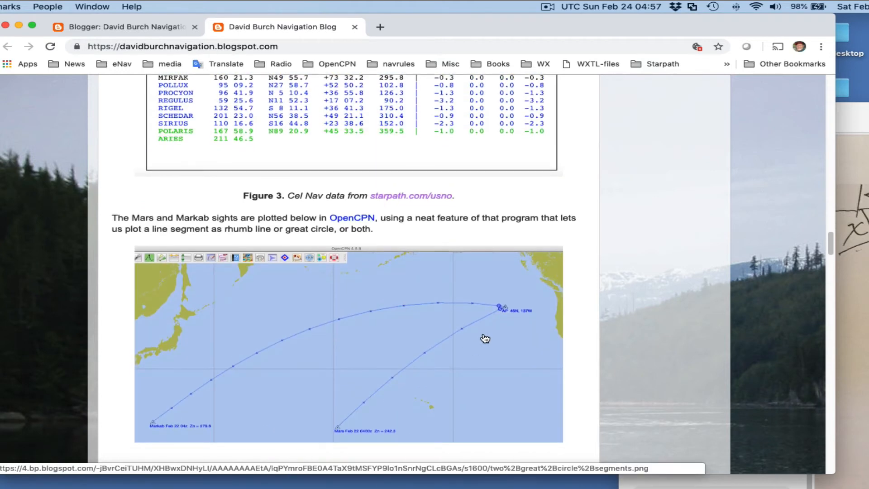
mouse_move(496, 306)
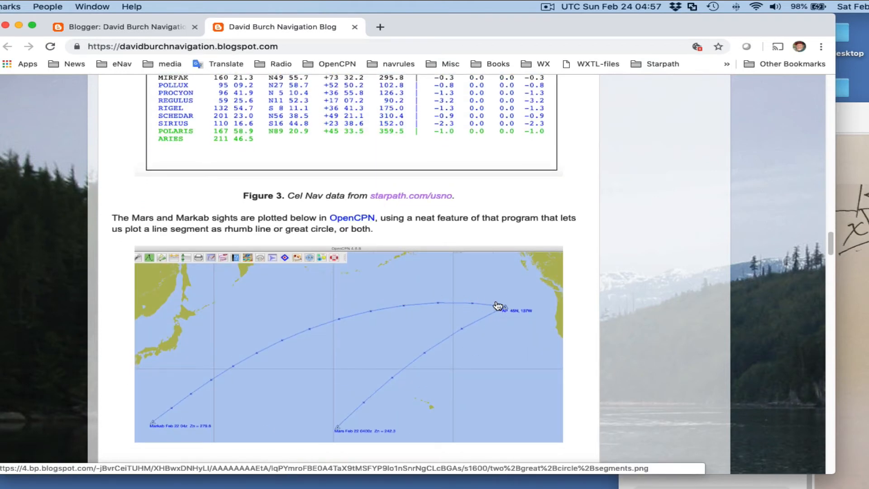
mouse_move(236, 322)
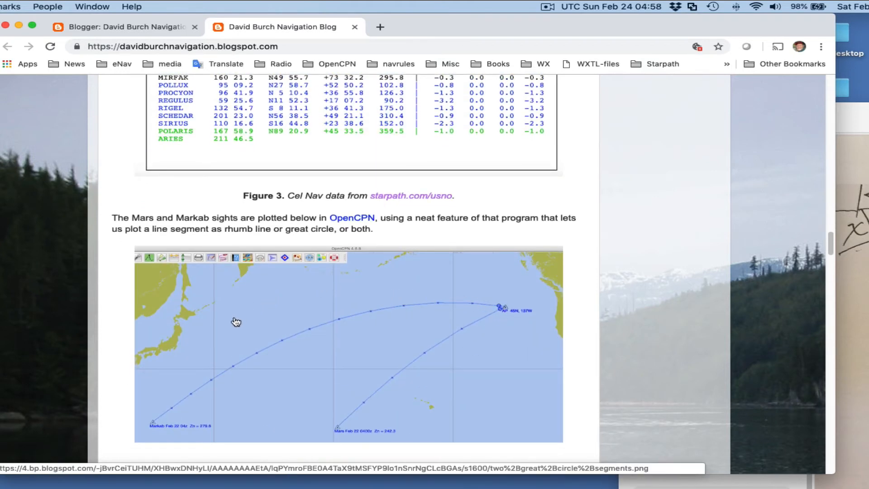
mouse_move(295, 319)
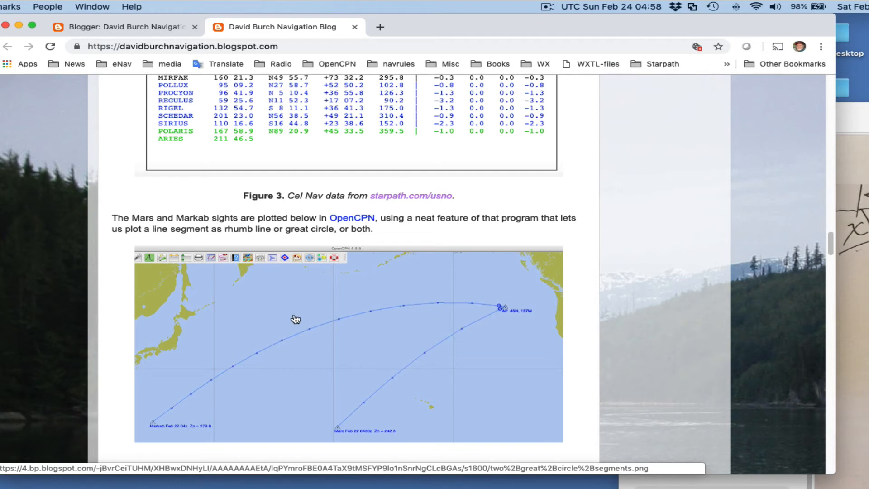
mouse_move(154, 431)
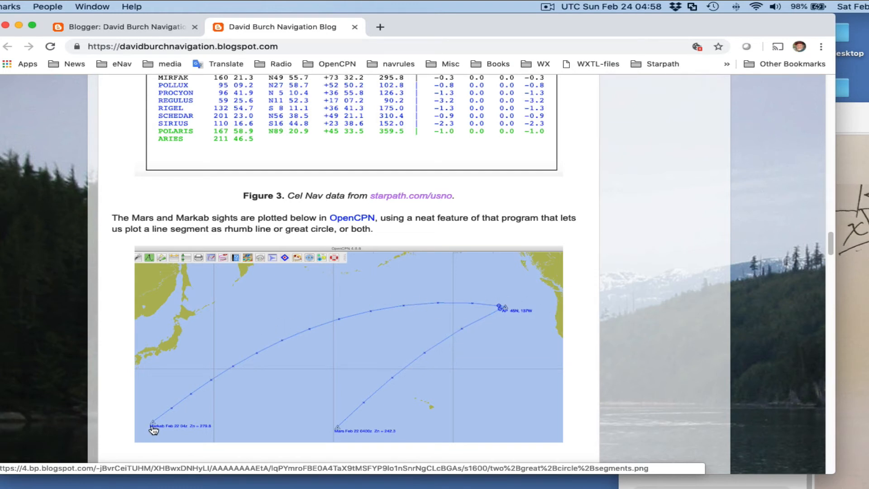
mouse_move(462, 308)
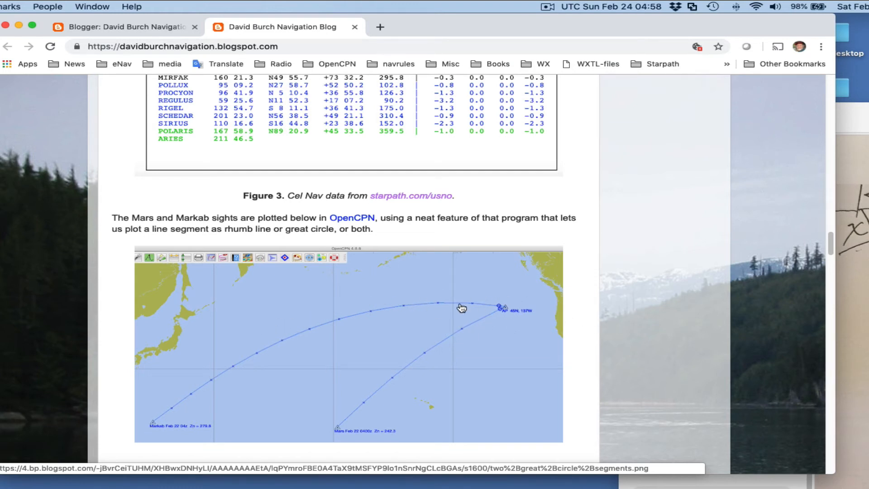
scroll(down, 3)
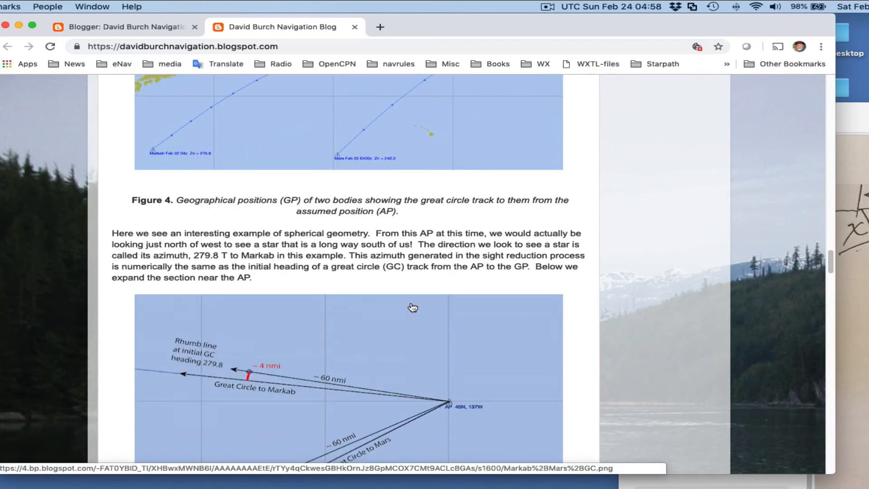
Scroll down to Figure 5's rhumb-line deviation diagram and the Markab LOP explanation.
scroll(down, 3)
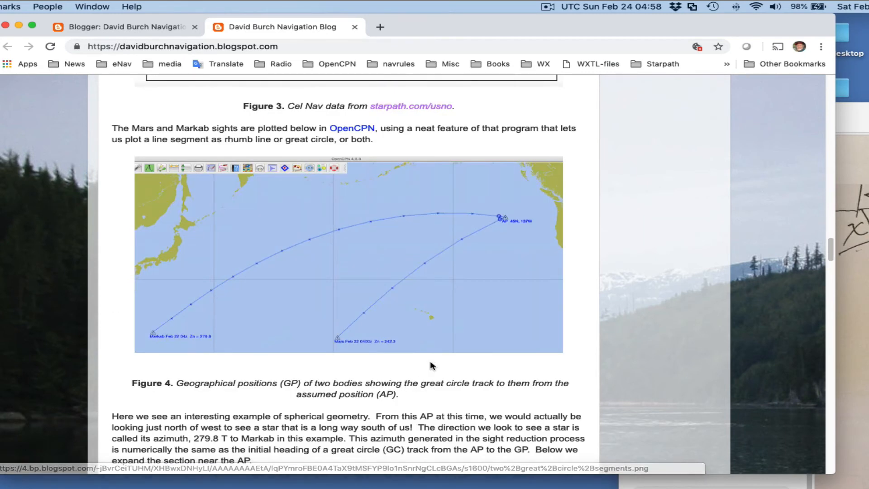
mouse_move(436, 325)
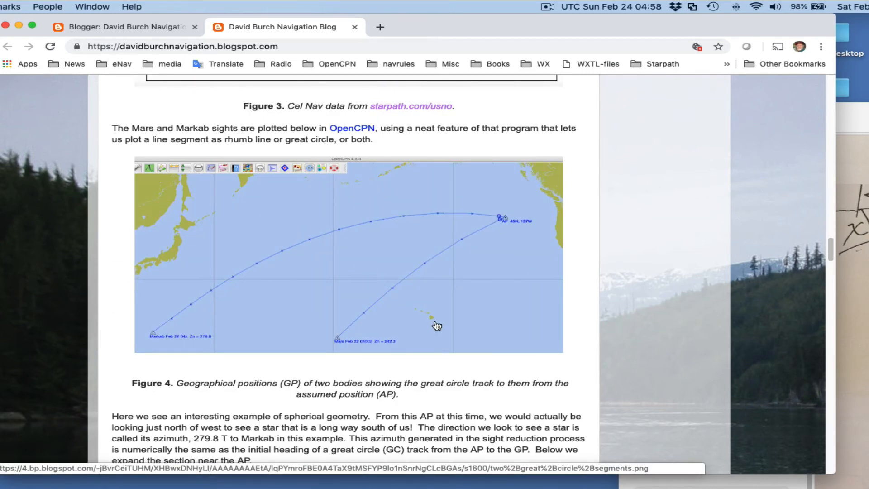
mouse_move(504, 222)
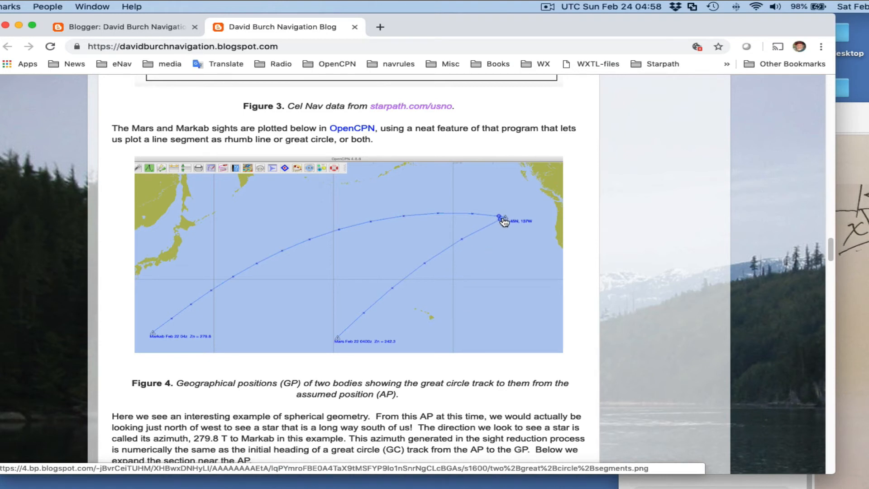
mouse_move(231, 305)
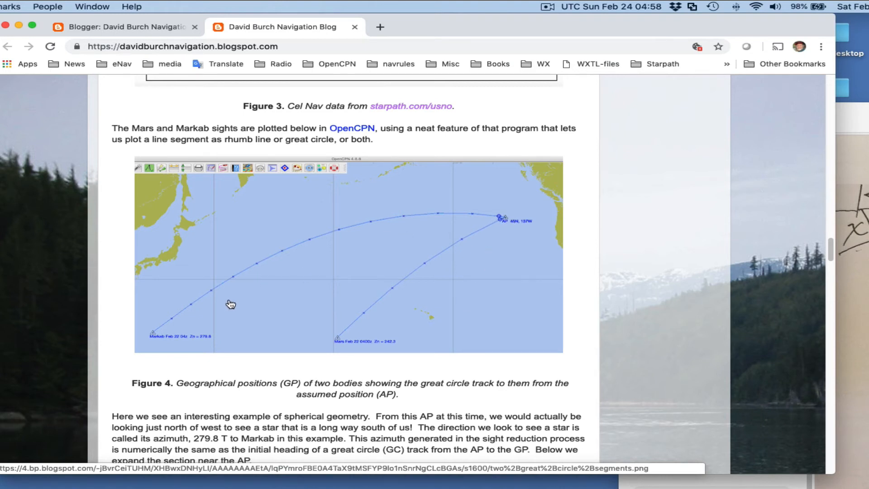
mouse_move(291, 241)
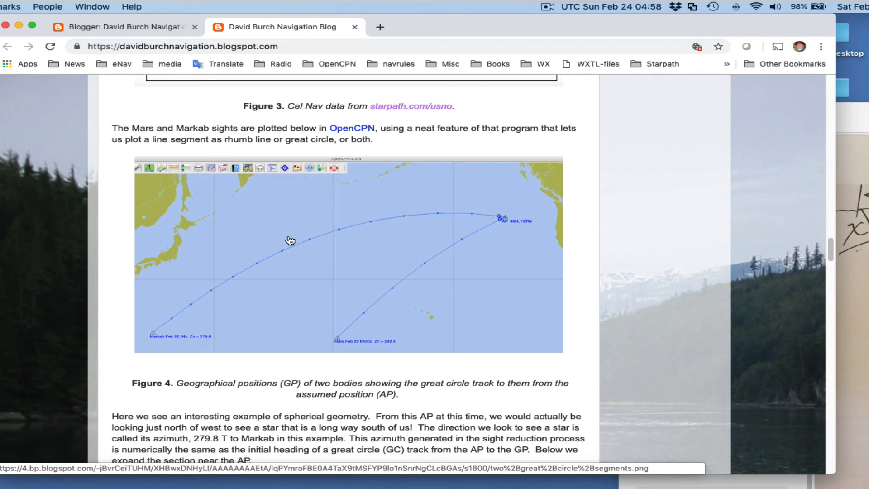
mouse_move(263, 262)
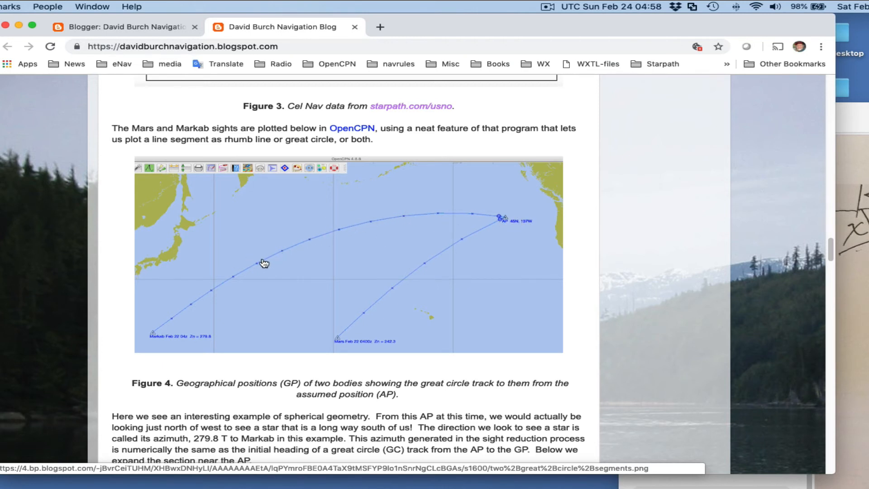
mouse_move(520, 221)
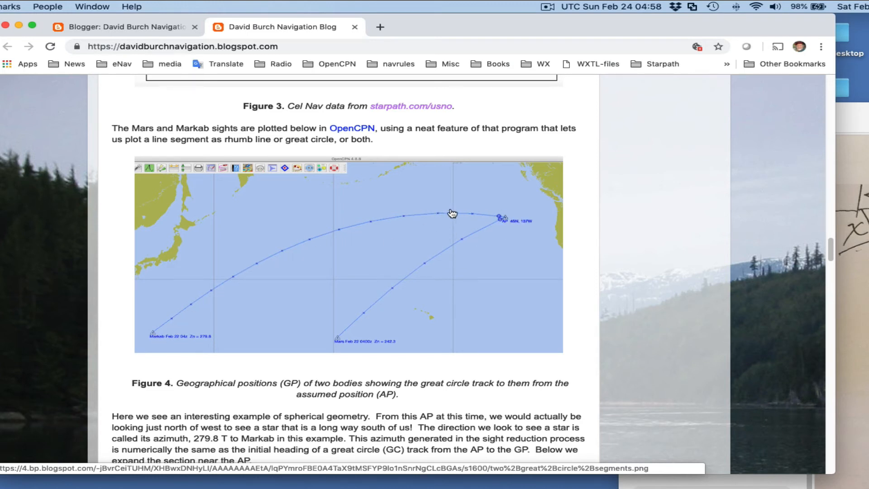
mouse_move(487, 221)
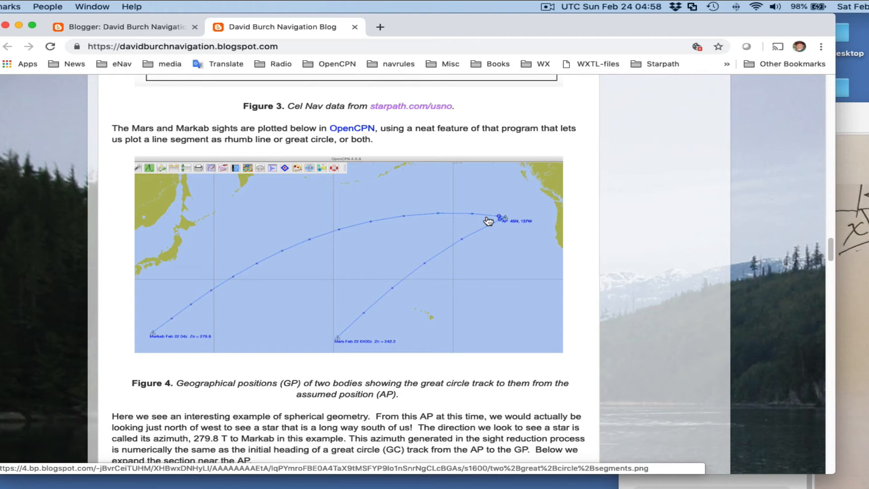
scroll(down, 3)
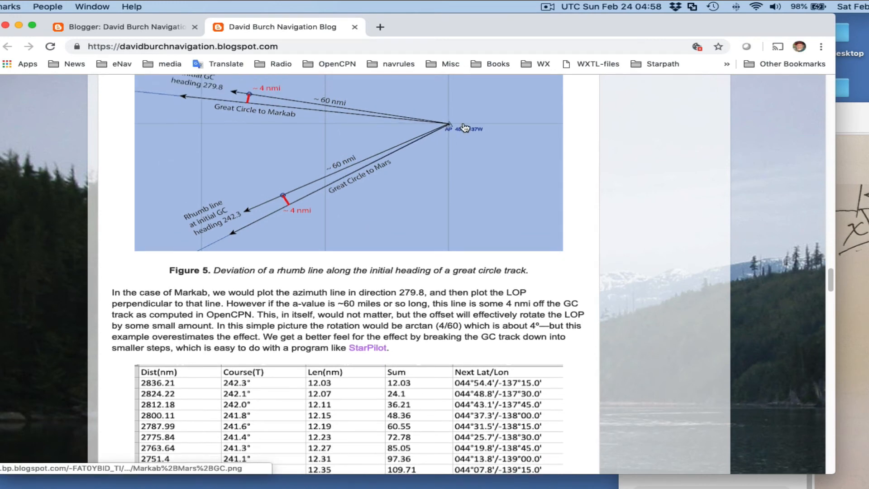
click(465, 128)
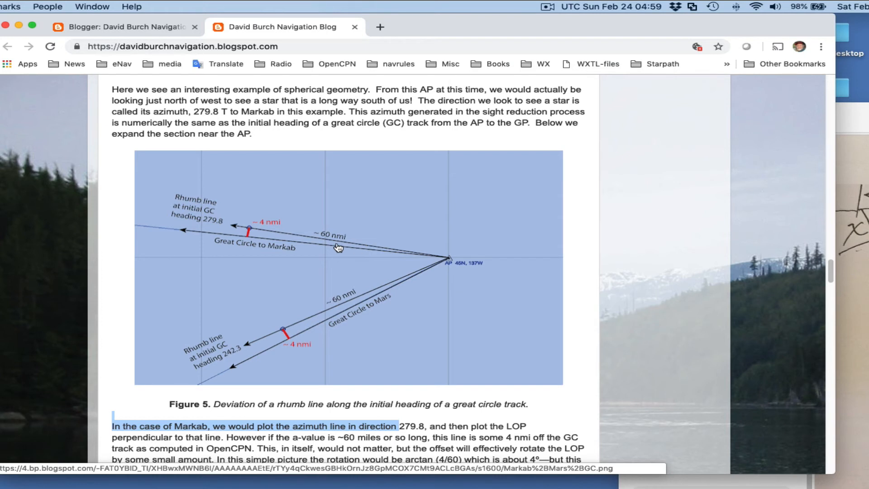
mouse_move(403, 249)
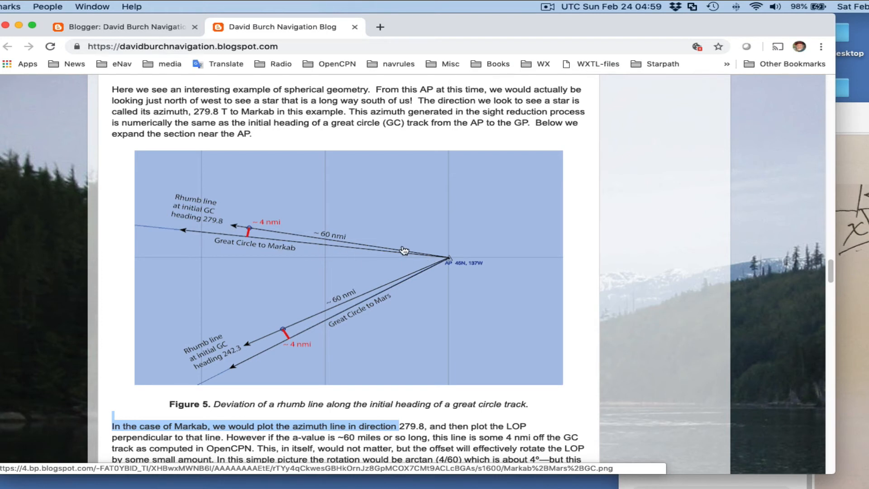
mouse_move(316, 251)
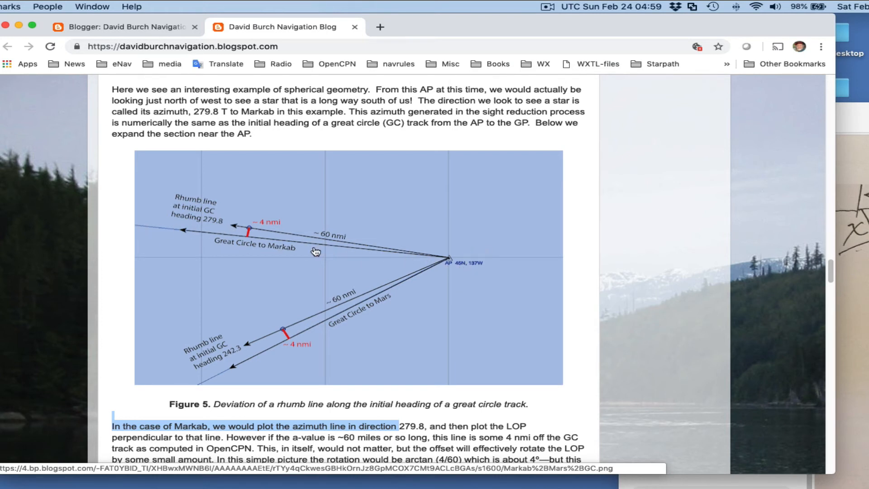
mouse_move(304, 254)
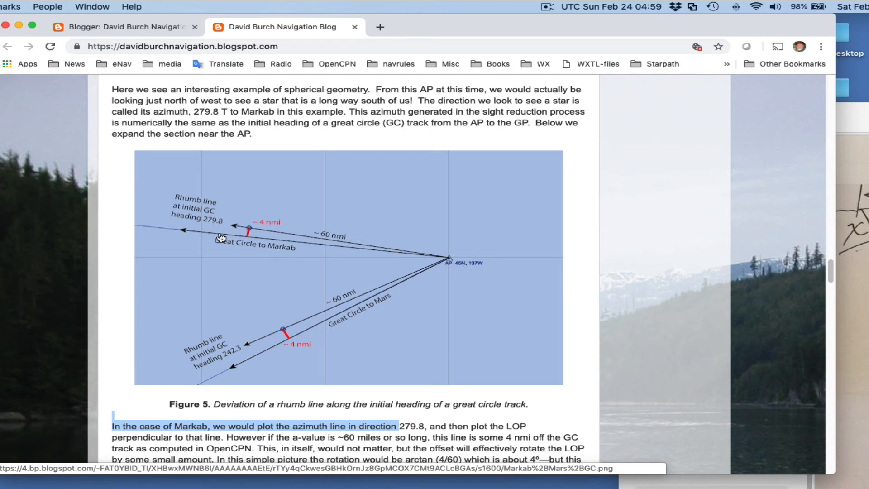
mouse_move(239, 228)
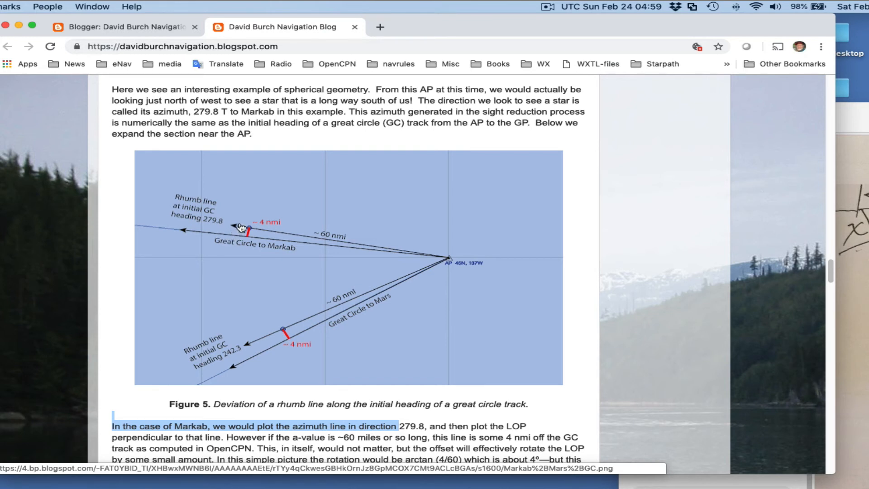
mouse_move(253, 228)
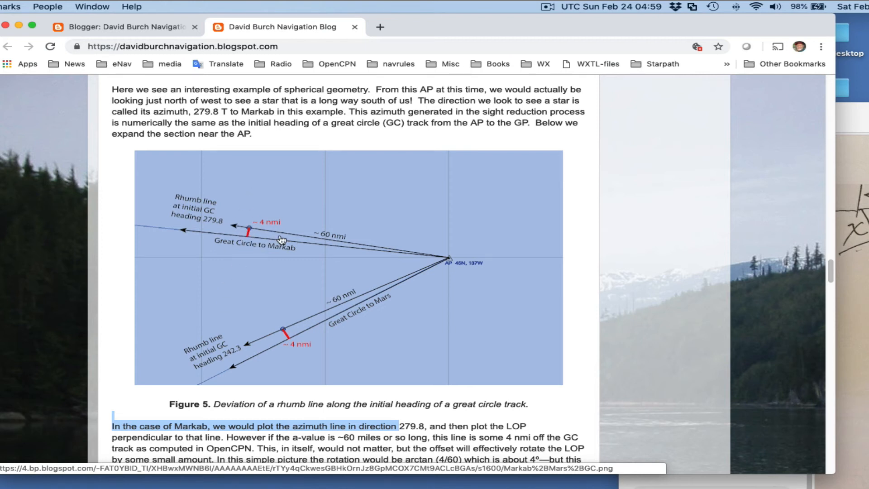
mouse_move(307, 243)
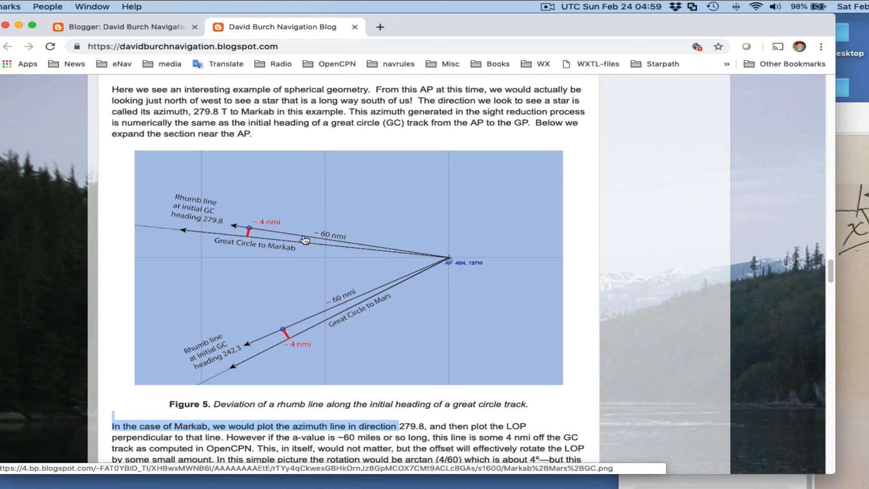
mouse_move(322, 245)
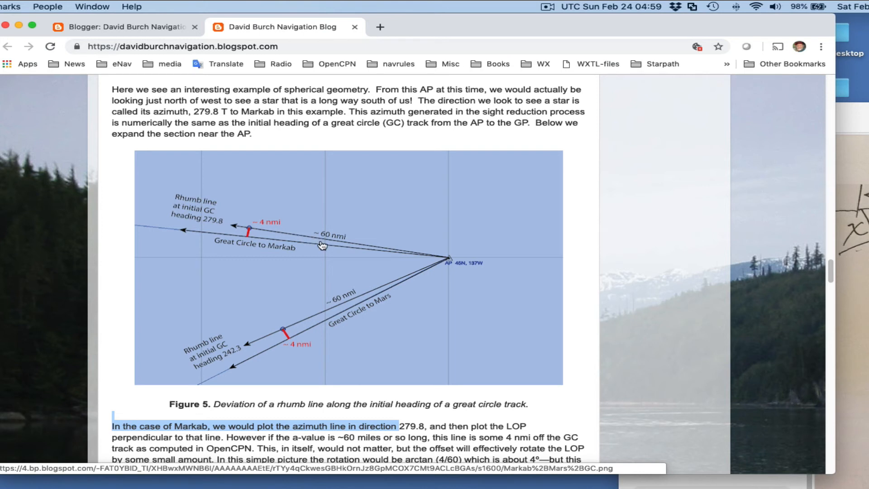
scroll(down, 3)
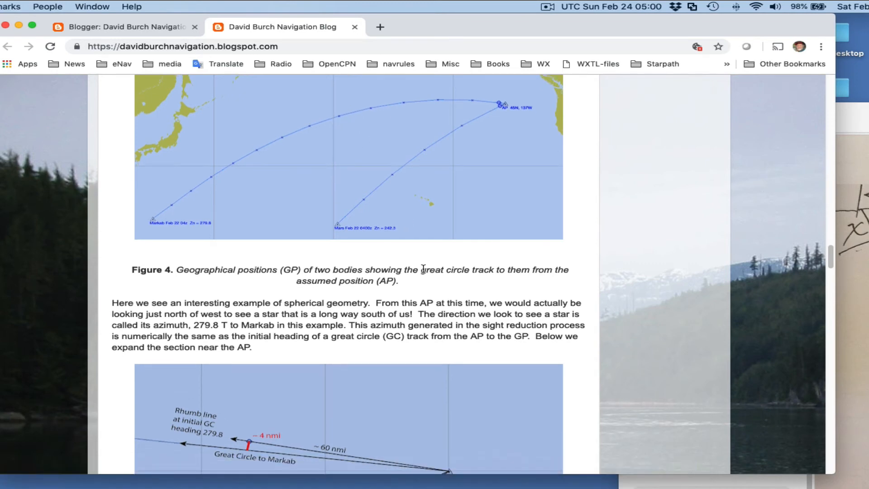
scroll(down, 3)
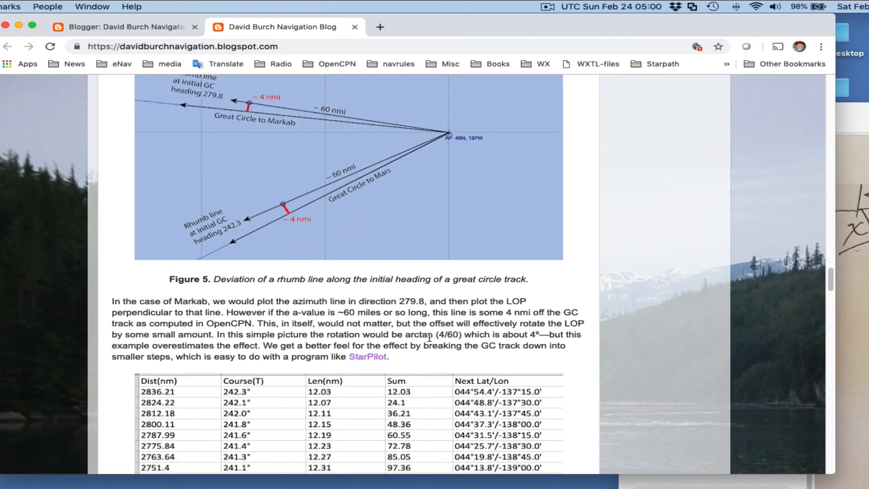
Scroll through the article to Figure 6's great-circle step table and the A real example heading.
scroll(down, 3)
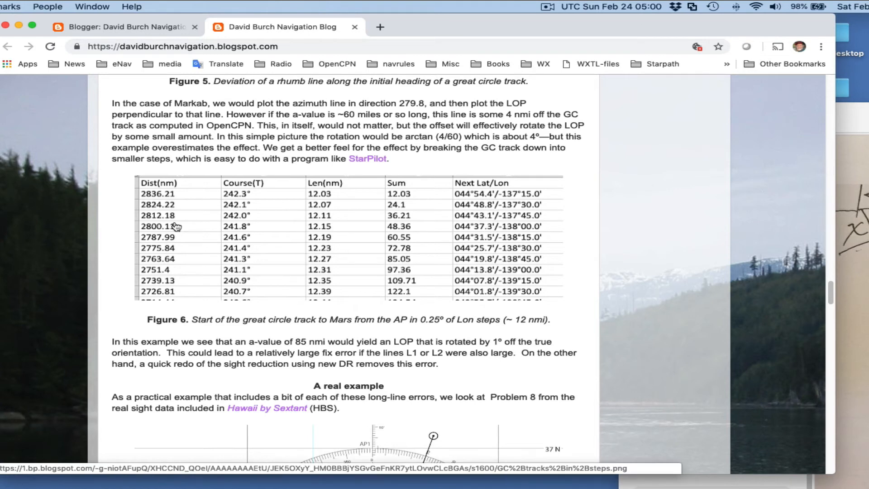
scroll(down, 3)
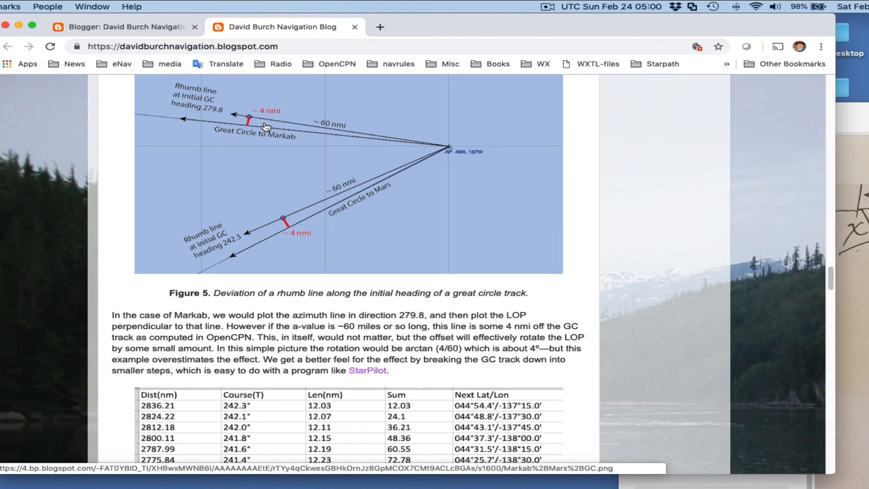
scroll(down, 3)
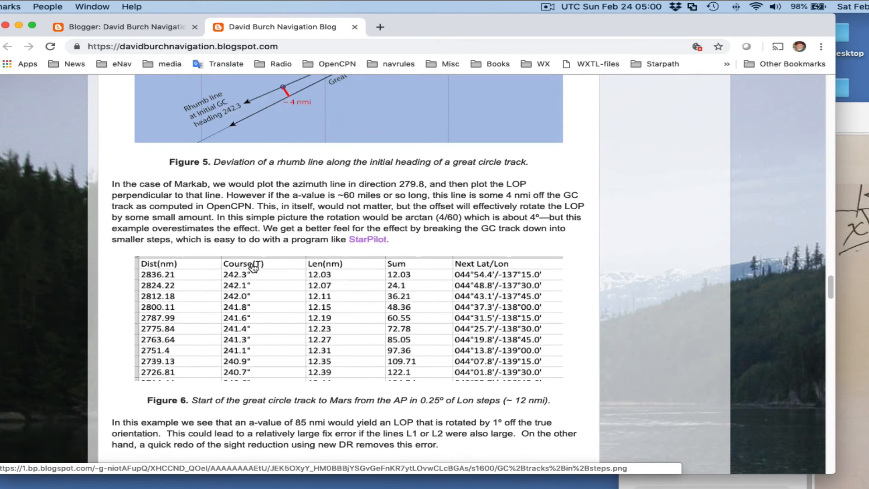
mouse_move(337, 305)
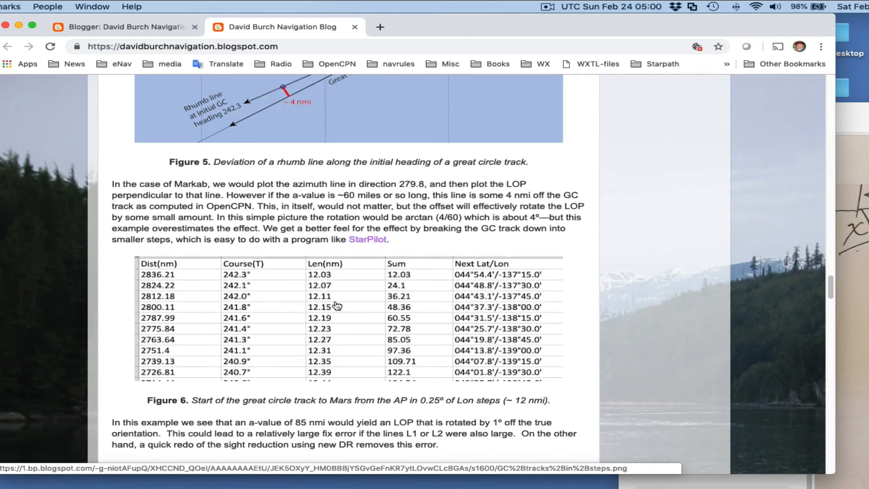
scroll(down, 3)
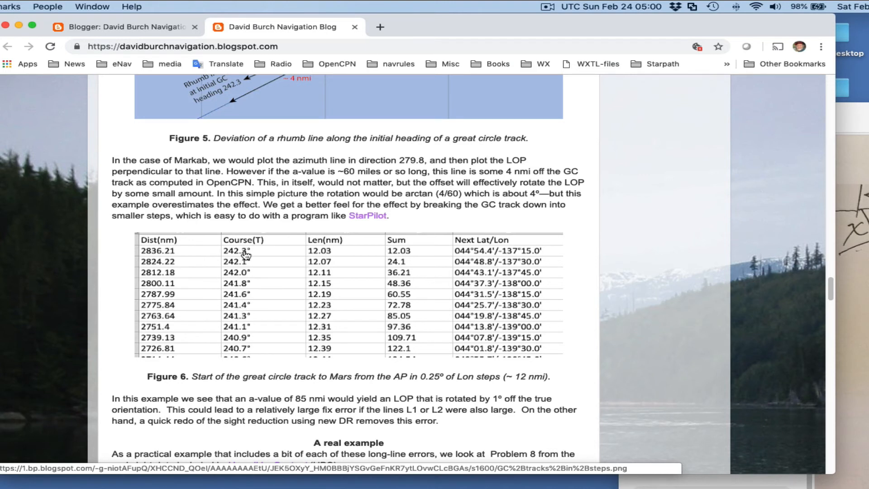
mouse_move(236, 322)
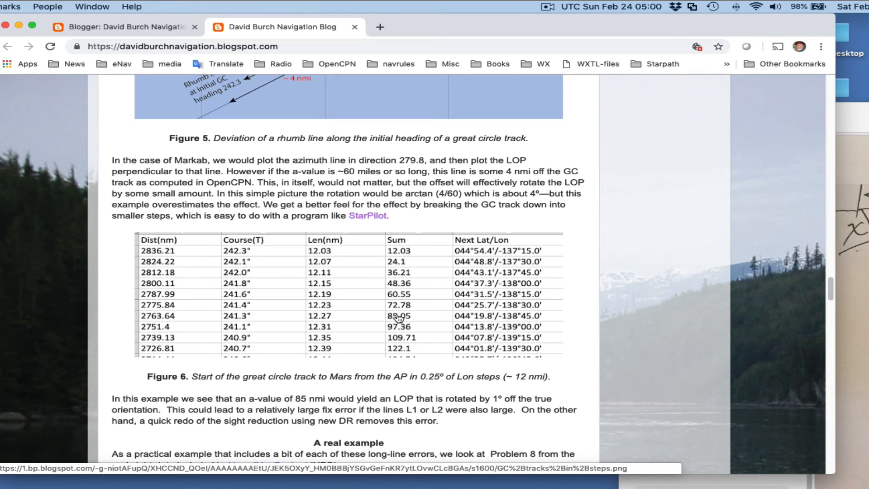
mouse_move(236, 266)
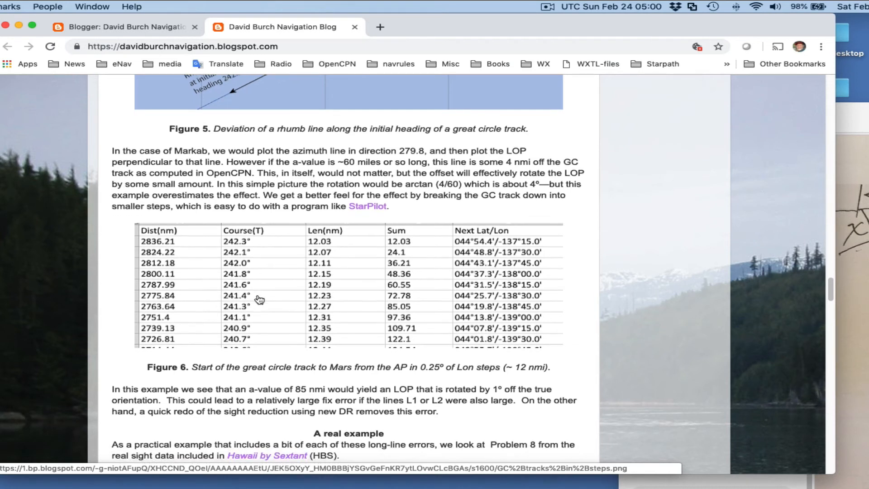
mouse_move(275, 290)
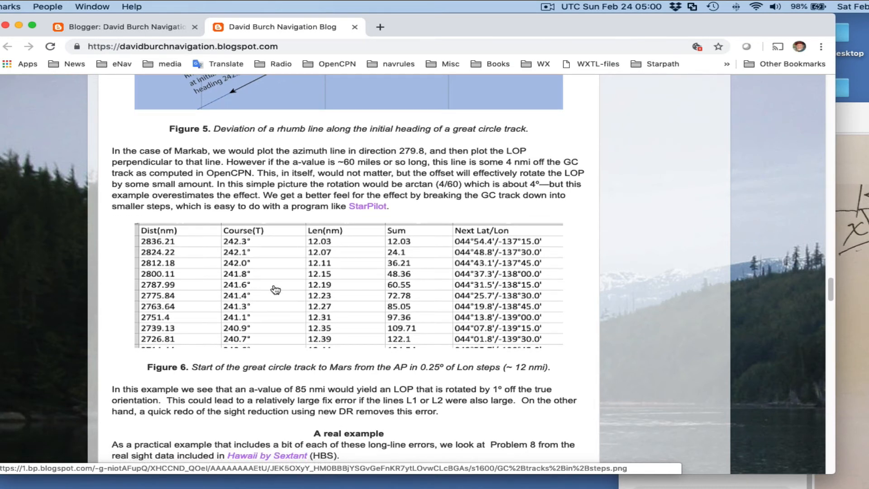
scroll(down, 3)
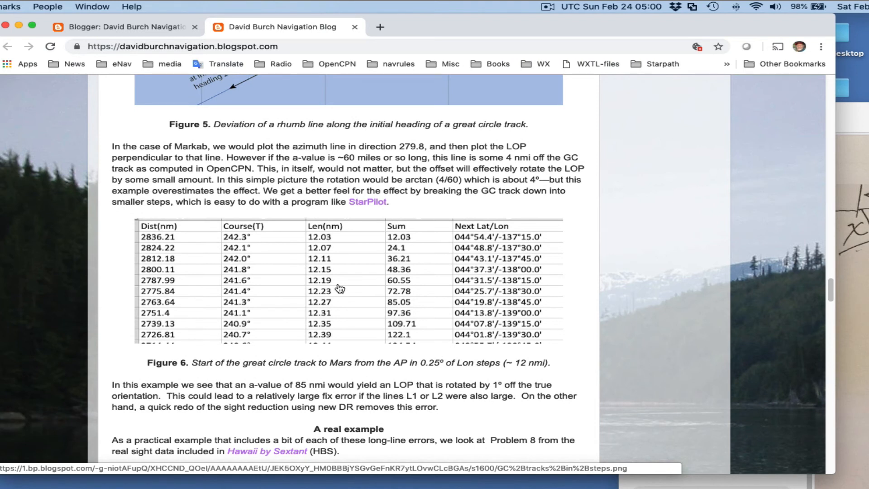
mouse_move(416, 177)
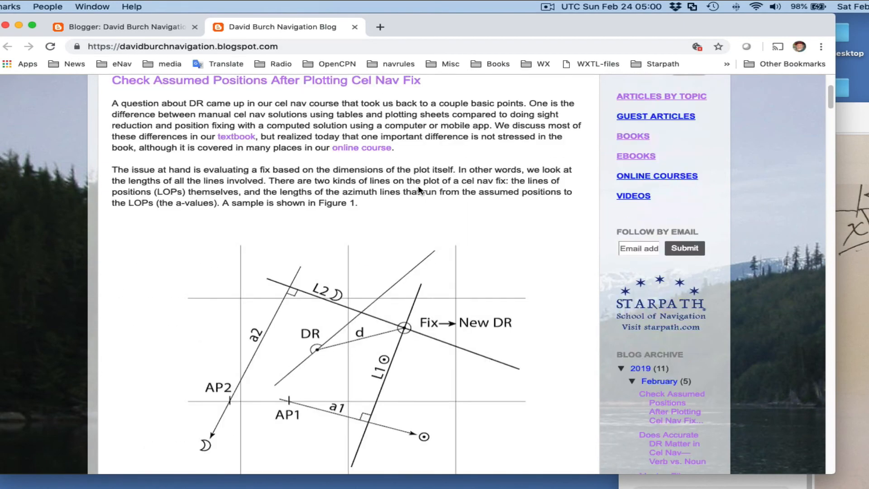
Scroll down past the Table of Offsets and Figure 3 back to Figure 6's Mars step table.
scroll(down, 3)
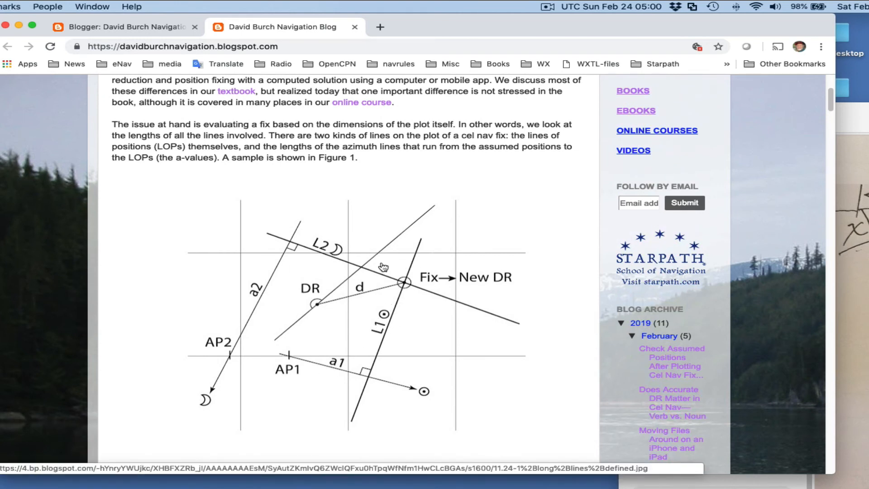
scroll(down, 3)
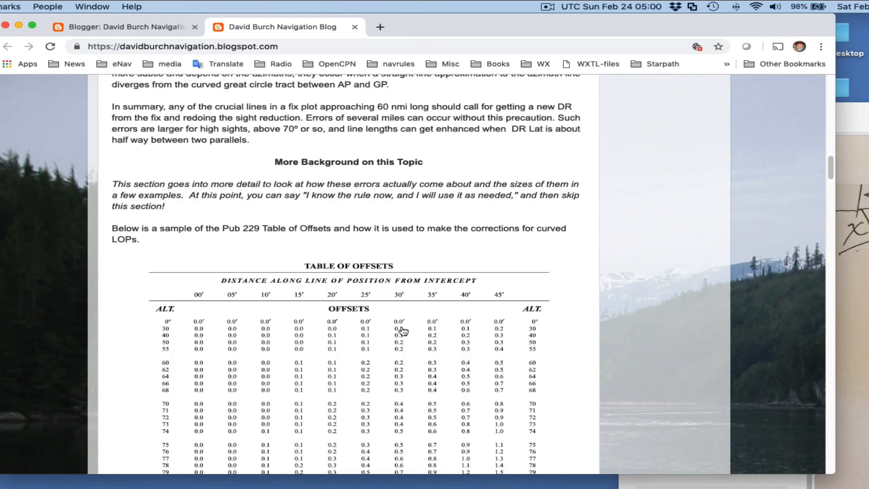
scroll(down, 3)
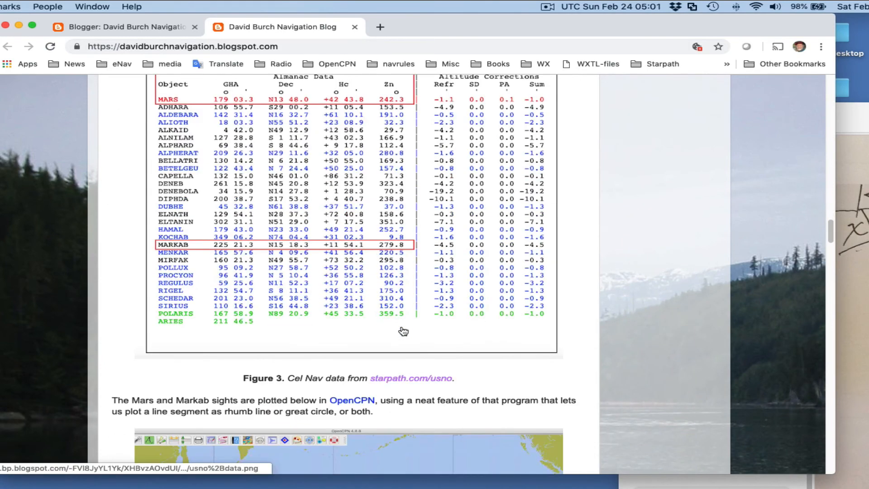
scroll(down, 3)
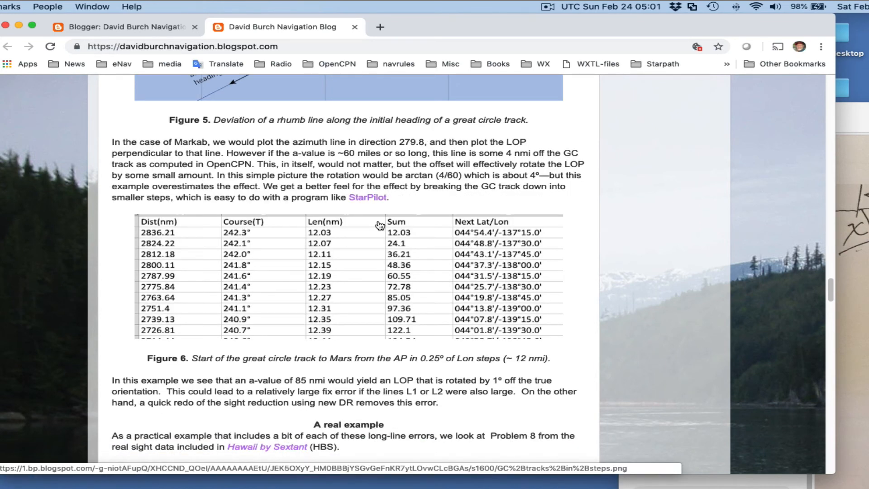
Scroll to show Figure 5's rhumb-line deviation diagram with the Markab and Mars great circles.
scroll(down, 3)
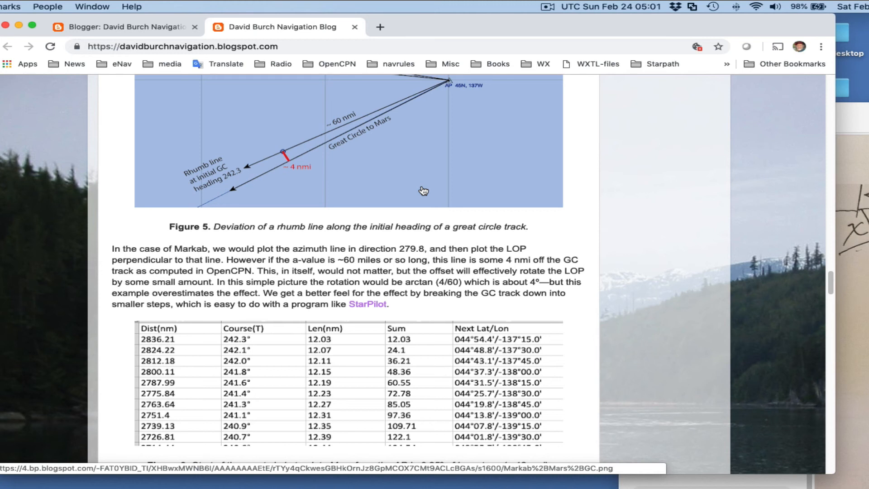
mouse_move(425, 192)
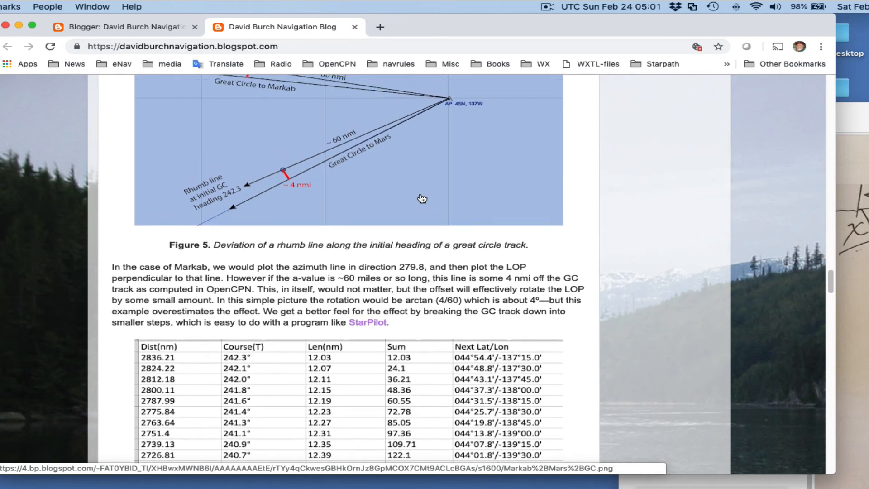
scroll(down, 3)
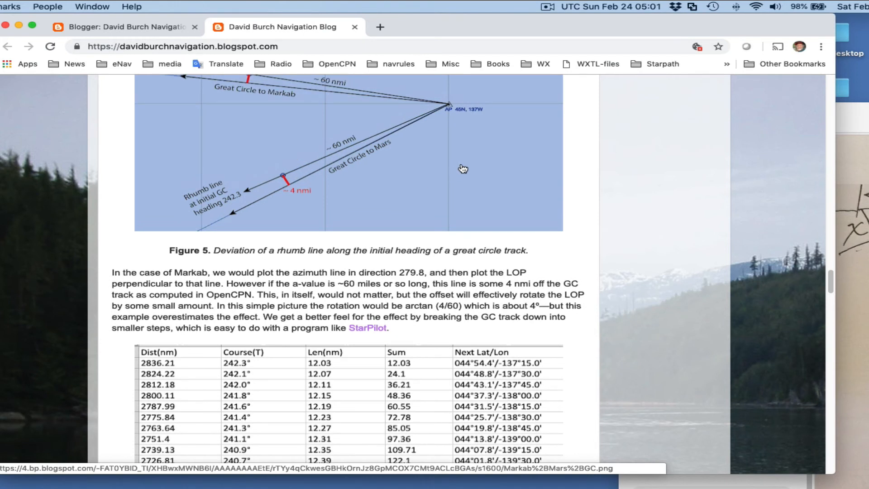
Scroll down past Figure 6 to Figure 7, the HBS sample sights with FIX 1334.
scroll(down, 3)
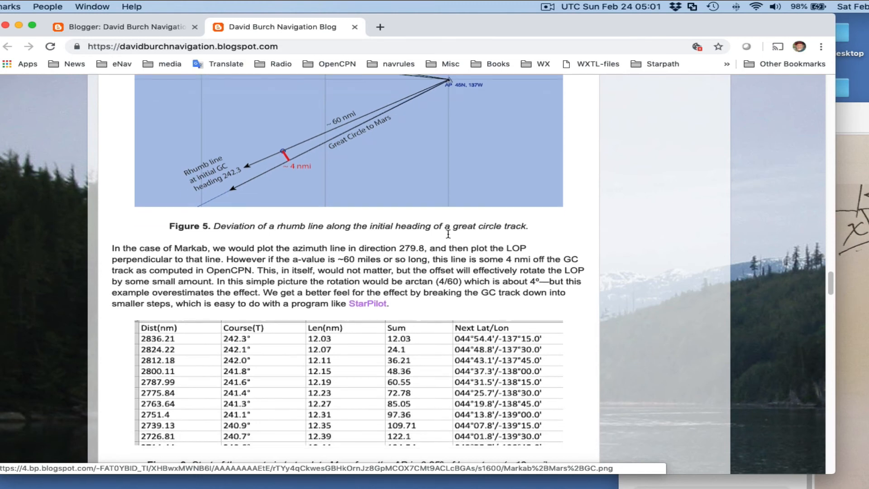
scroll(down, 3)
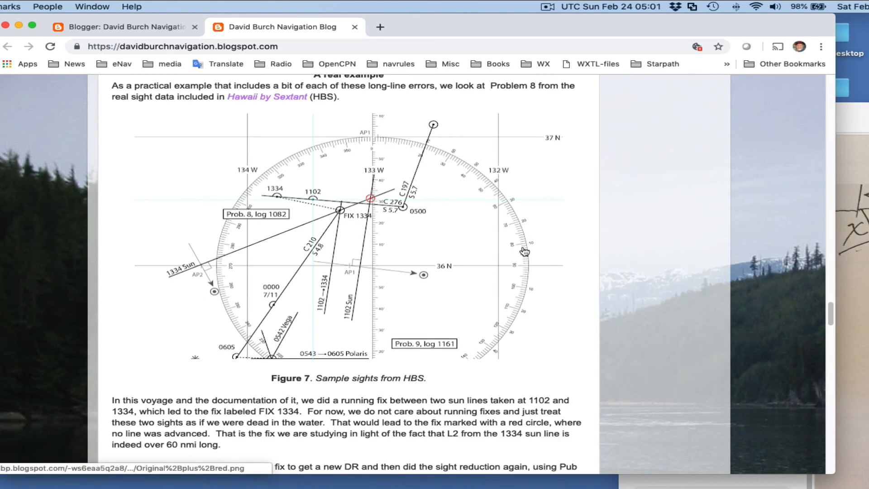
scroll(down, 3)
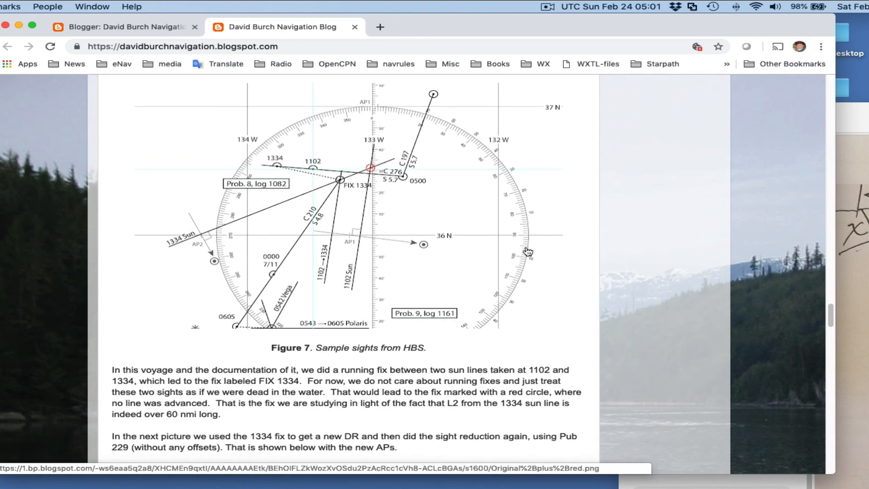
scroll(down, 3)
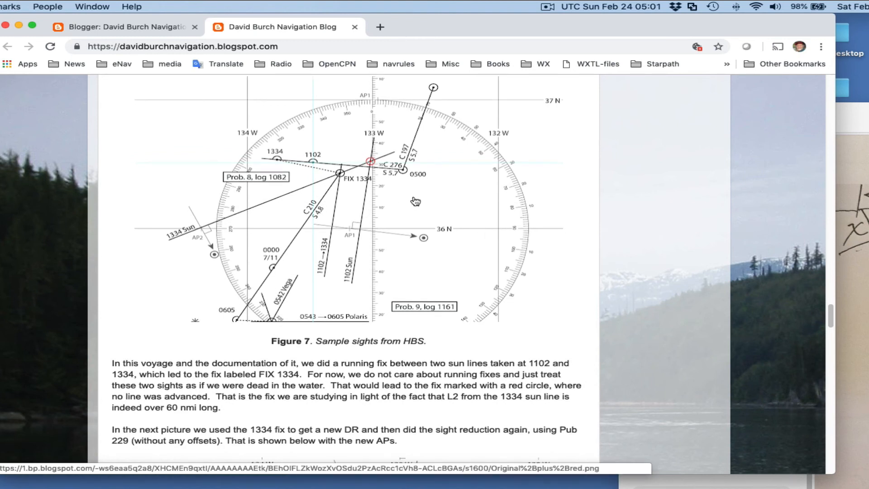
mouse_move(483, 211)
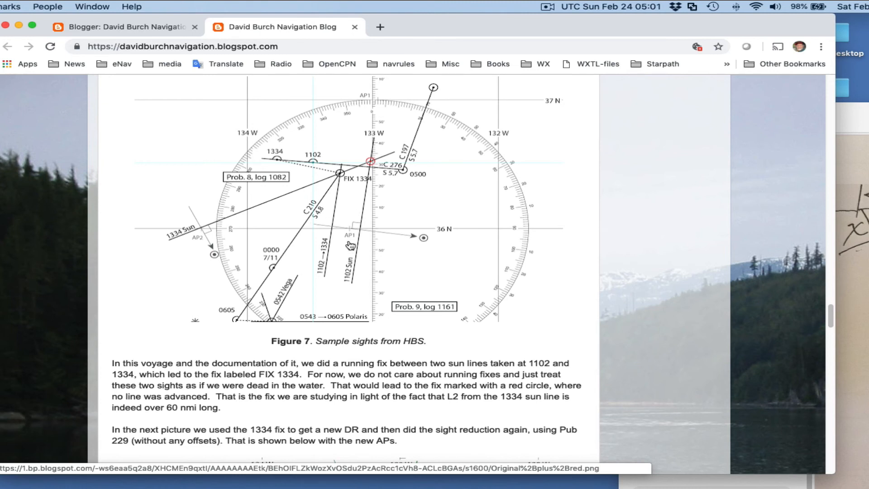
mouse_move(311, 243)
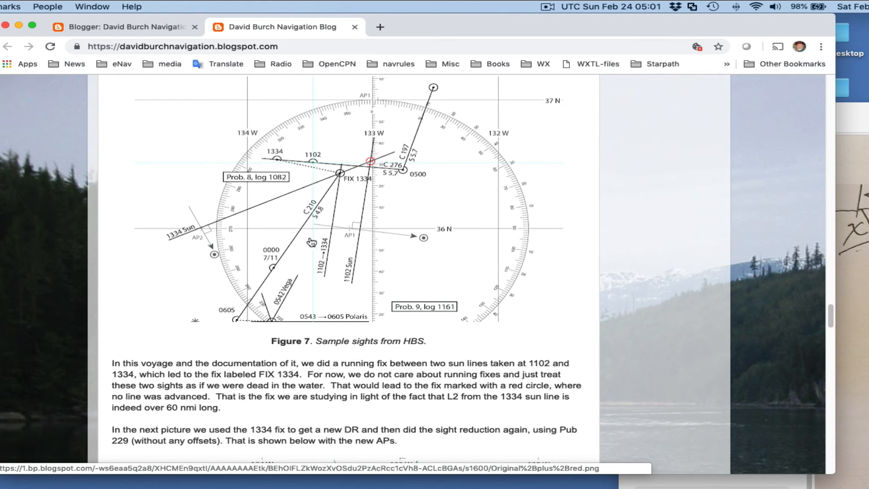
mouse_move(320, 237)
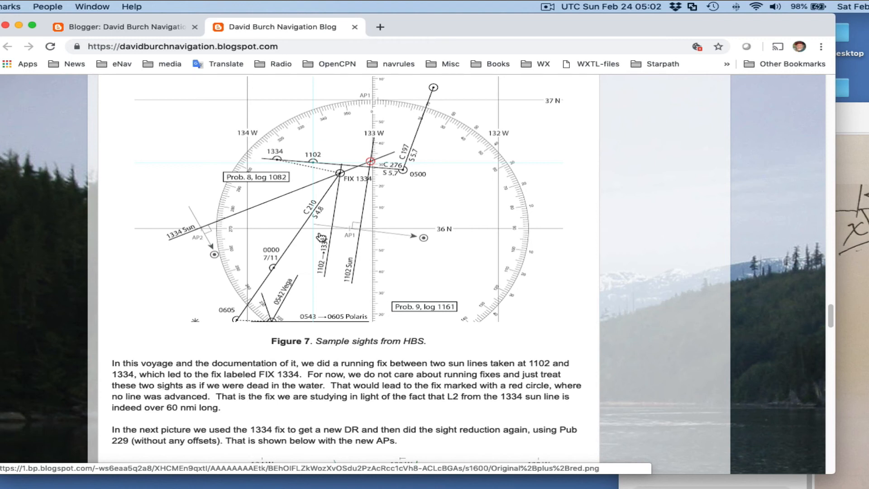
mouse_move(284, 182)
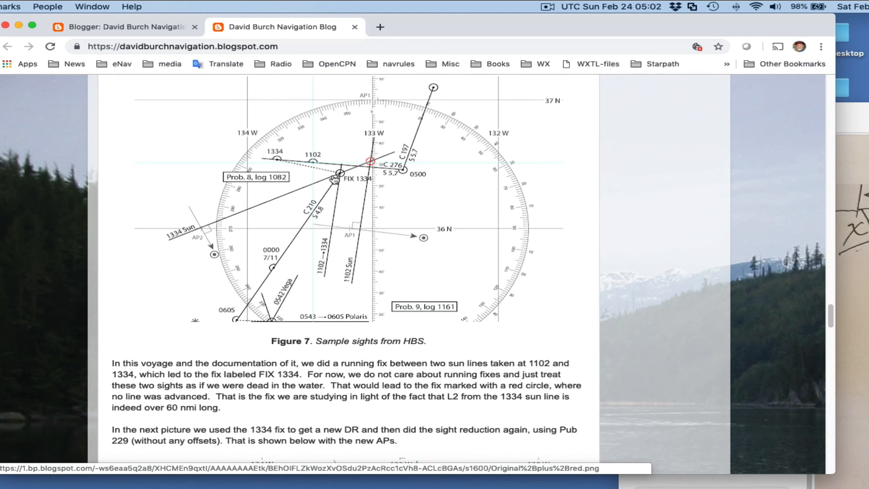
mouse_move(373, 165)
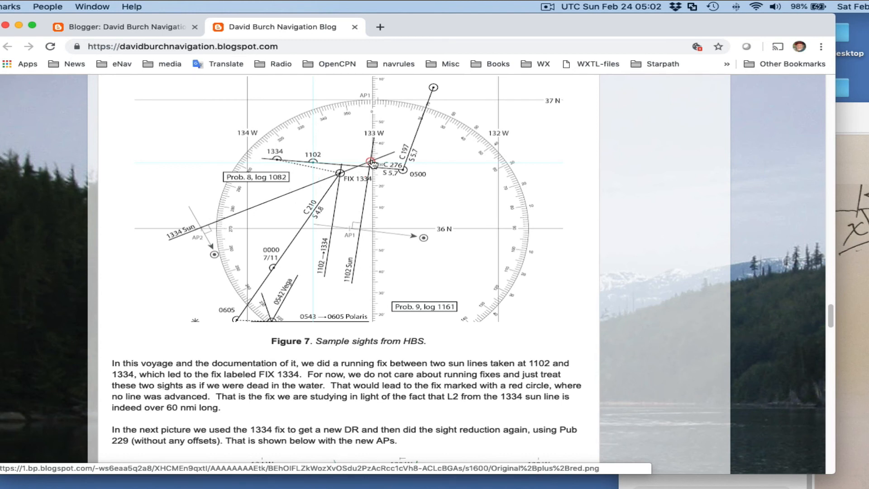
mouse_move(242, 221)
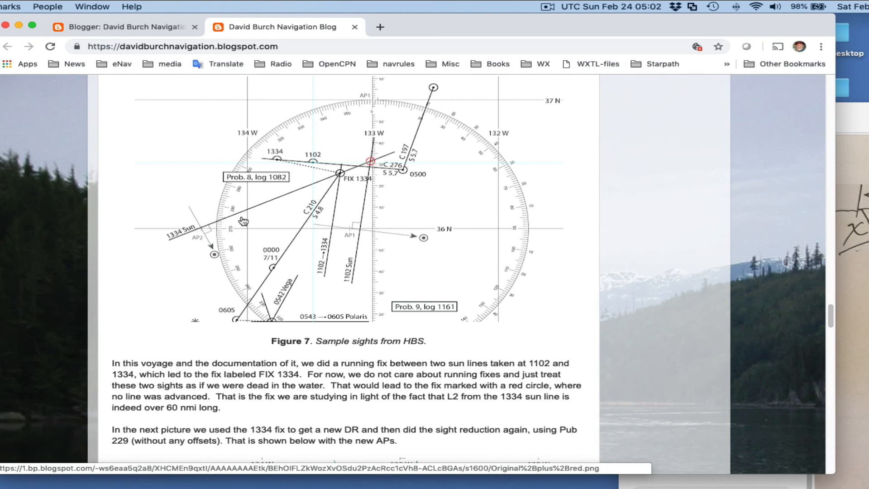
mouse_move(376, 163)
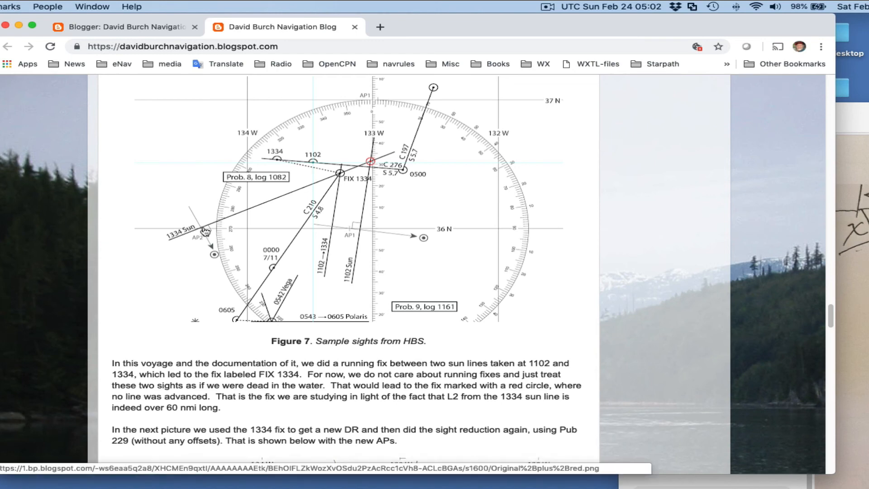
mouse_move(345, 173)
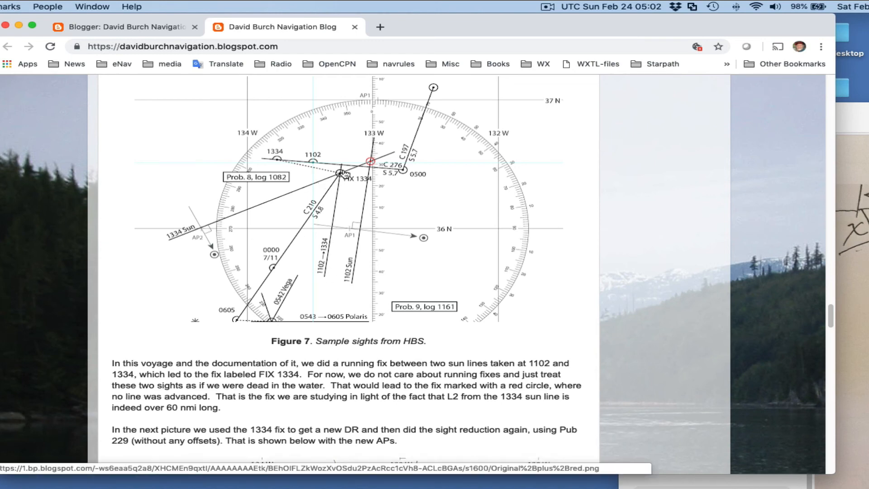
Scroll down to Figure 8, the Problem 8 sight reductions redone with a new DR position.
scroll(down, 3)
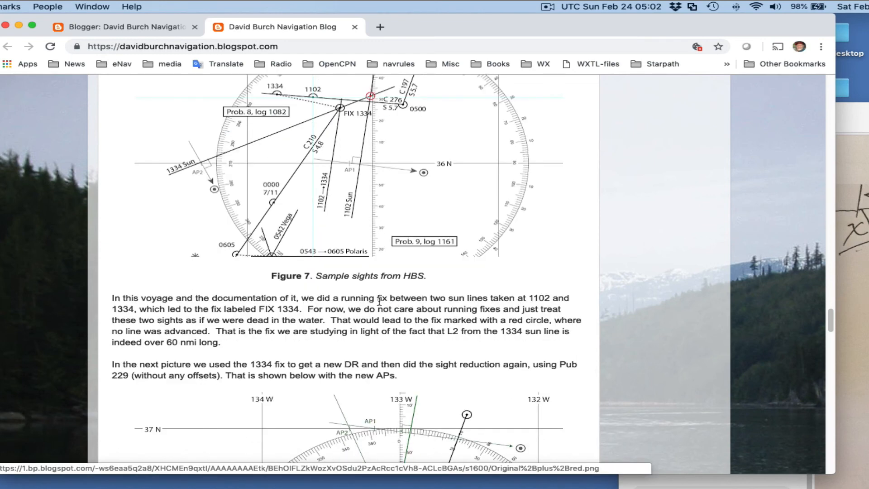
scroll(down, 3)
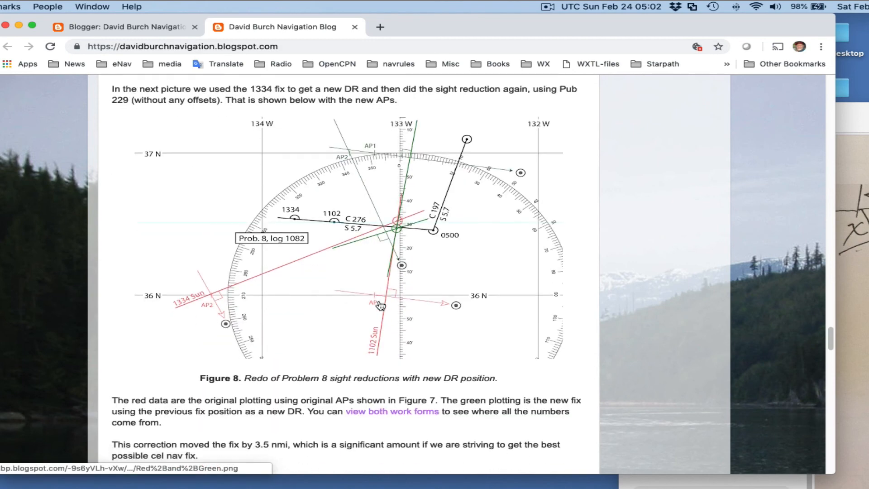
scroll(down, 3)
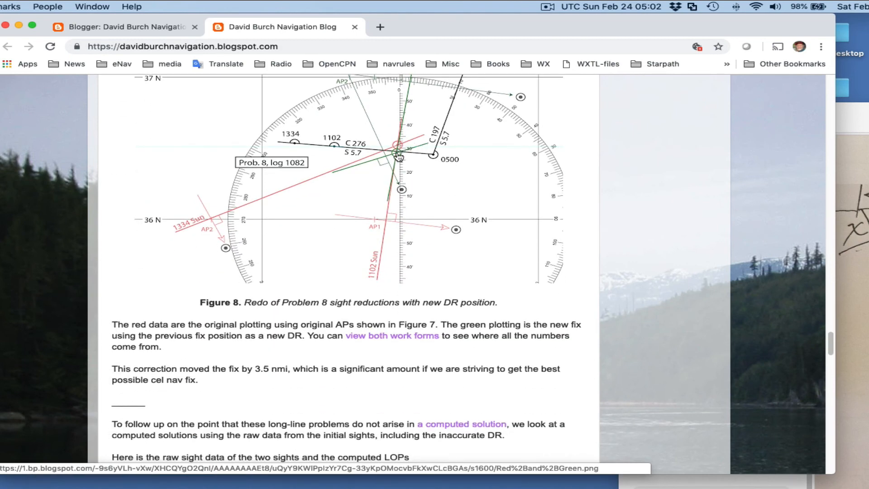
scroll(down, 3)
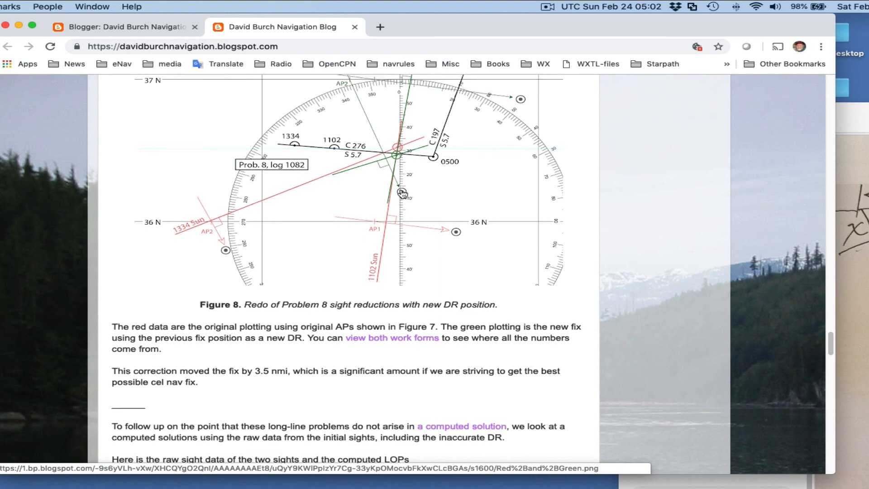
scroll(down, 3)
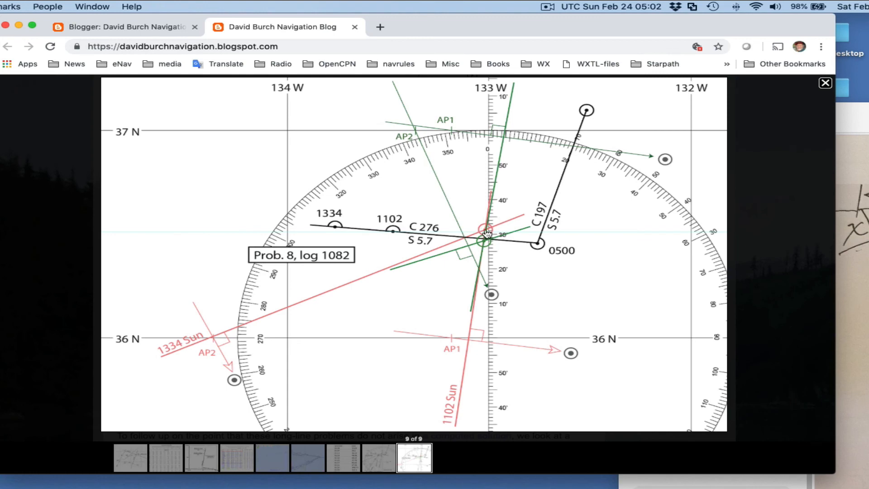
mouse_move(375, 198)
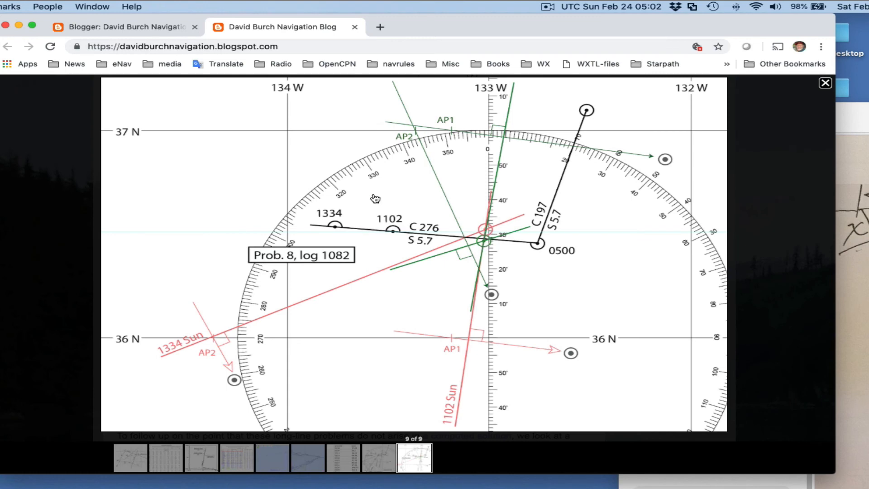
mouse_move(826, 83)
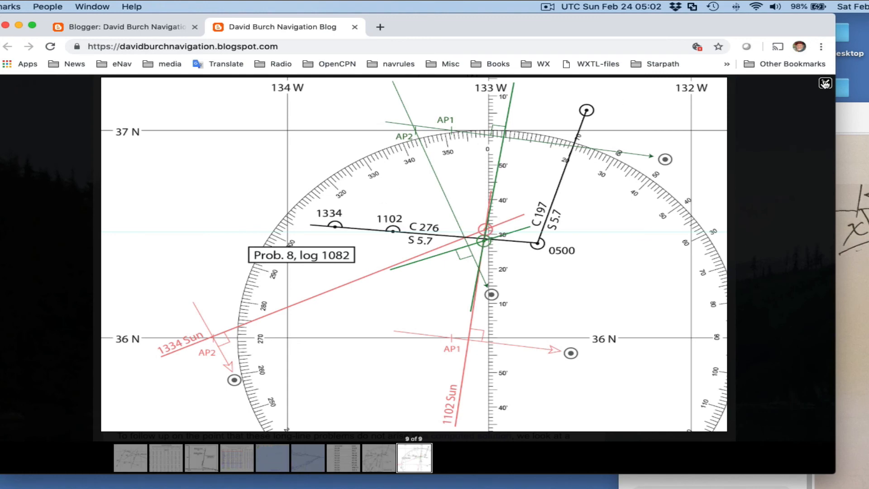
scroll(down, 3)
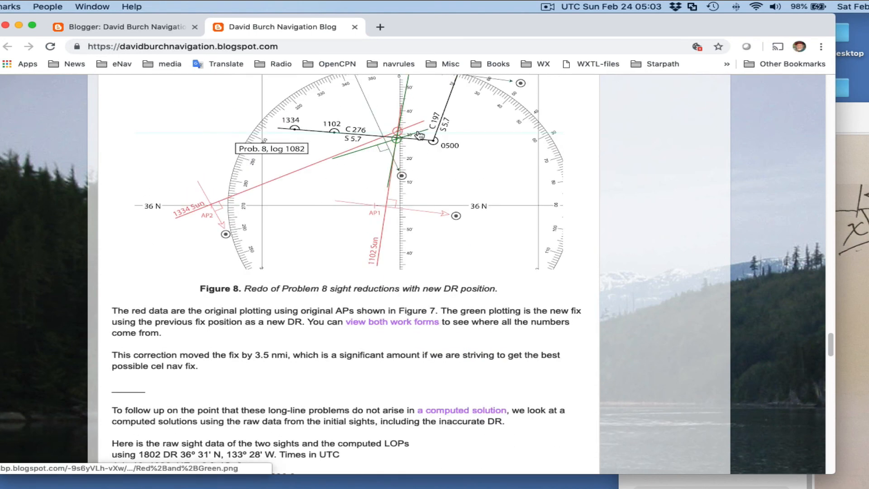
Scroll down past Figure 8 to the raw sight data, the 36° 27.8′ N fix and the conclusion.
scroll(down, 3)
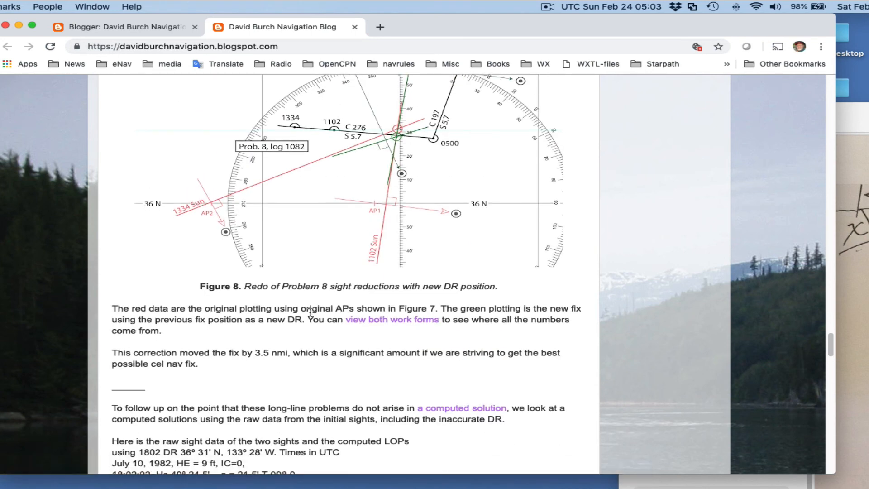
scroll(down, 3)
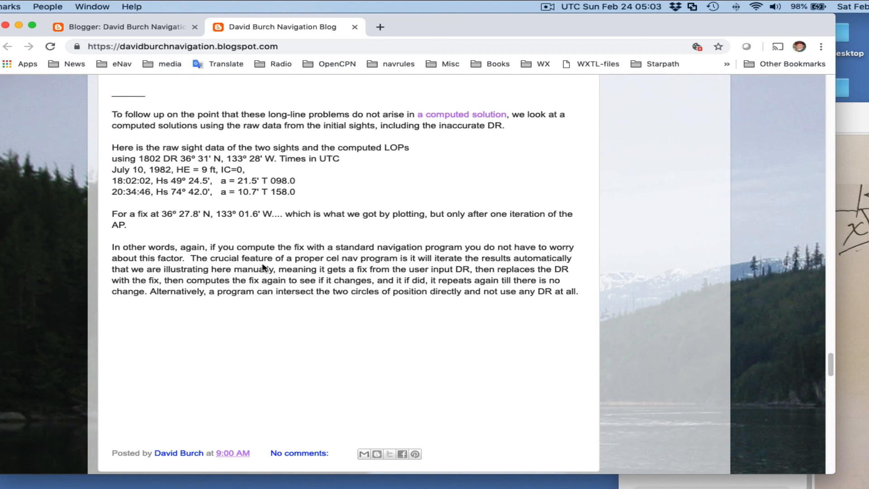
mouse_move(459, 105)
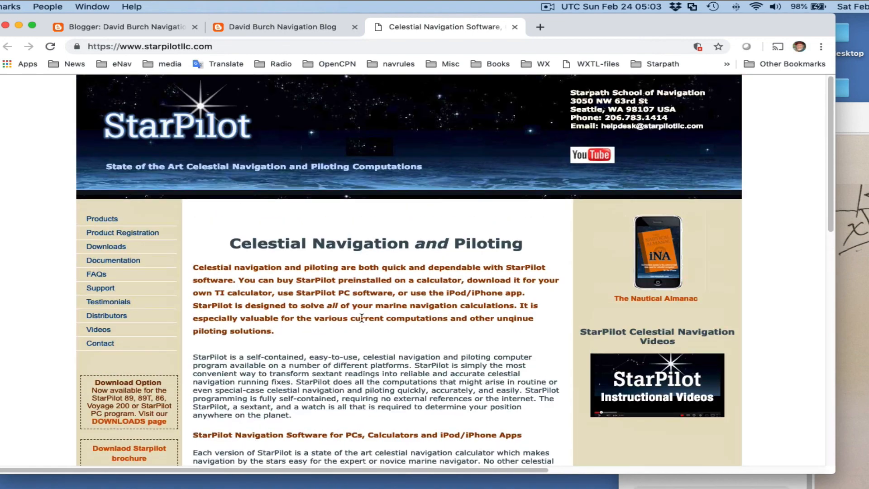
Open the StarPilot Celestial Navigation website in a new browser tab.
click(277, 27)
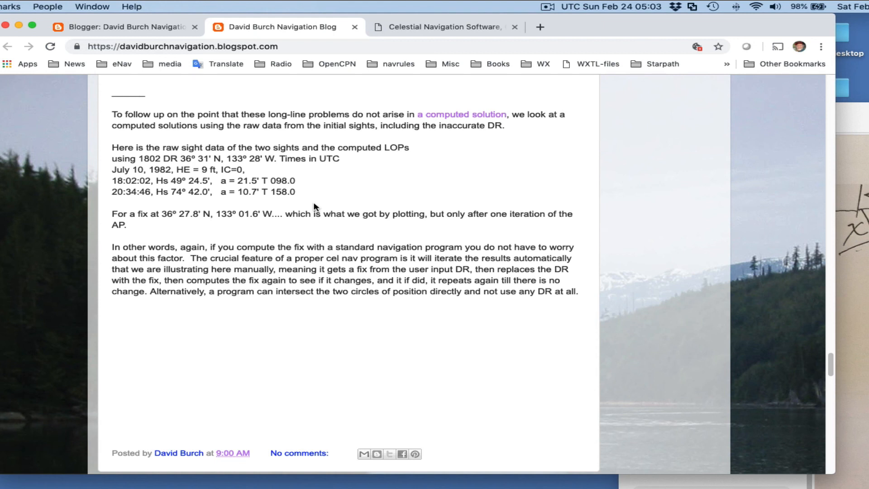
mouse_move(301, 208)
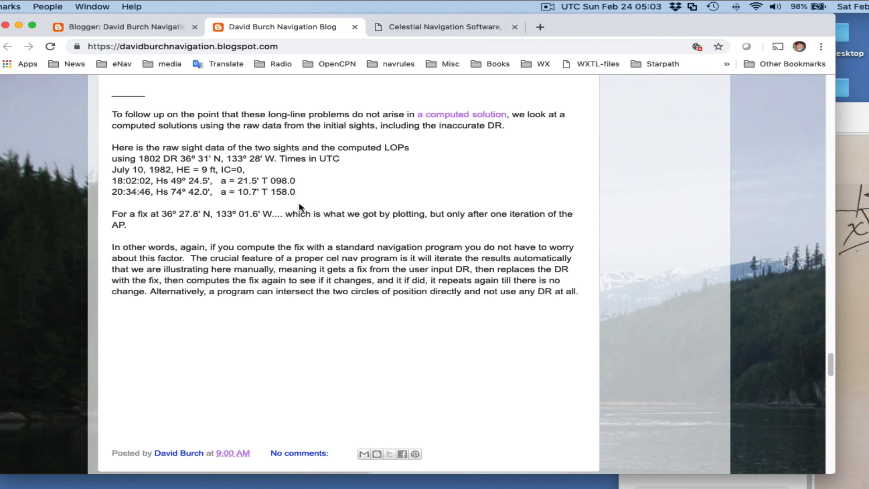
Scroll the navigation blog post back toward Figure 8, the Problem 8 redo with a new DR.
scroll(down, 3)
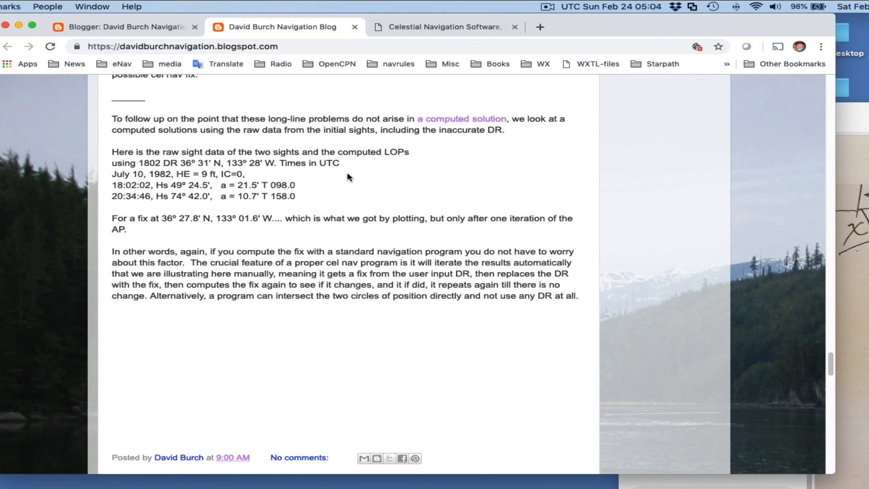
scroll(down, 3)
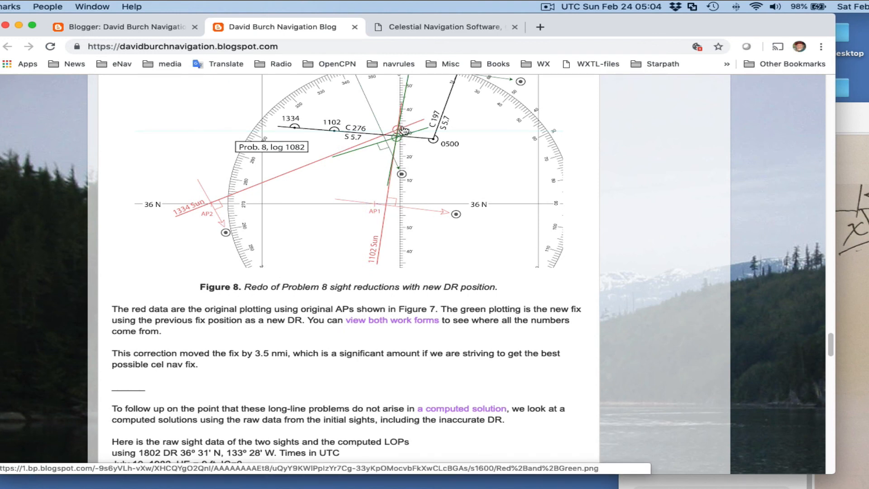
mouse_move(444, 154)
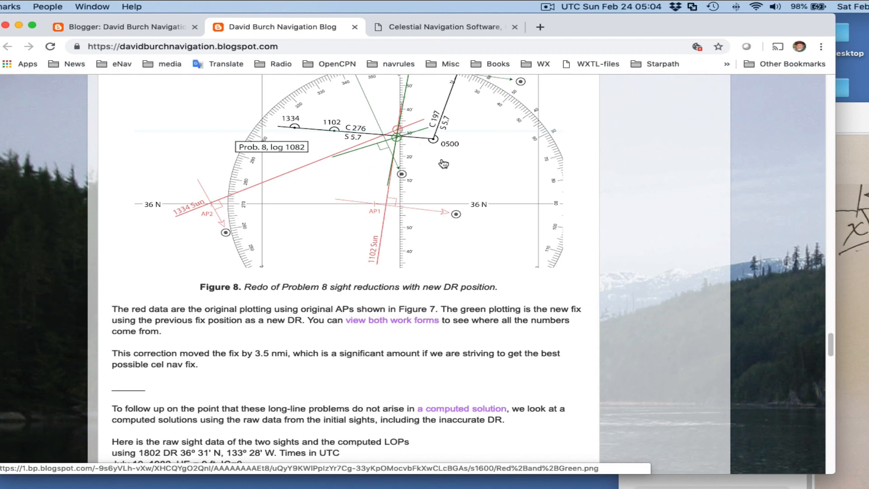
mouse_move(501, 159)
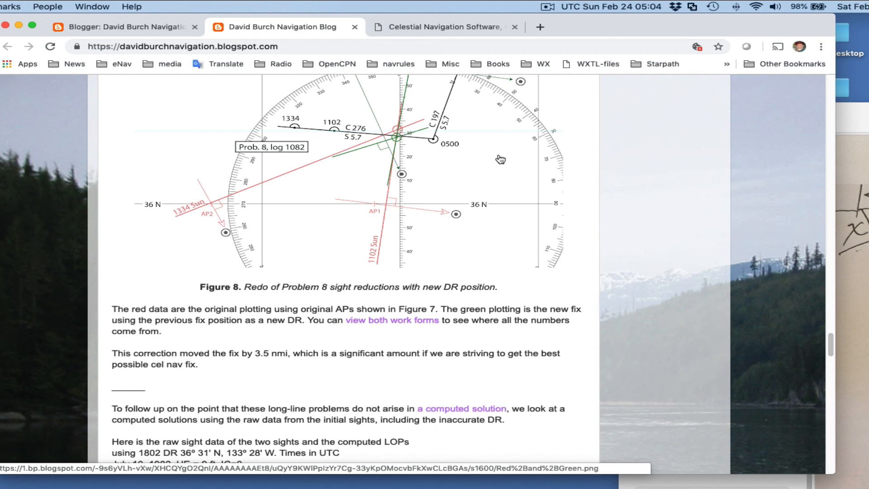
mouse_move(389, 137)
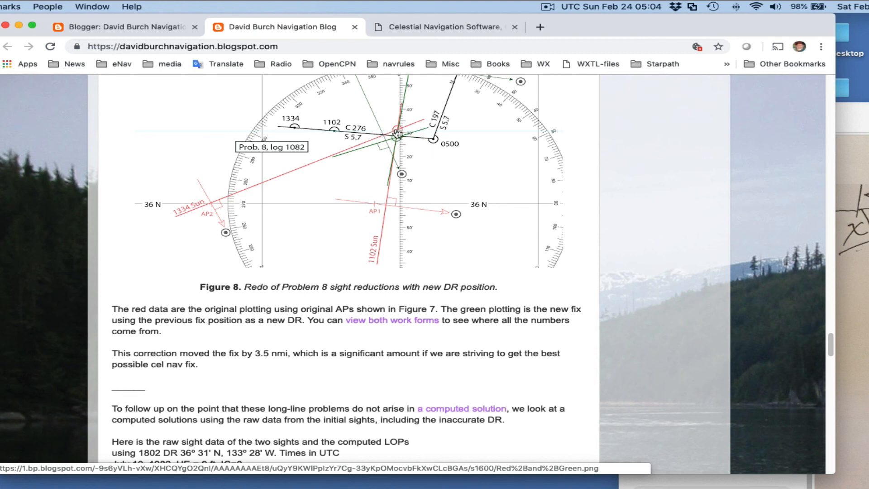
mouse_move(446, 126)
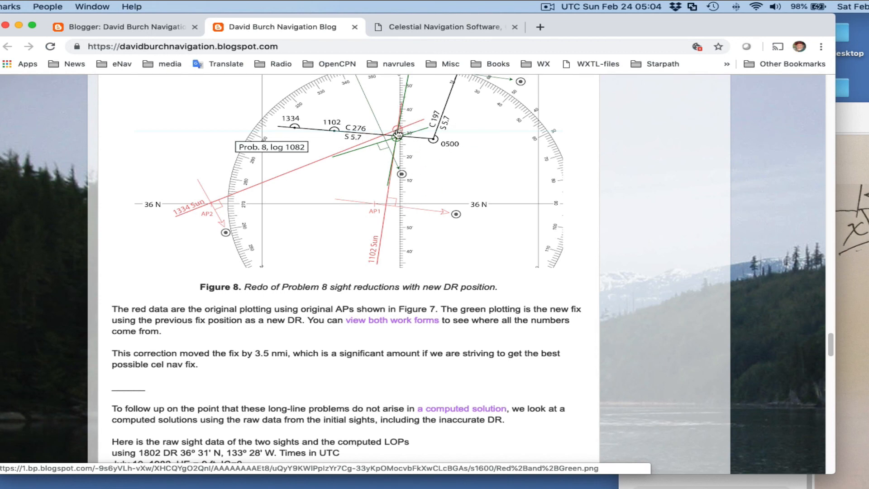
scroll(down, 3)
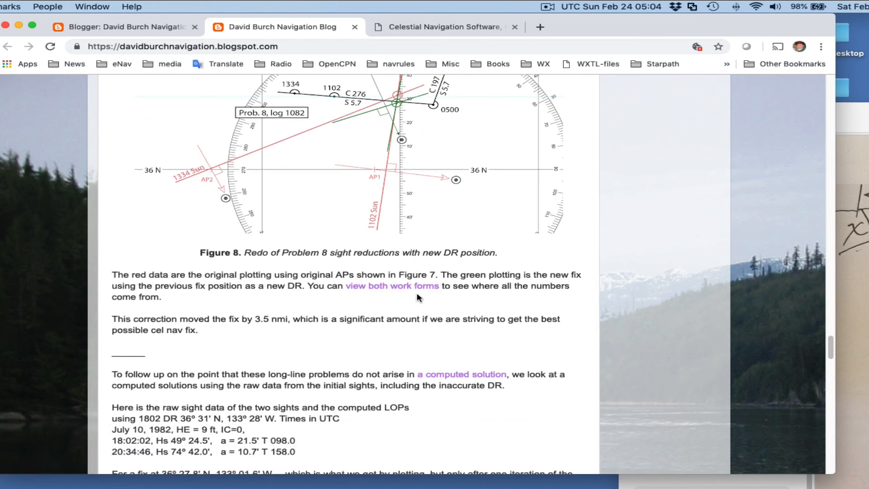
scroll(down, 3)
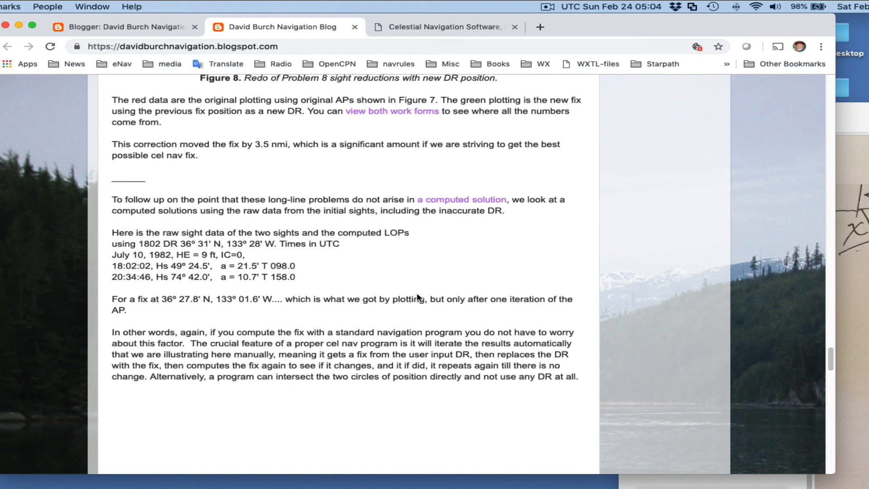
mouse_move(107, 248)
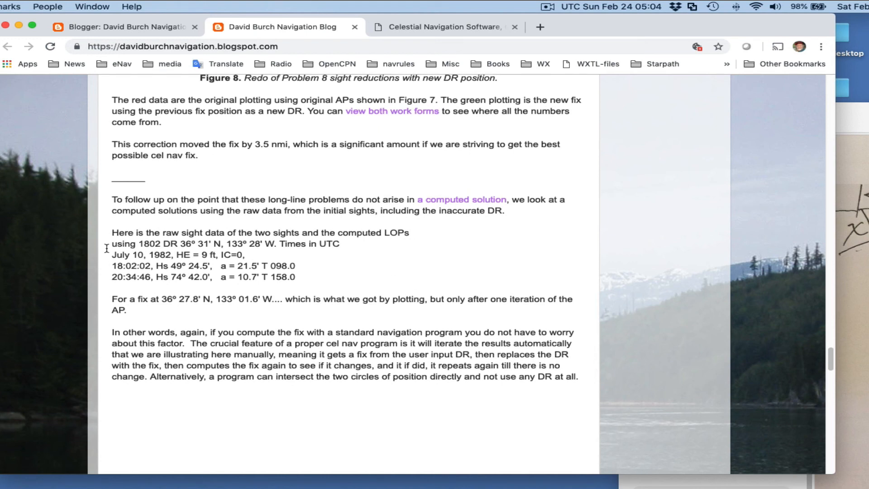
drag(112, 199, 296, 277)
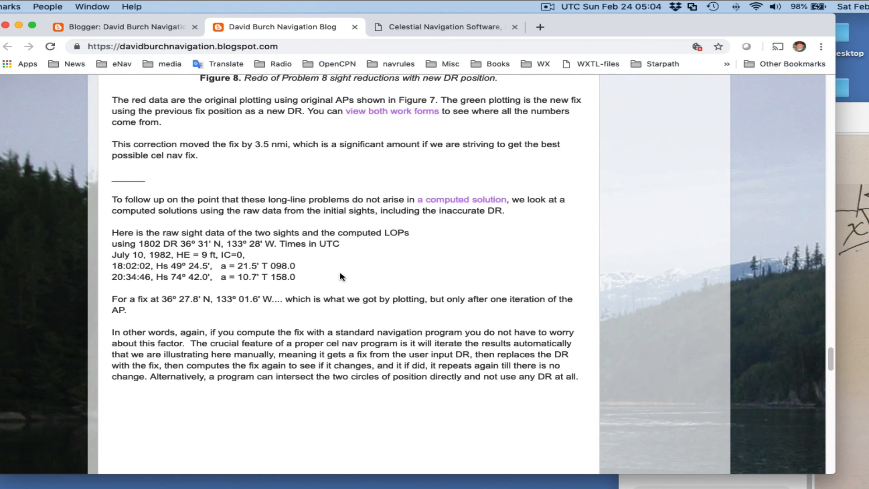
scroll(down, 3)
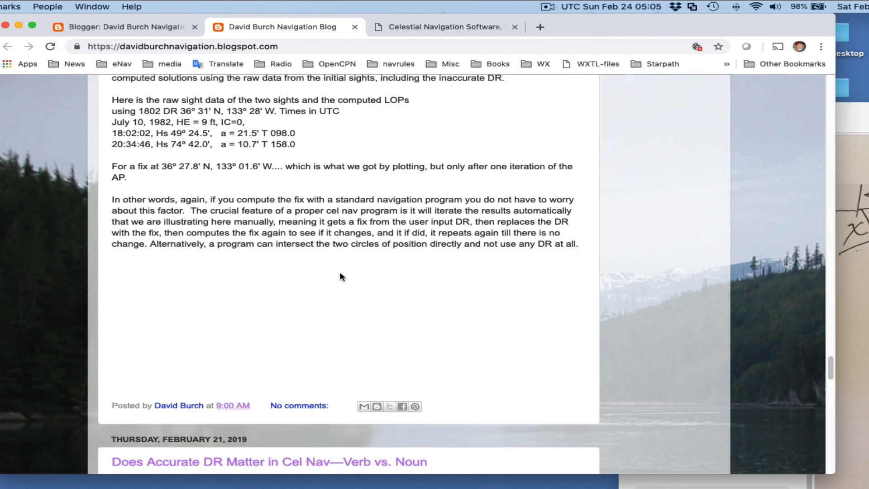
scroll(up, 3)
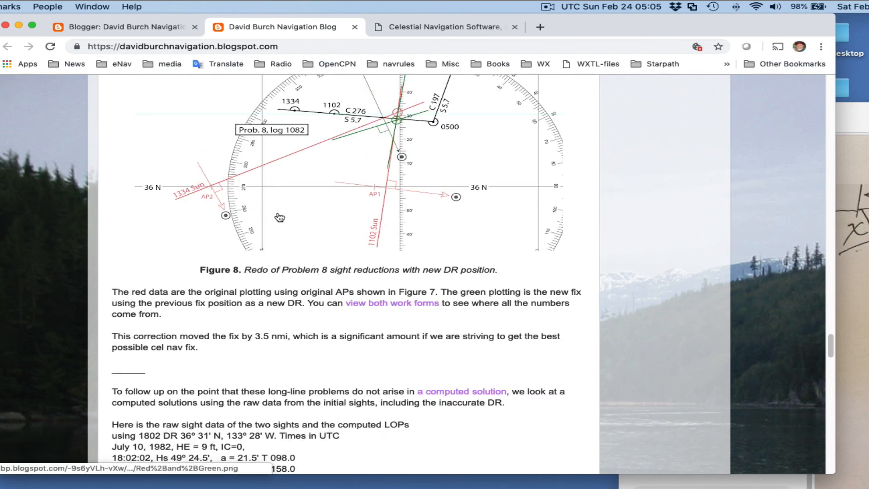
scroll(down, 3)
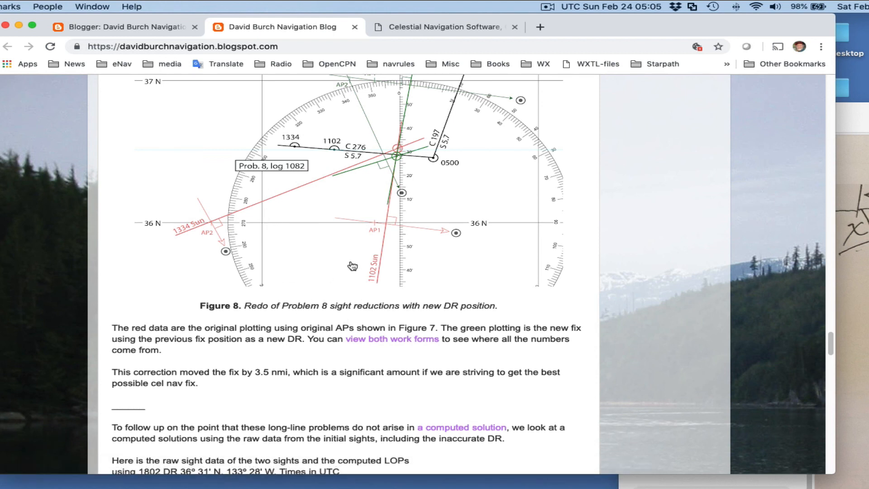
mouse_move(495, 75)
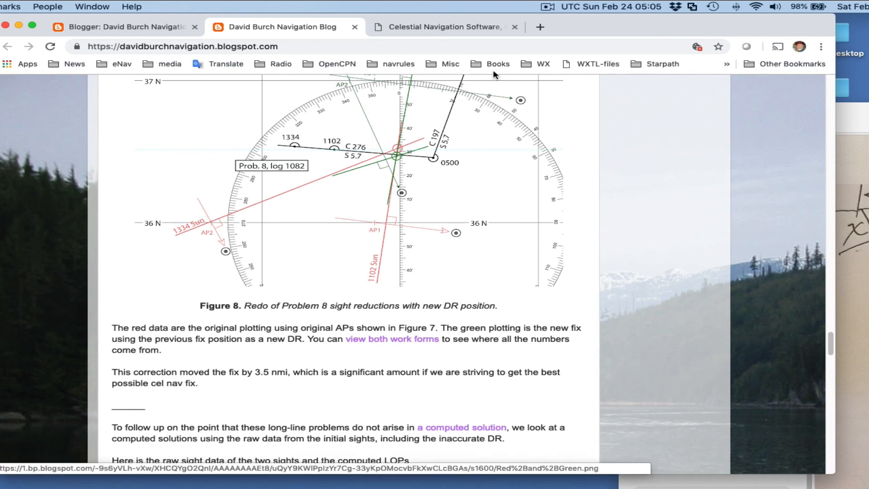